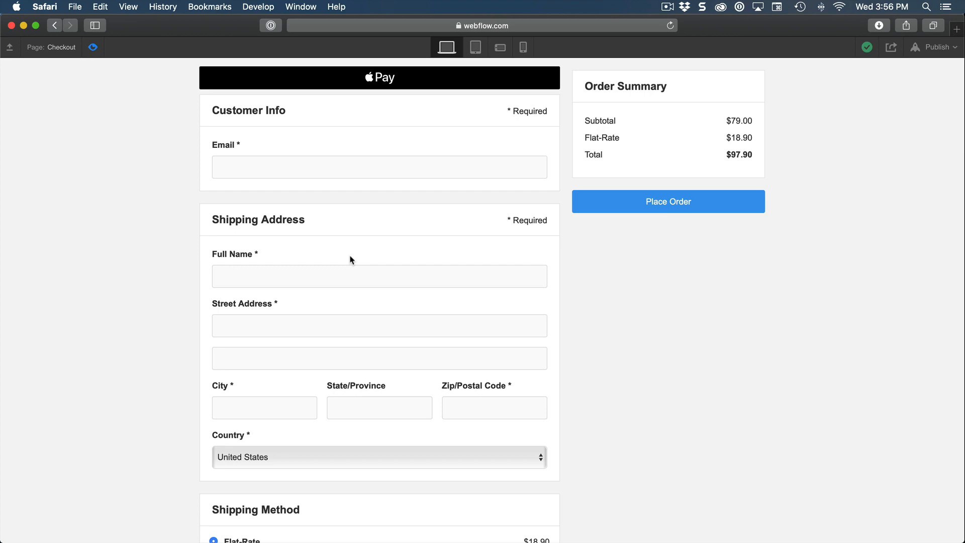
mouse_move(549, 260)
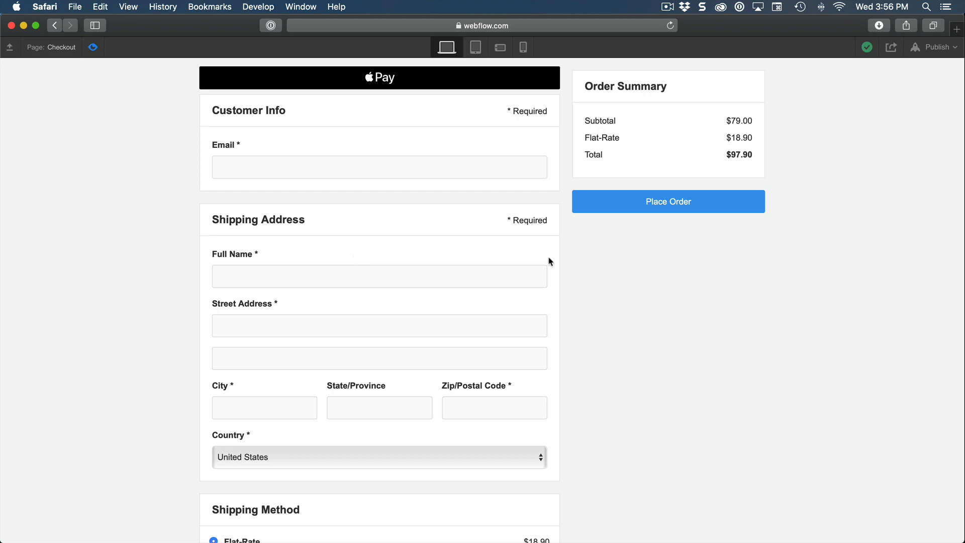
Scroll the Home page canvas down and back up before opening Ecommerce
scroll(down, 3)
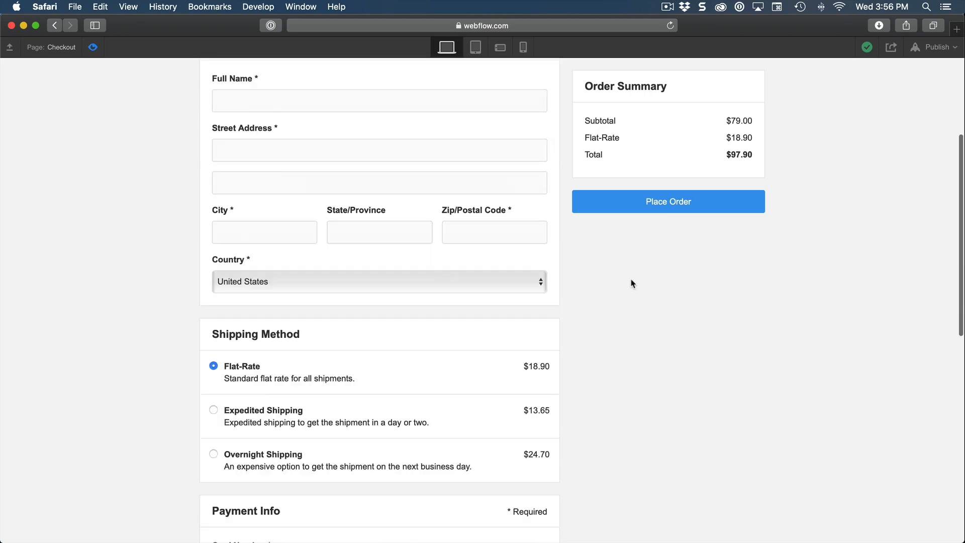
scroll(up, 3)
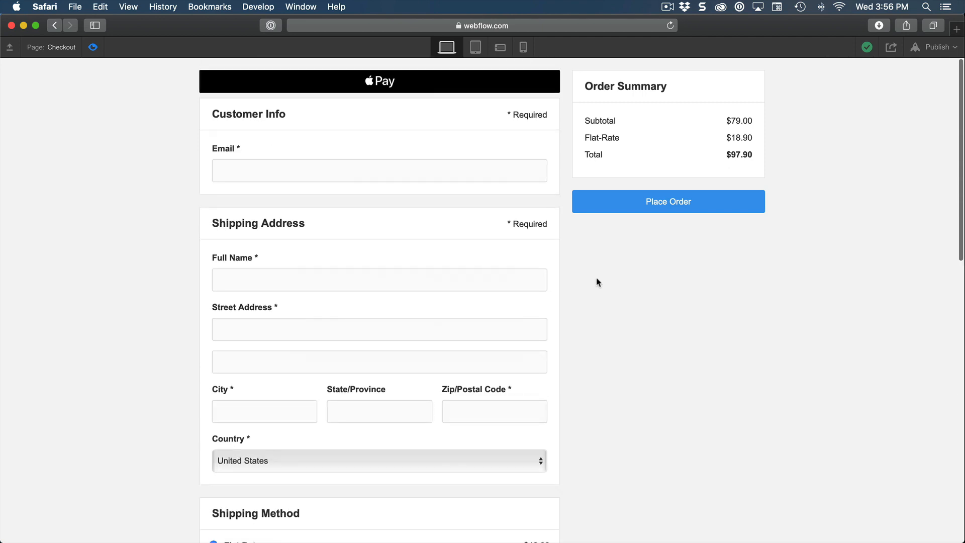
mouse_move(293, 252)
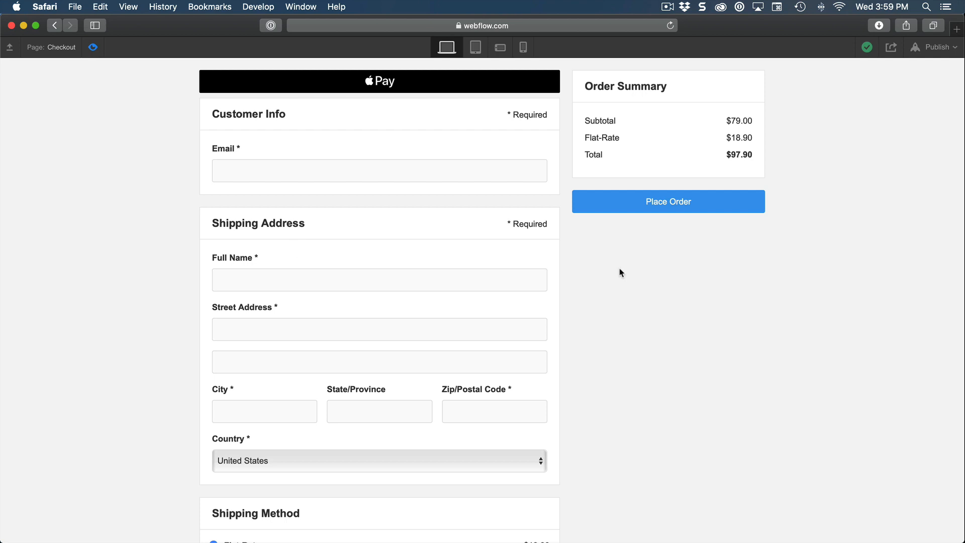
mouse_move(626, 288)
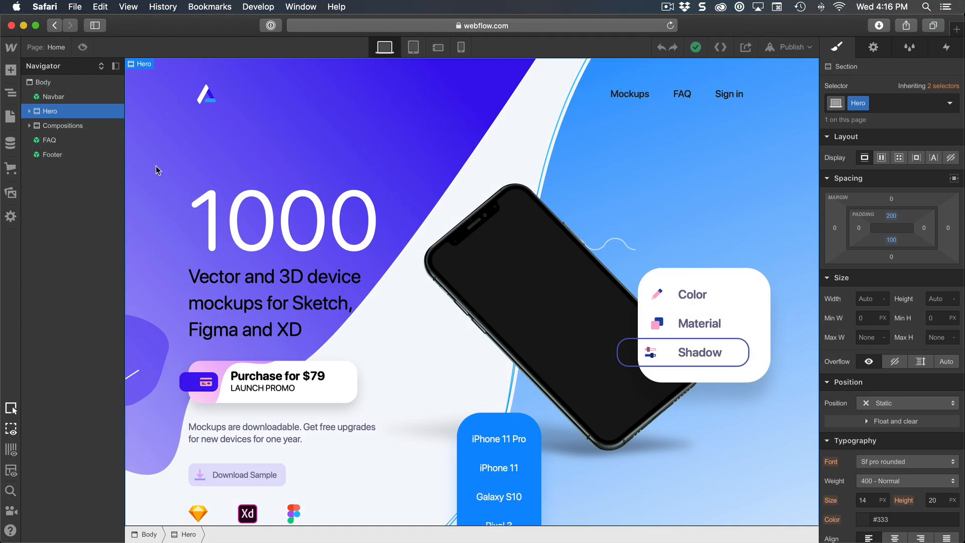
mouse_move(11, 194)
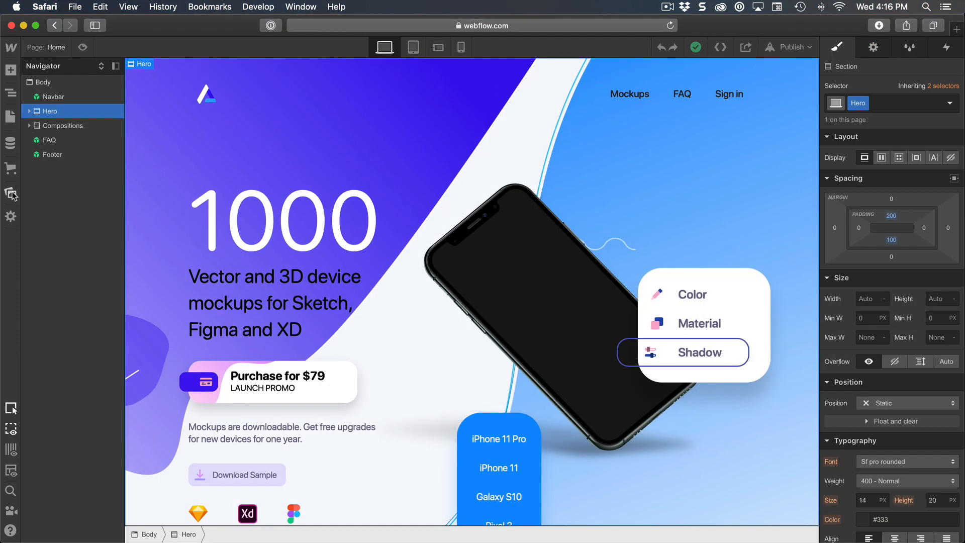
mouse_move(11, 168)
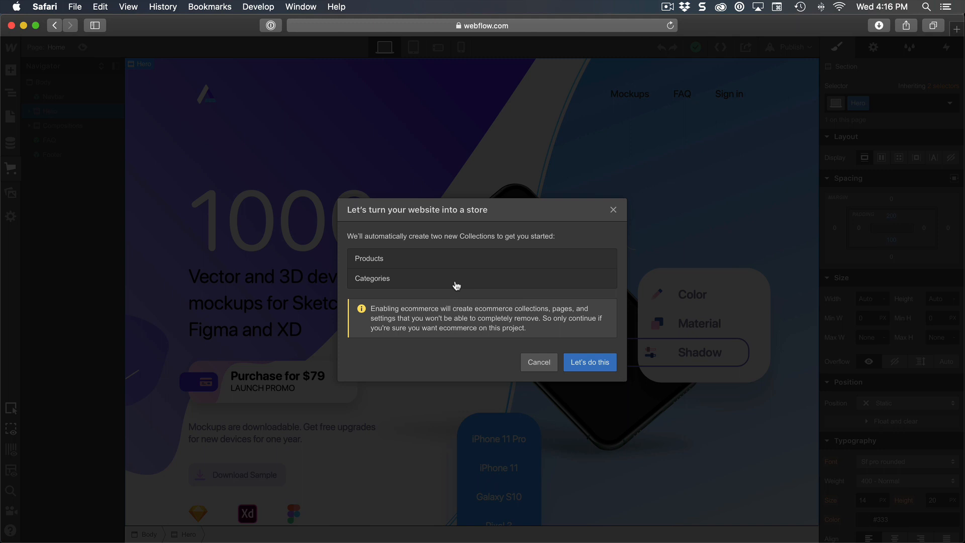
mouse_move(384, 258)
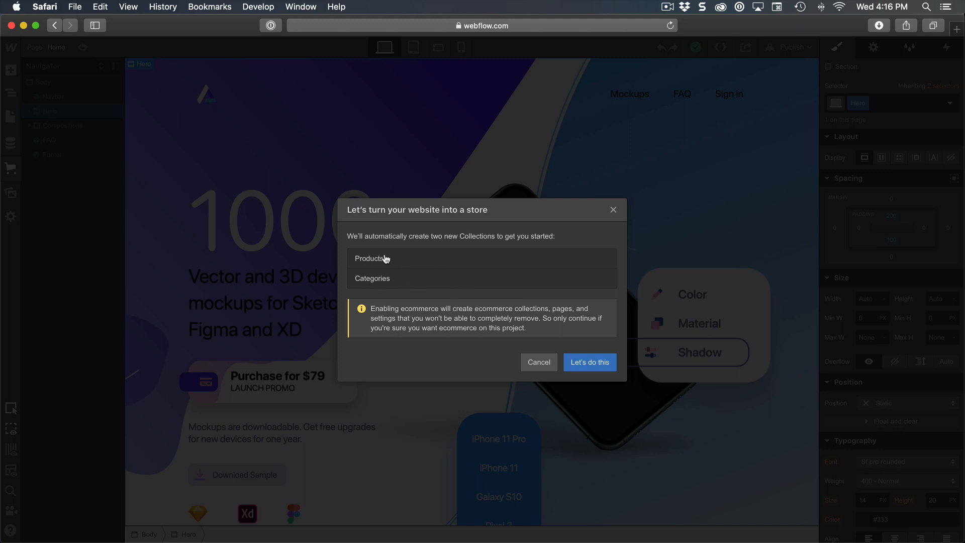
mouse_move(471, 236)
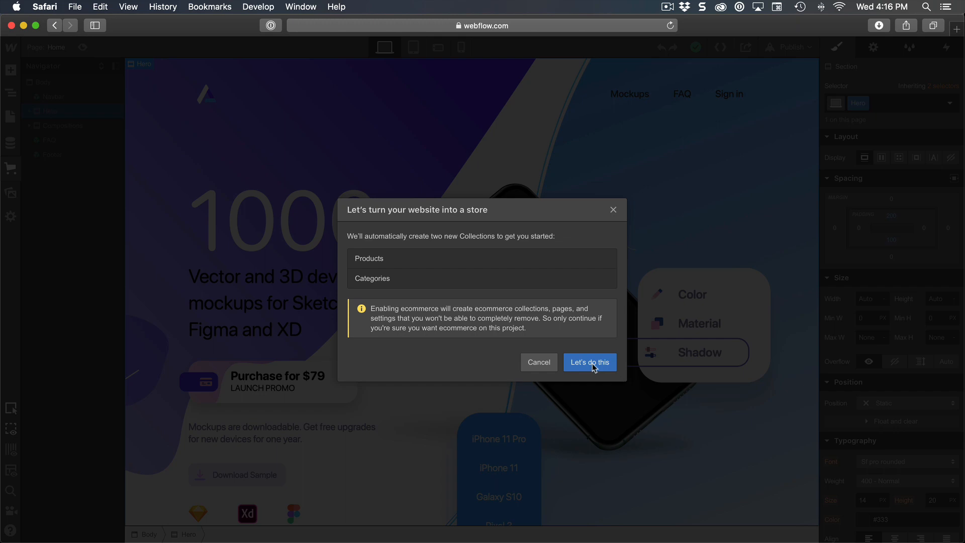
Confirm 'Let's do this' to turn the site into a store
click(589, 362)
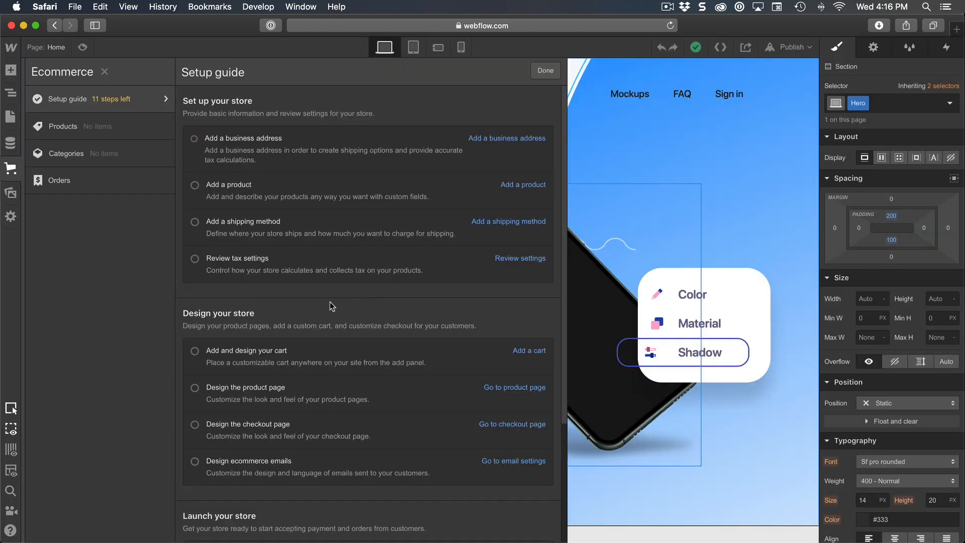
mouse_move(425, 298)
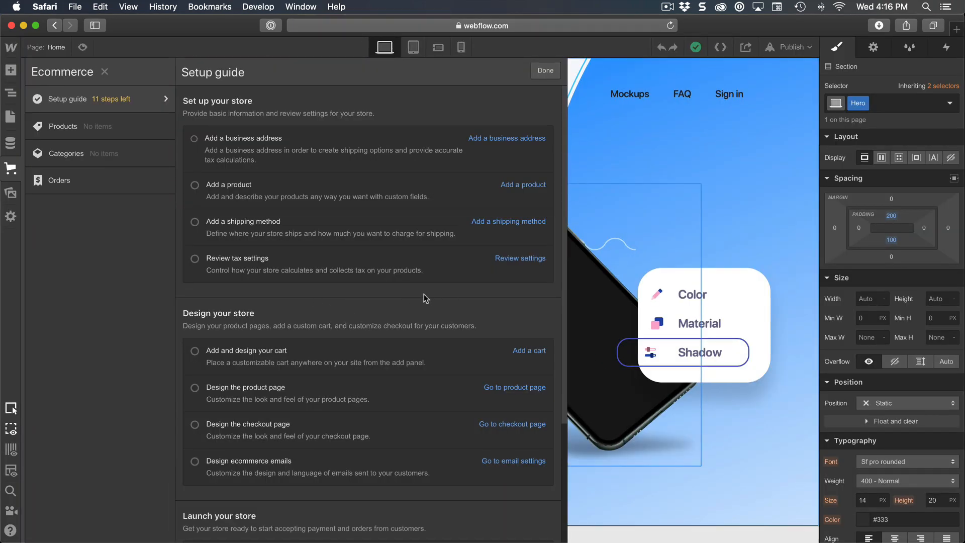
mouse_move(441, 297)
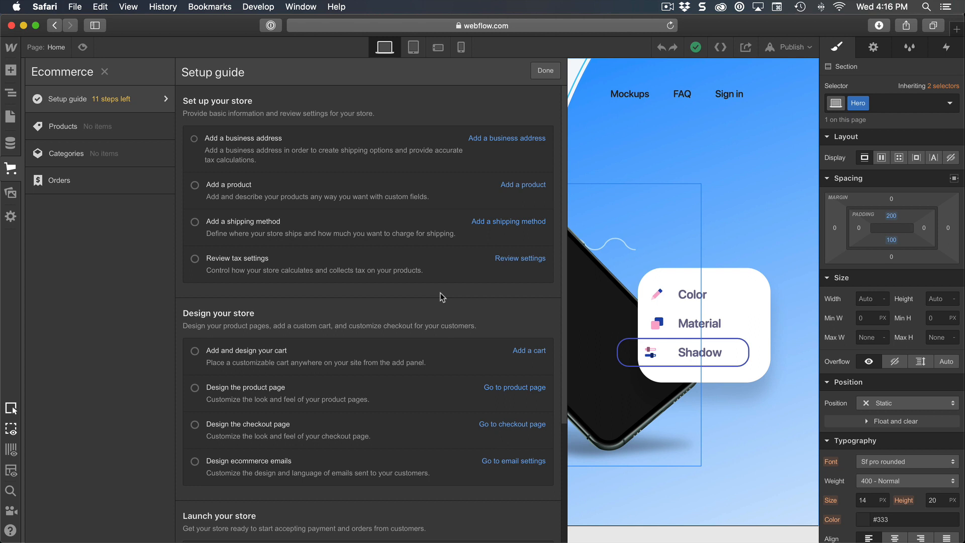
mouse_move(380, 295)
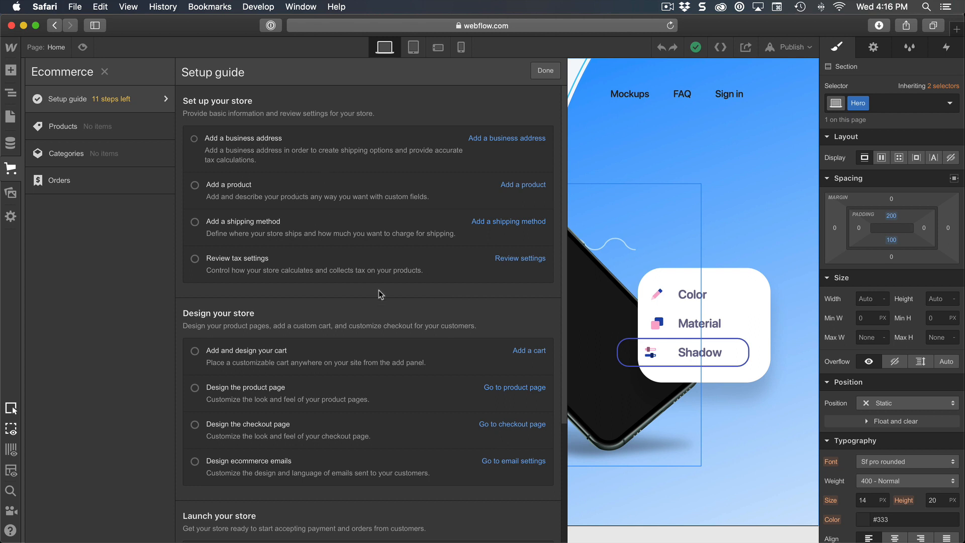
mouse_move(400, 304)
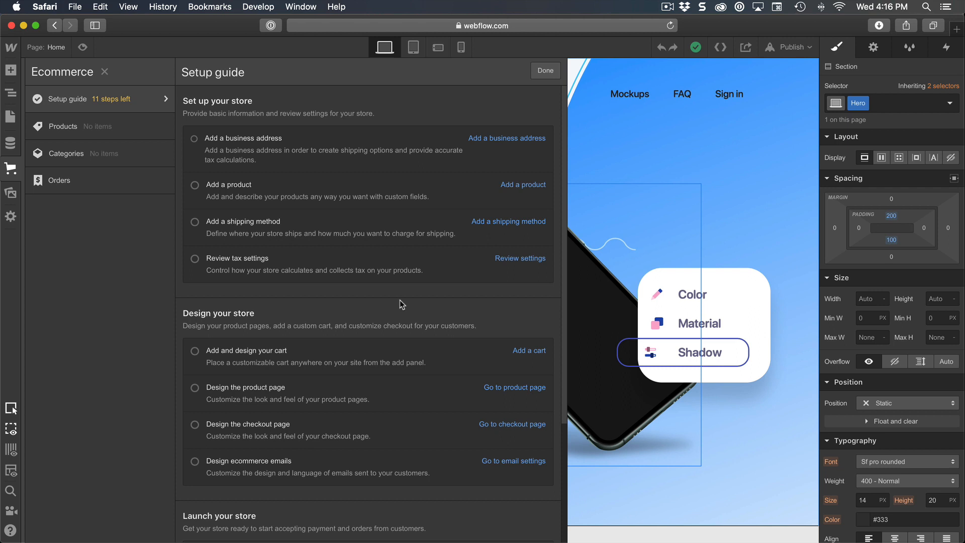
mouse_move(358, 299)
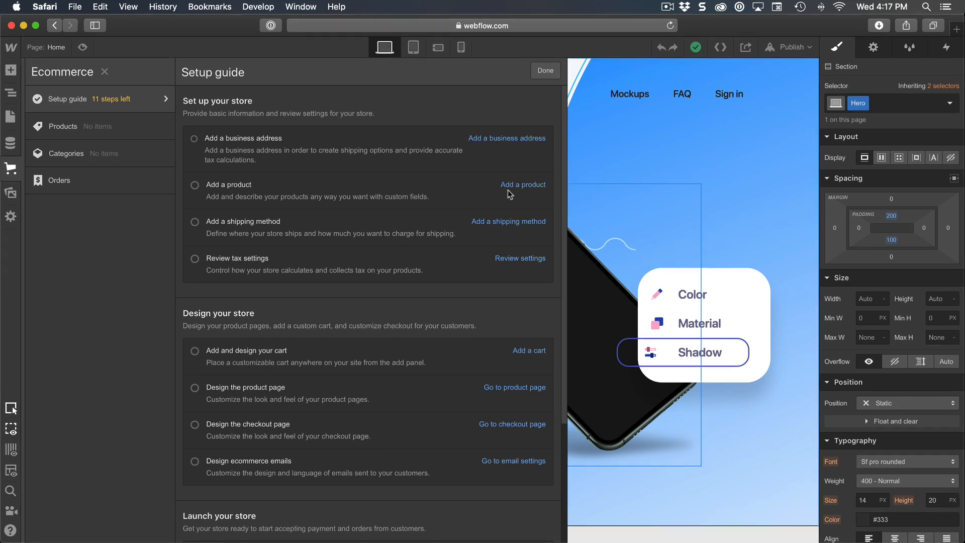
Start a new product named Mockups and give it a 79.00 price
click(523, 184)
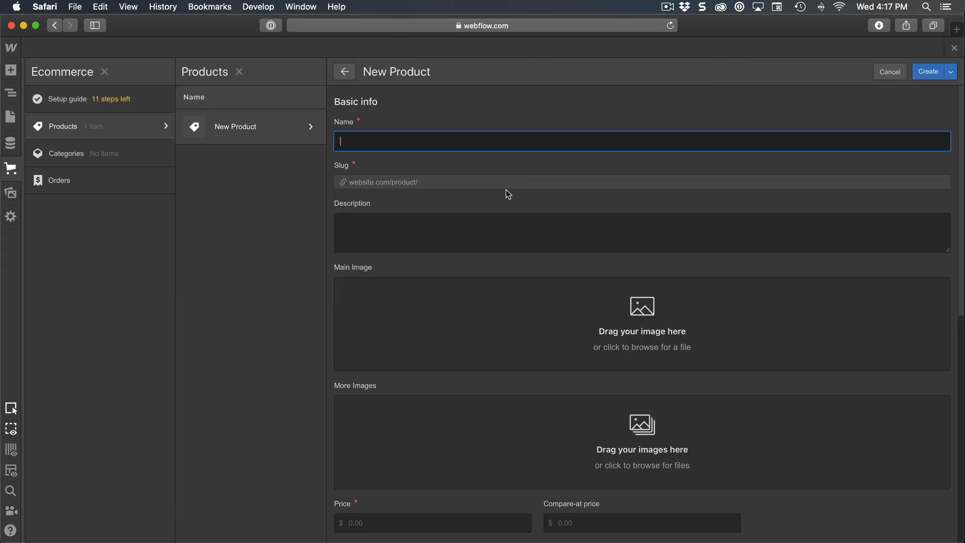
text(Mockups)
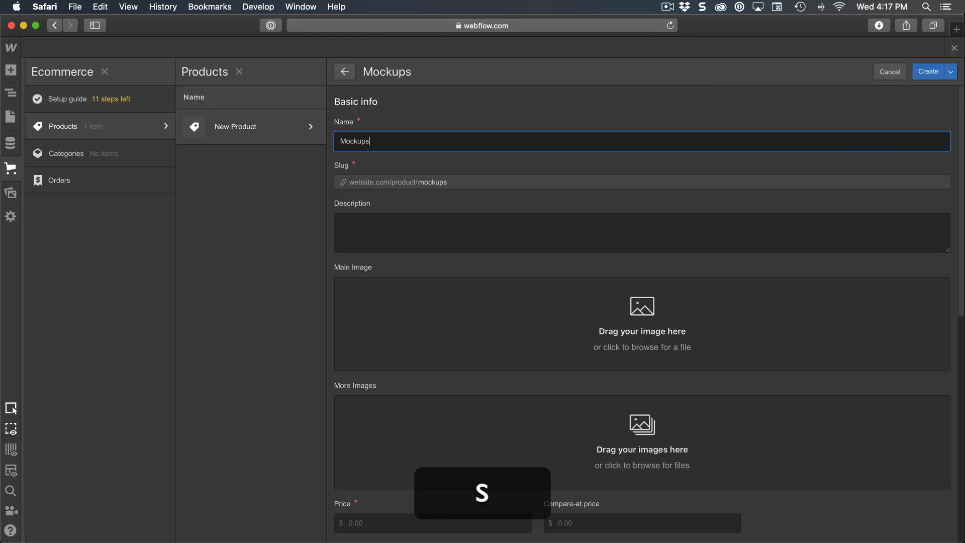
click(930, 71)
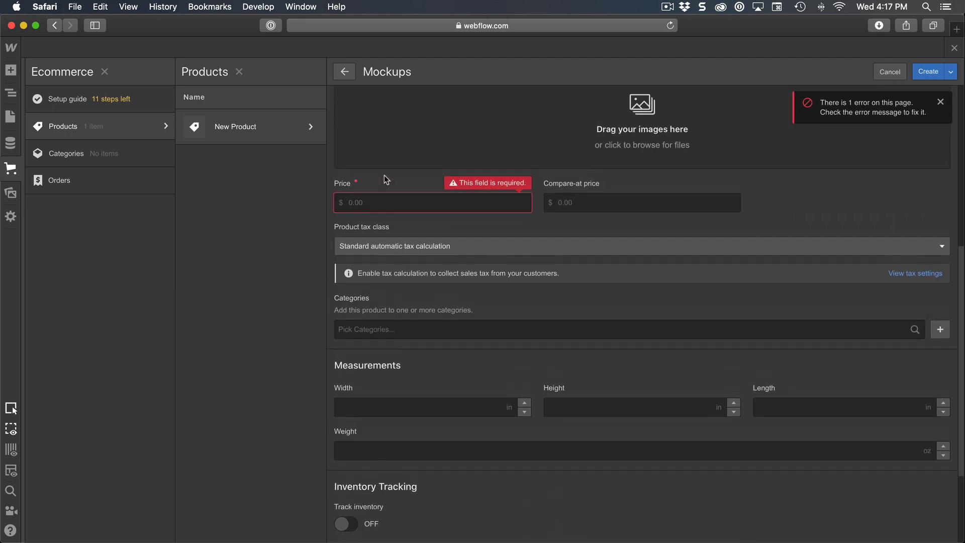
scroll(up, 3)
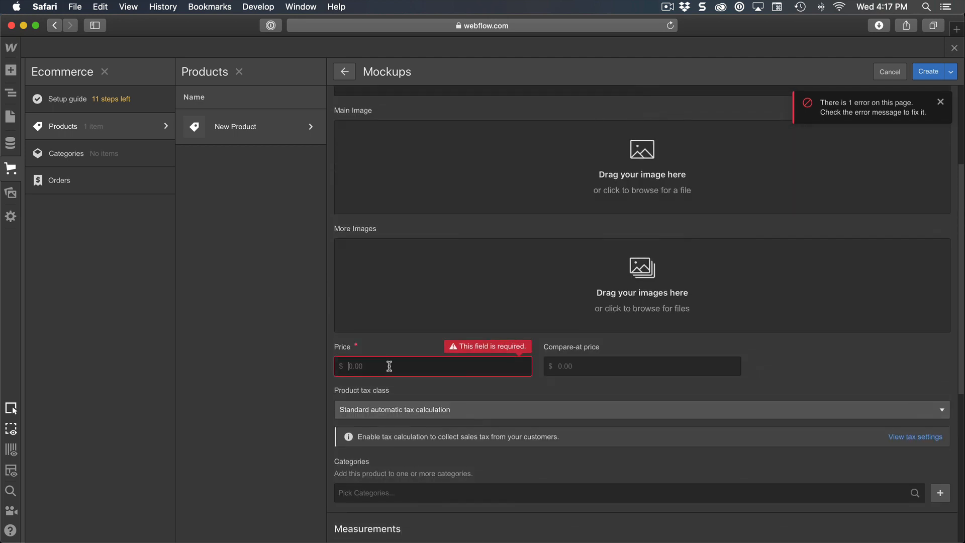
text(79.00)
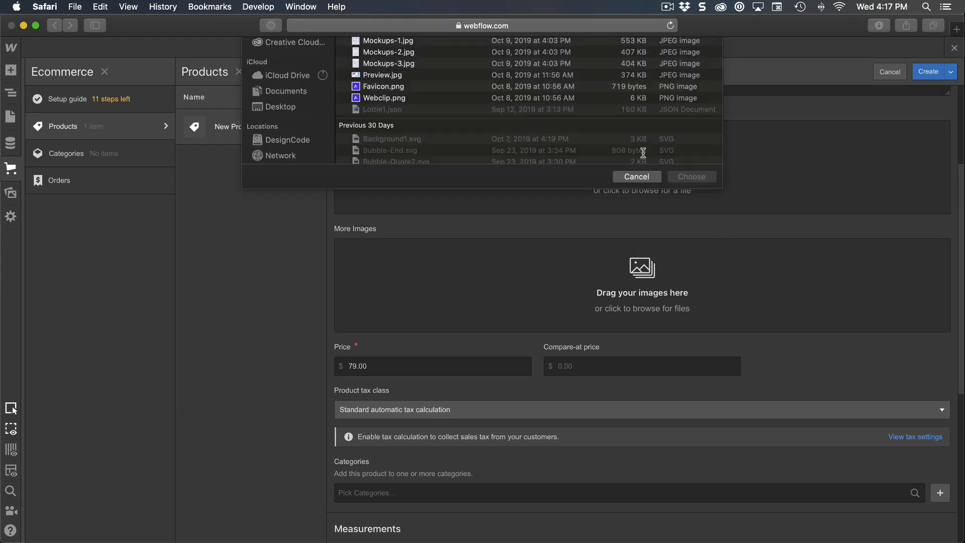
Use Angle-Product.jpg as the main image and create the Mockups product
click(392, 82)
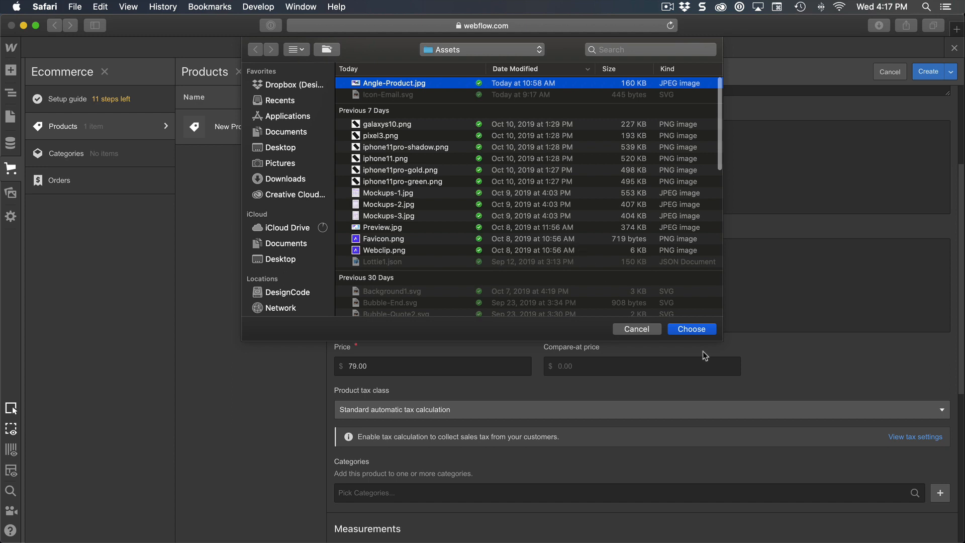
click(690, 329)
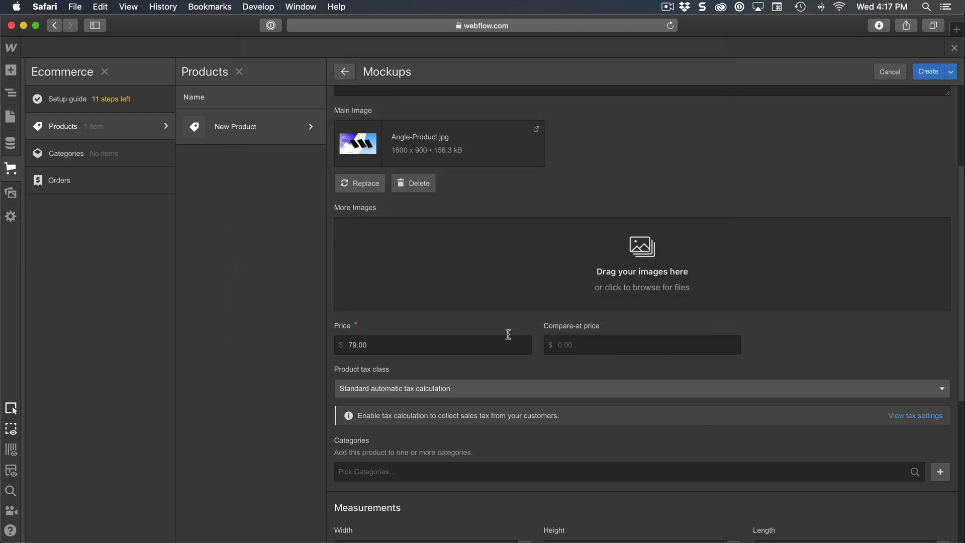
mouse_move(486, 237)
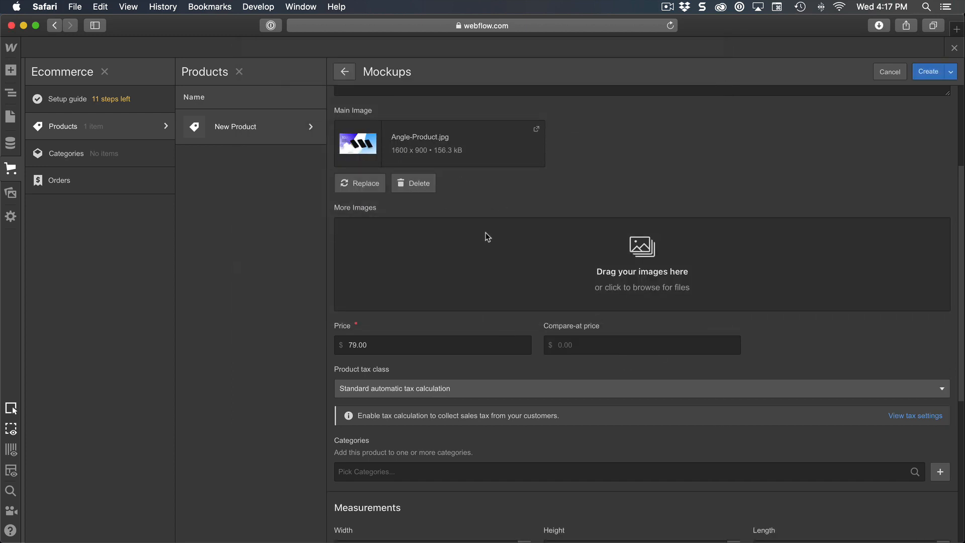
scroll(down, 3)
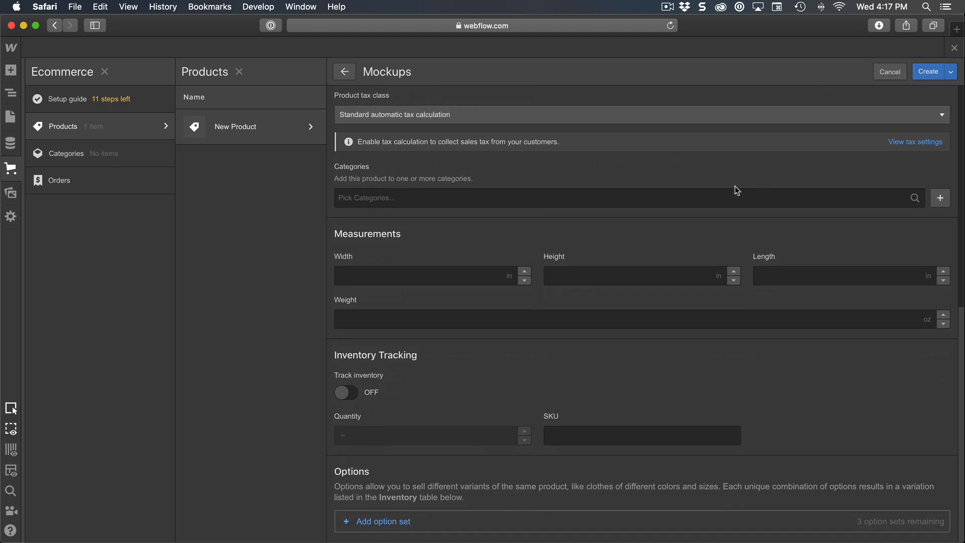
click(929, 71)
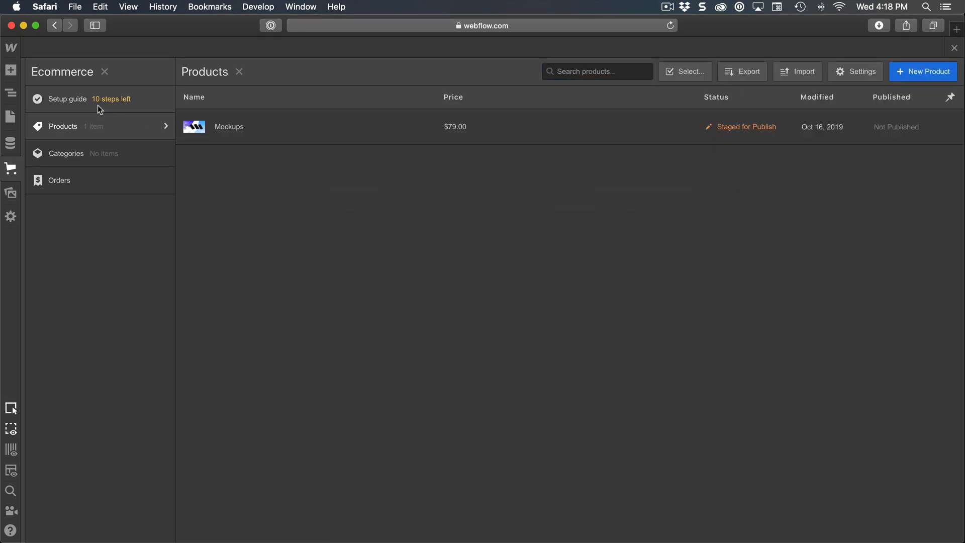
Browse the setup guide and checkout page down to the Mockups order items
click(67, 99)
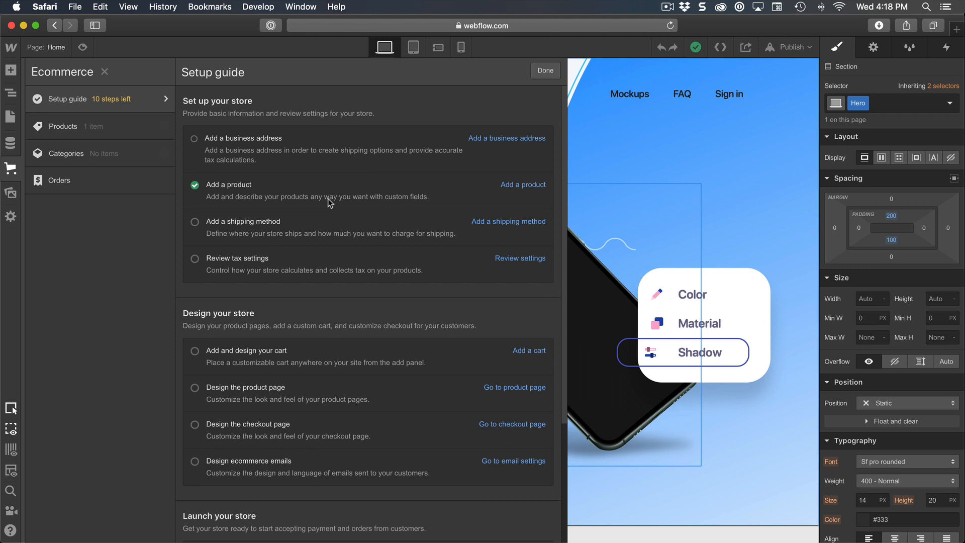
scroll(down, 3)
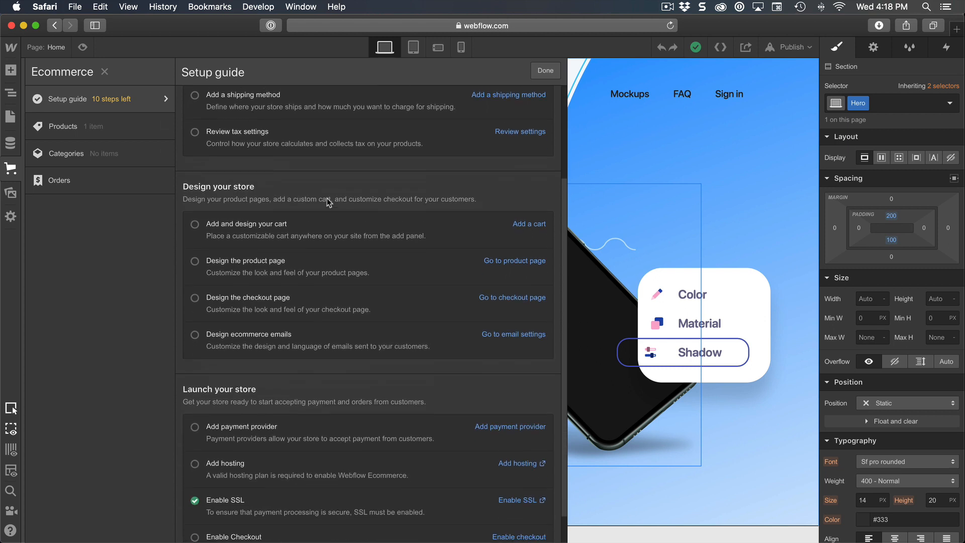
scroll(down, 3)
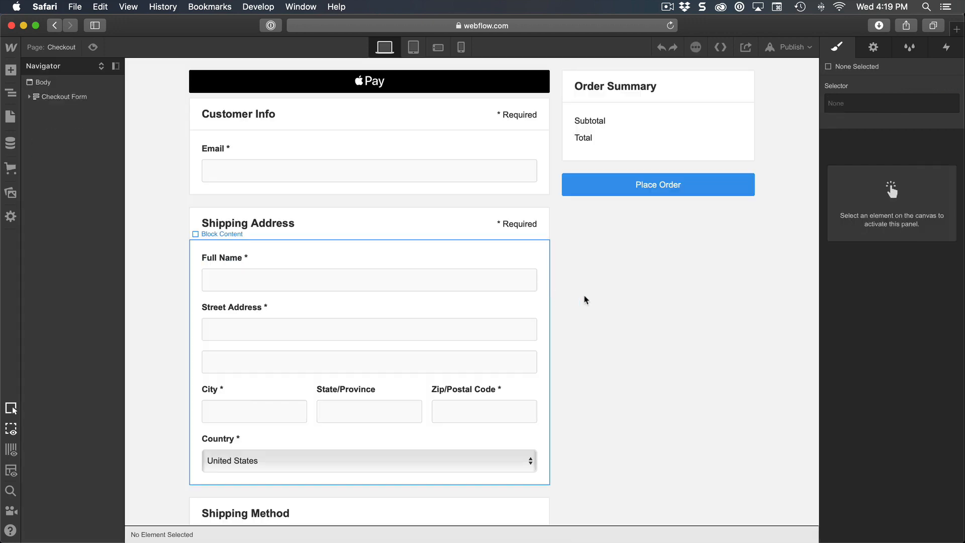
scroll(down, 3)
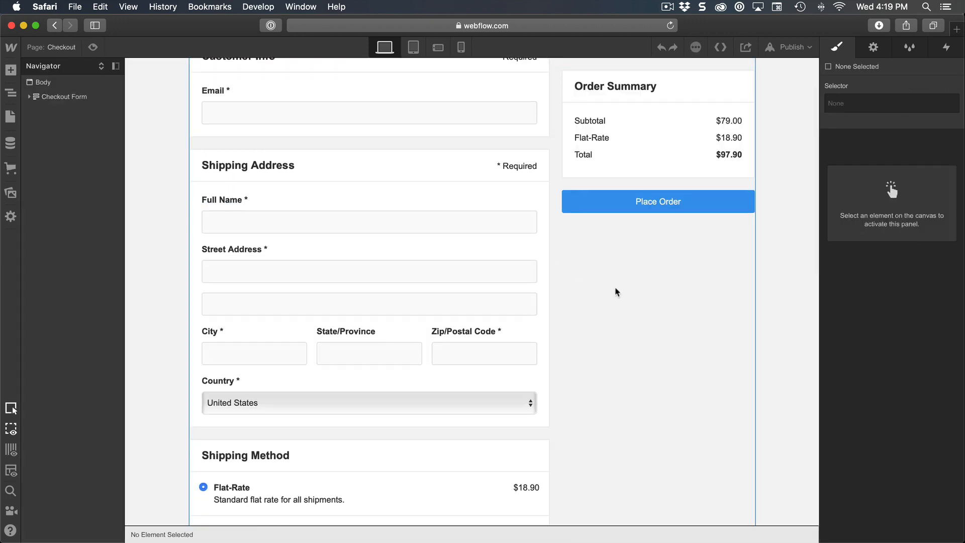
scroll(up, 3)
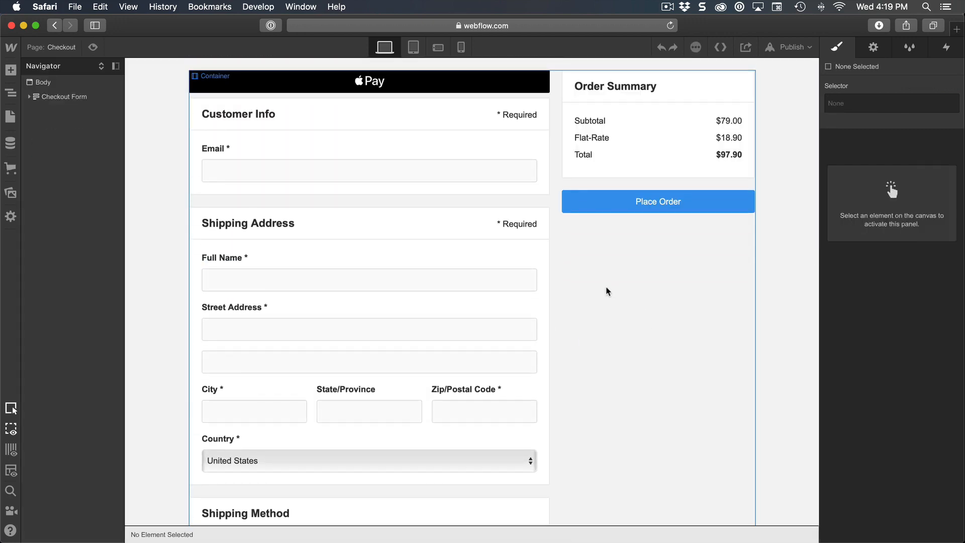
scroll(down, 3)
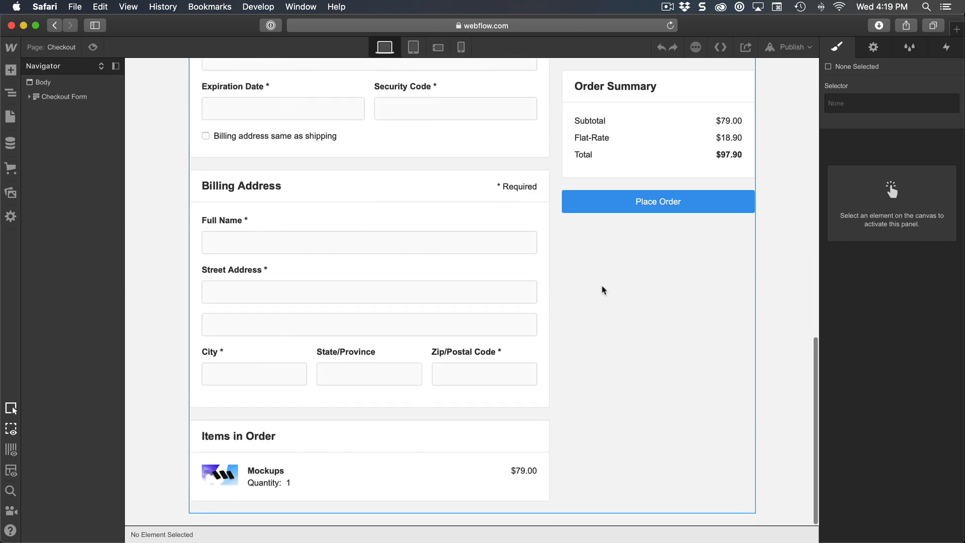
scroll(up, 3)
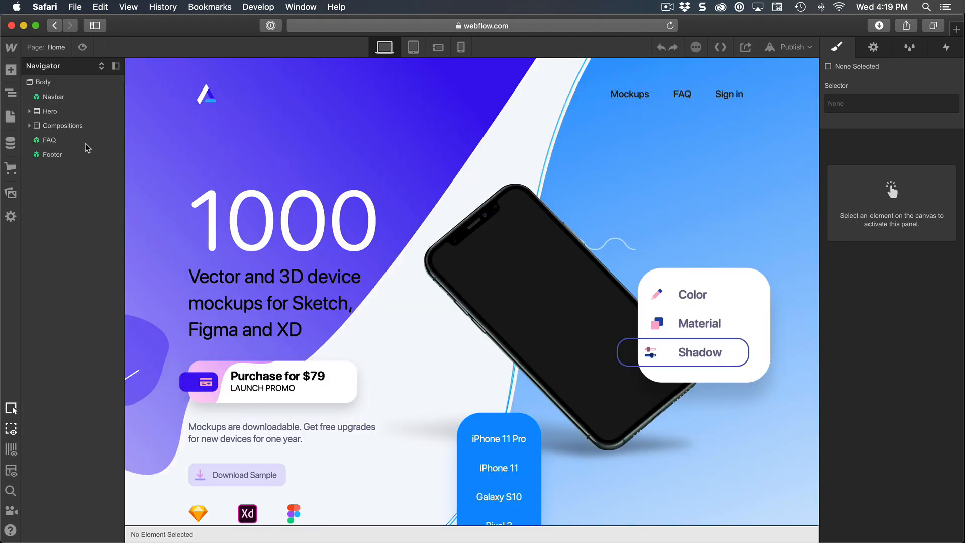
Scroll down and select the hero's 'Purchase for $79' div block
scroll(down, 3)
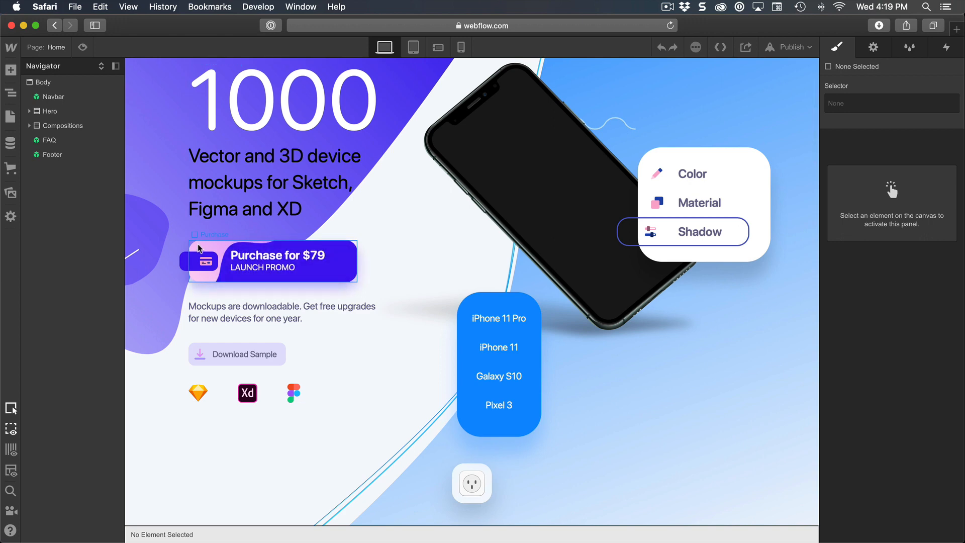
click(283, 261)
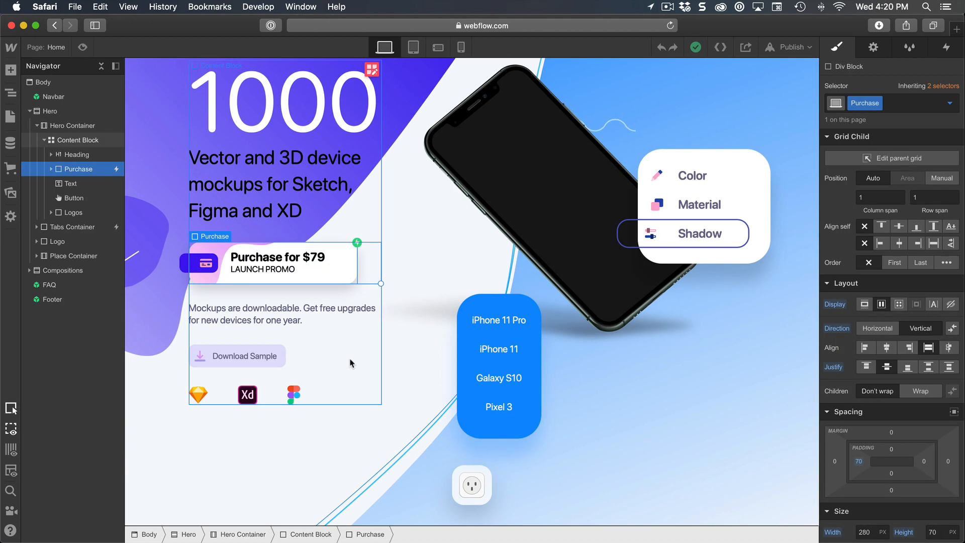
mouse_move(359, 361)
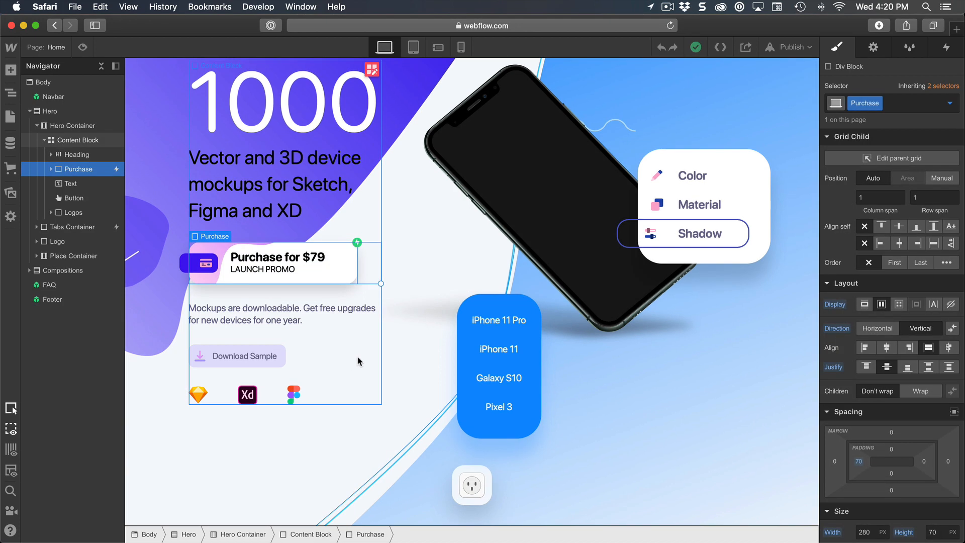
mouse_move(354, 364)
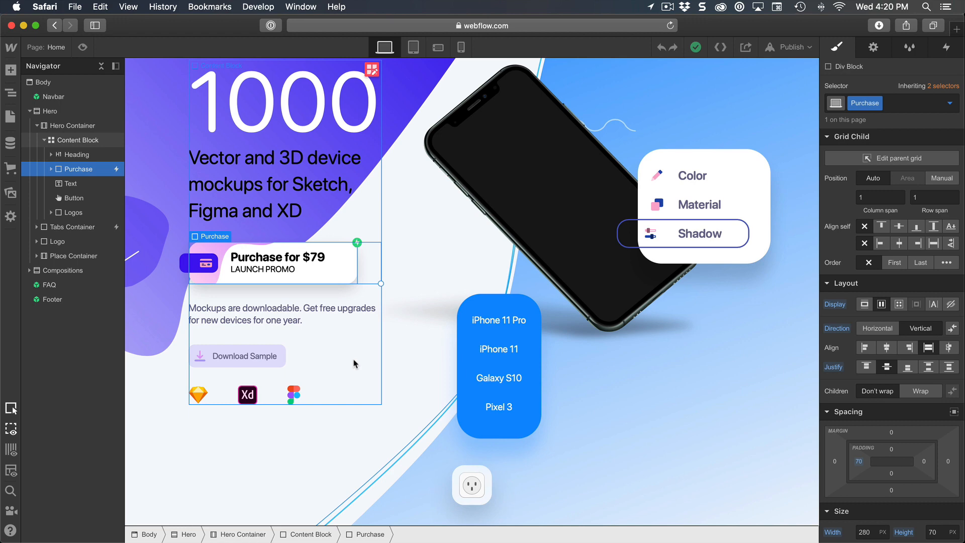
mouse_move(353, 363)
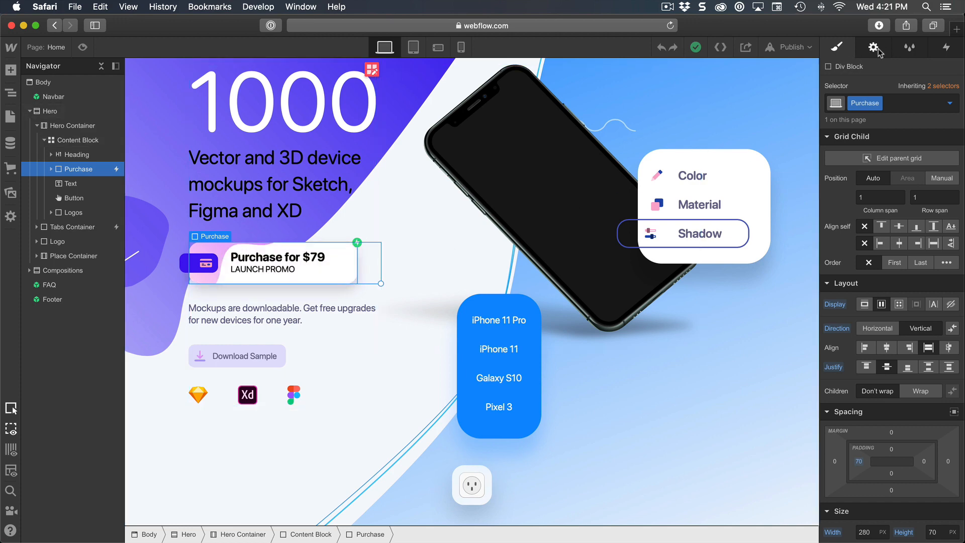
Convert the Purchase block to a Link Block and enter '/chec' as its URL
click(872, 46)
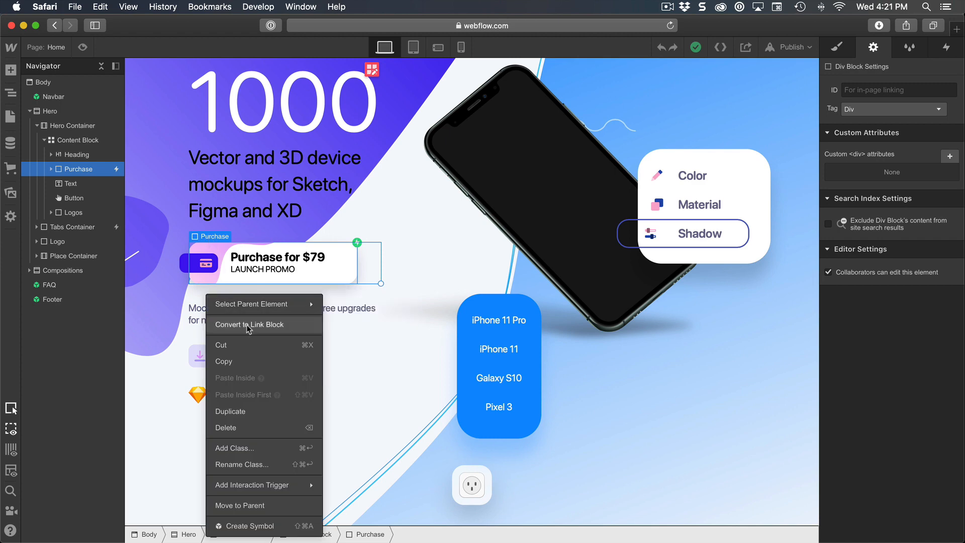
click(250, 324)
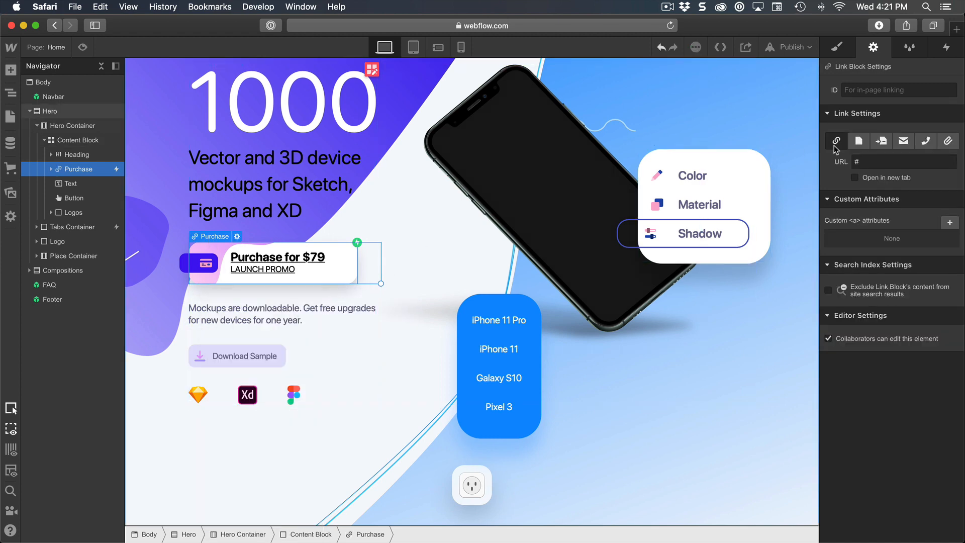
mouse_move(836, 143)
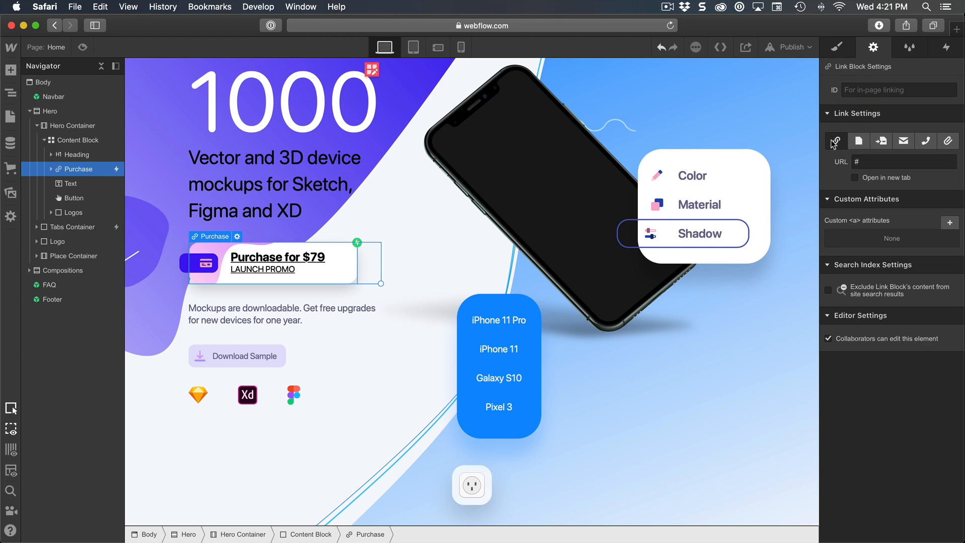
click(902, 162)
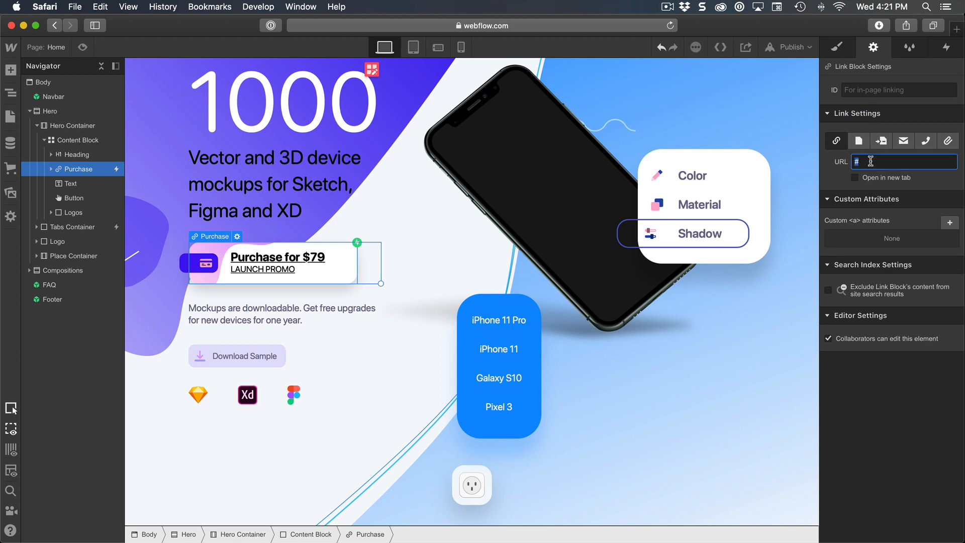
text(/chec)
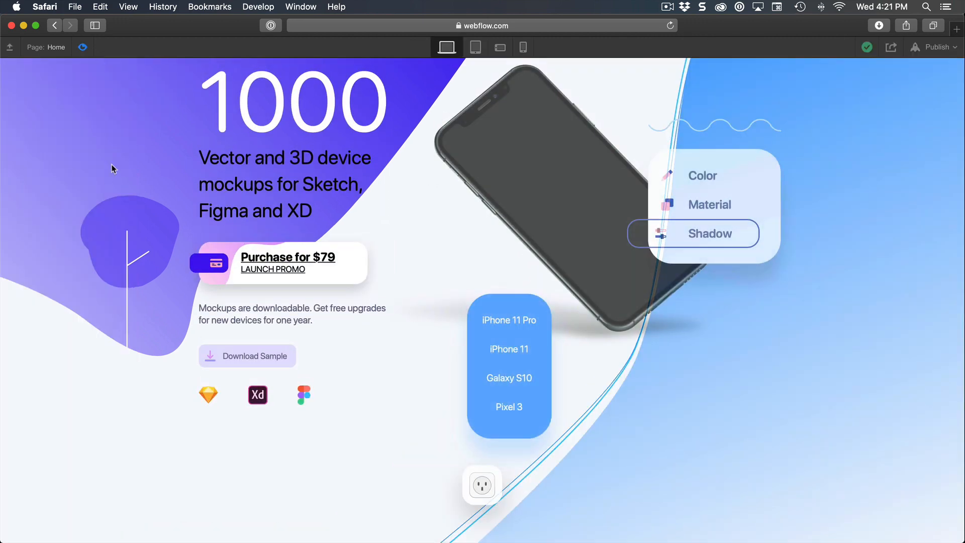
In preview, follow the 'Purchase for $79' link to the Checkout page
click(287, 257)
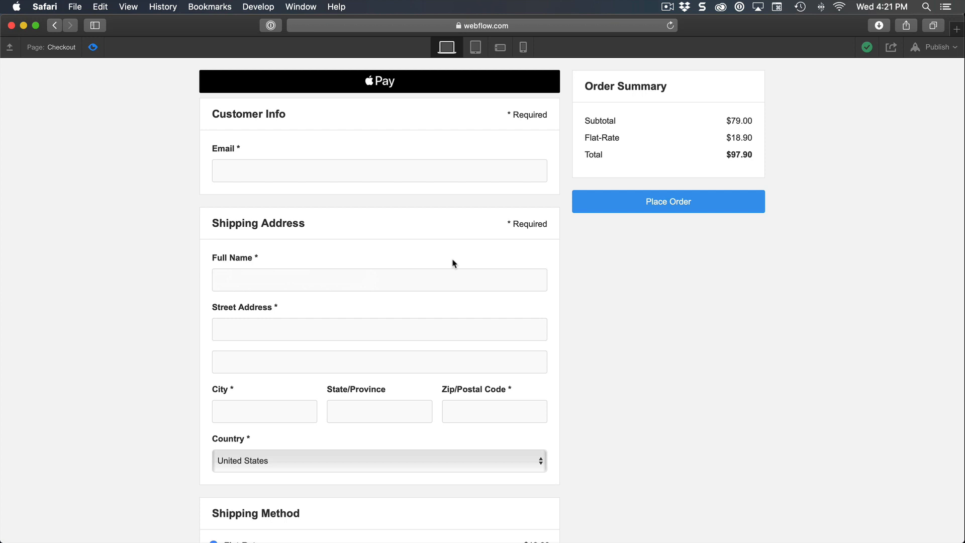
mouse_move(664, 189)
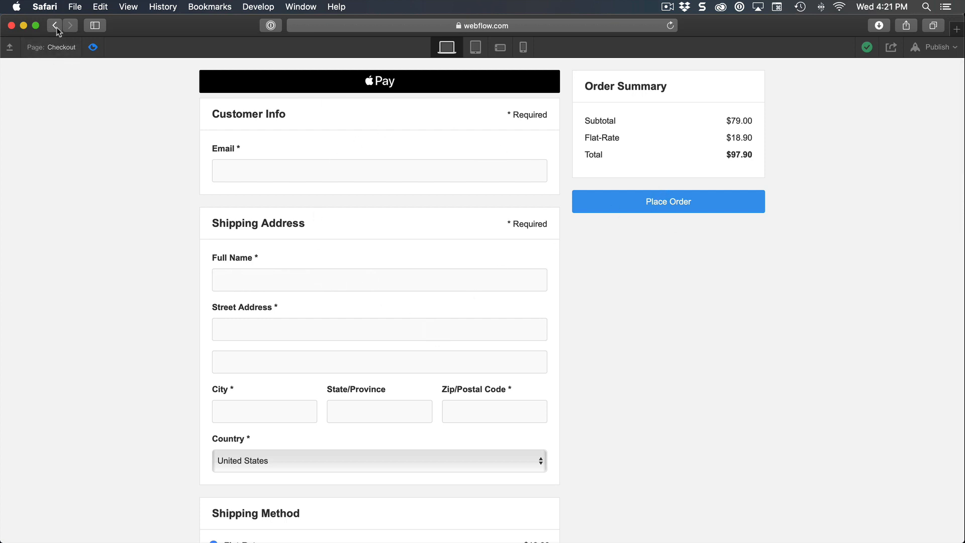
mouse_move(137, 173)
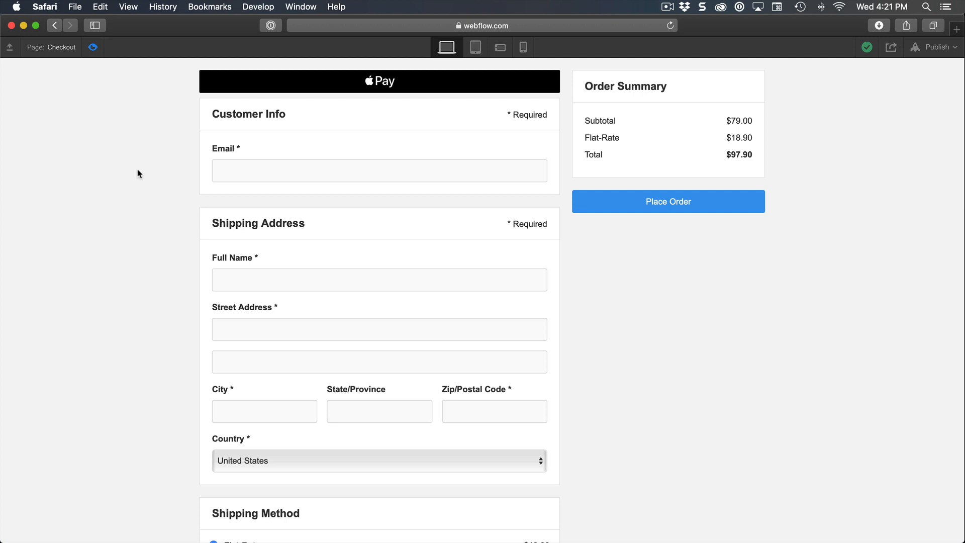
mouse_move(551, 262)
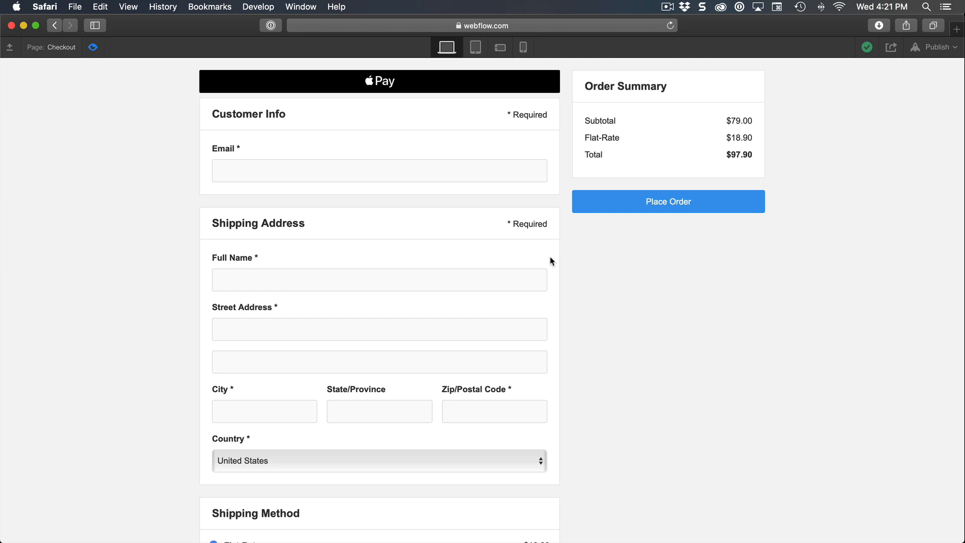
mouse_move(92, 48)
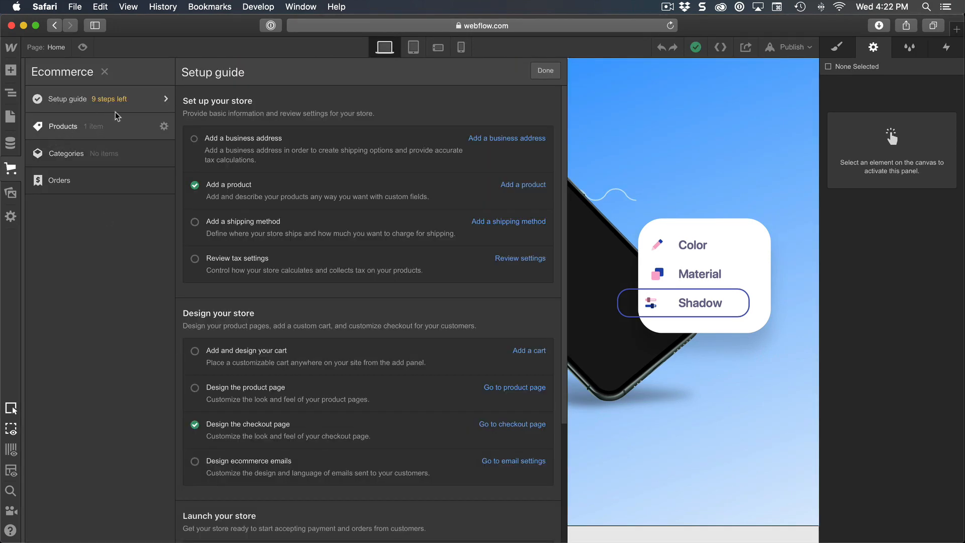
Add a Cart element to the Products template page body
scroll(down, 3)
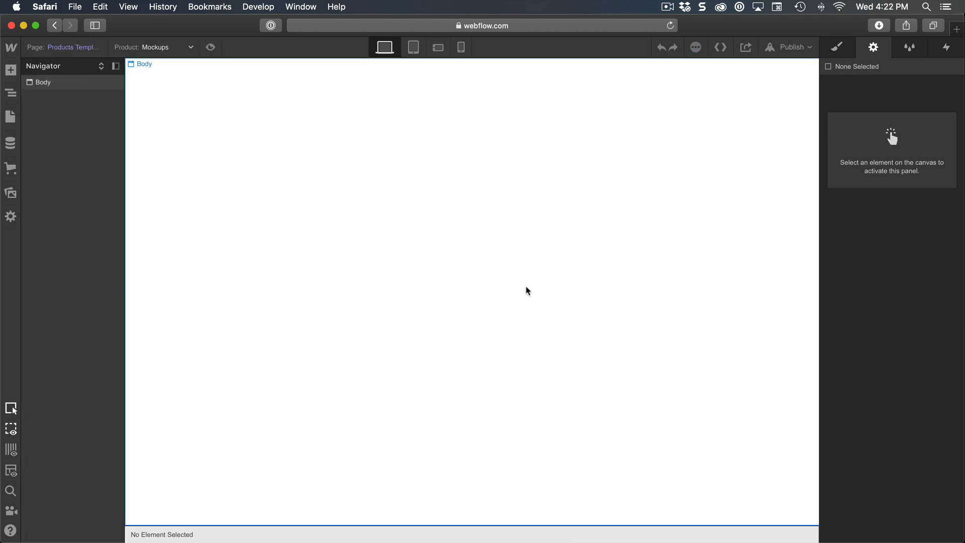
mouse_move(342, 251)
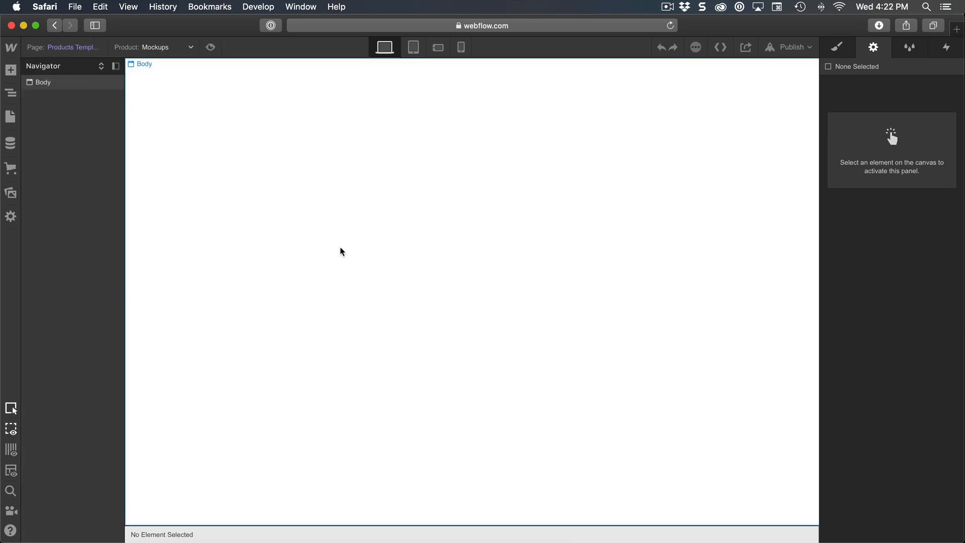
click(44, 82)
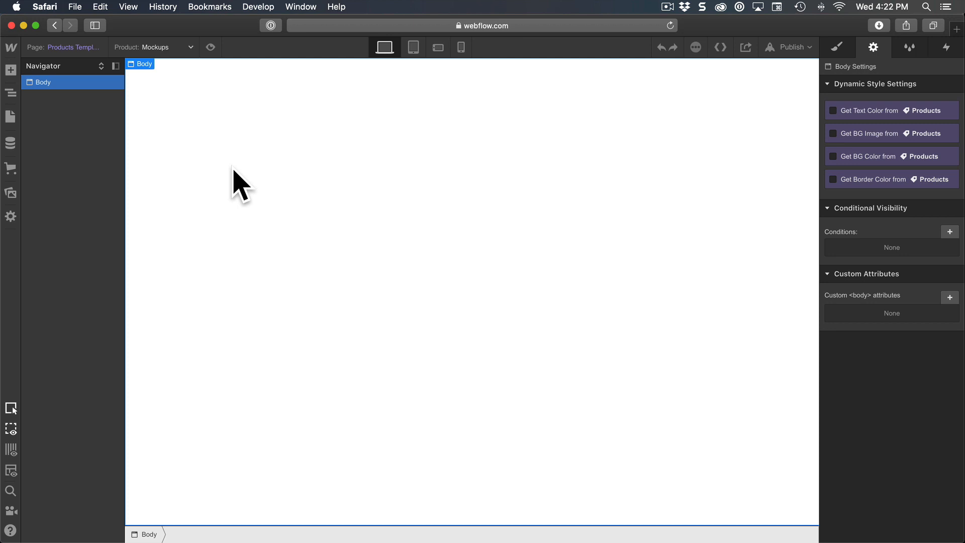
click(10, 70)
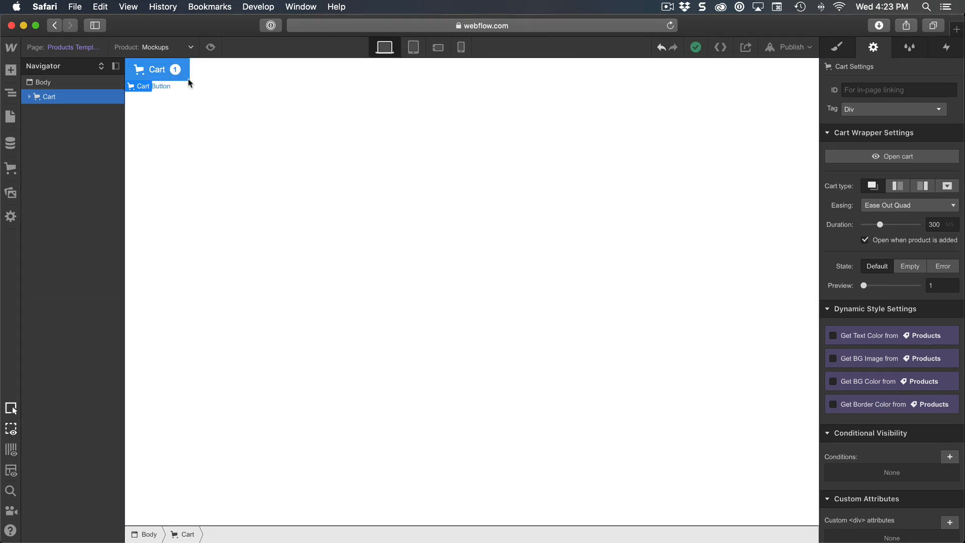
mouse_move(459, 228)
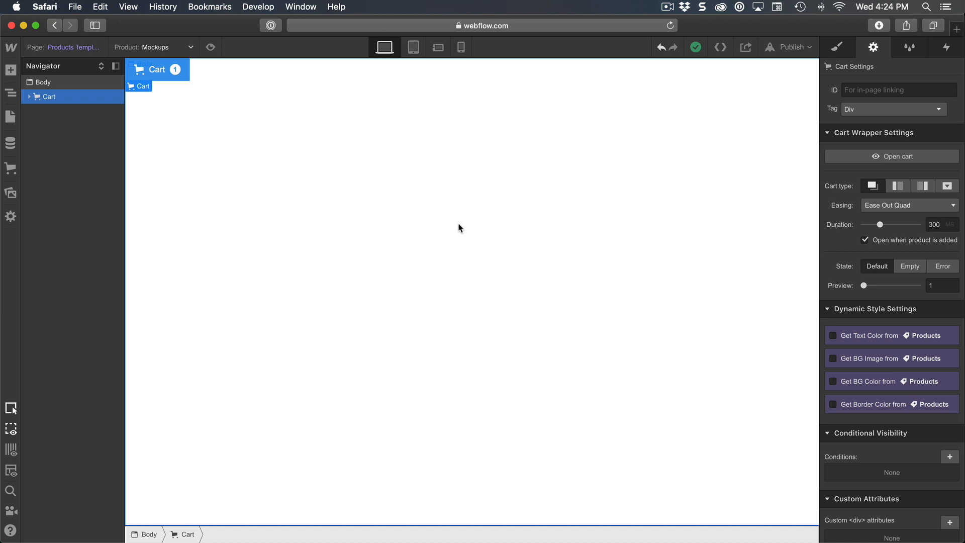
Add an Add to Cart form to the body and switch off its Quantity field
click(44, 82)
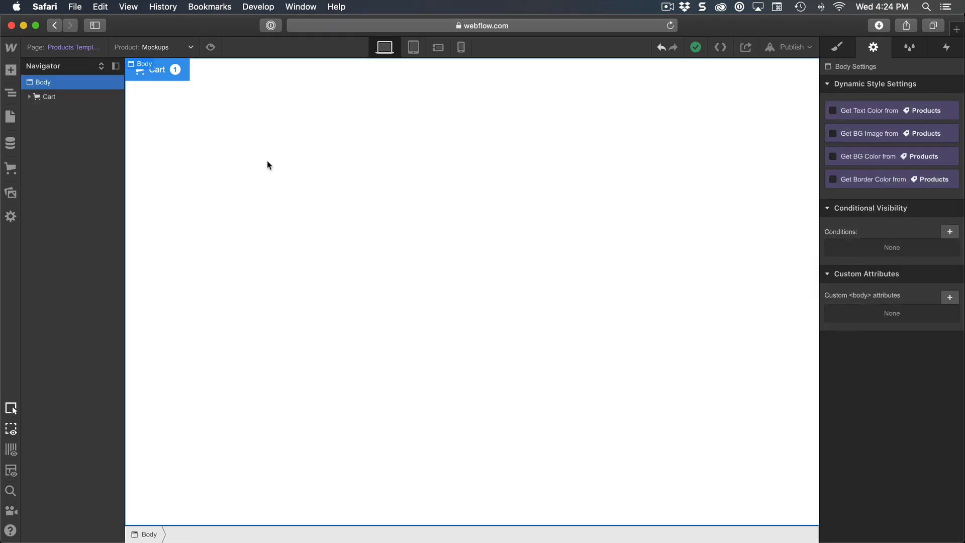
click(11, 70)
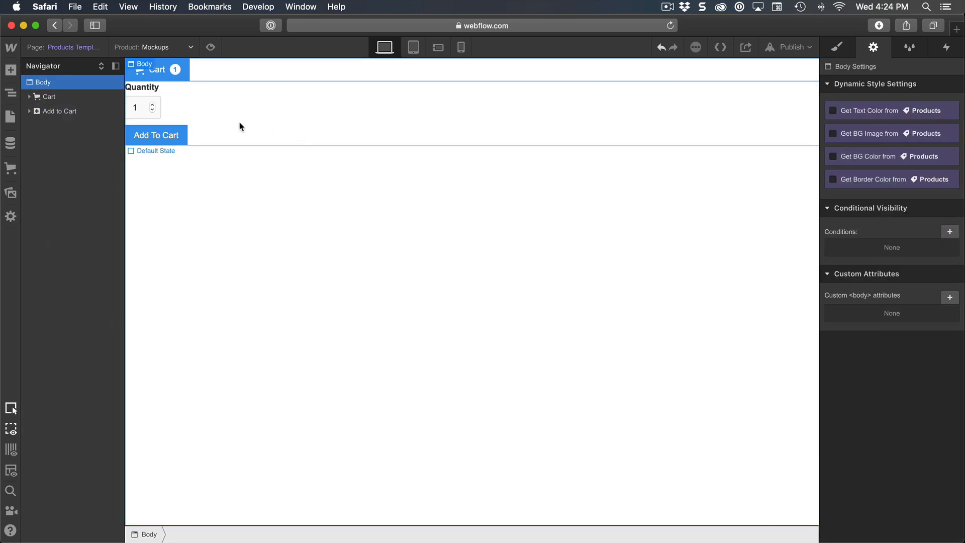
click(156, 150)
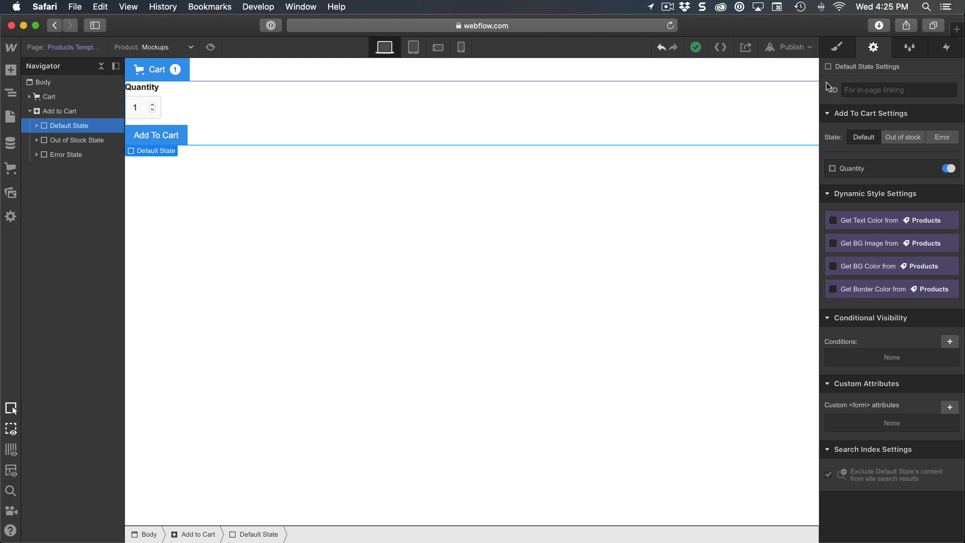
click(948, 168)
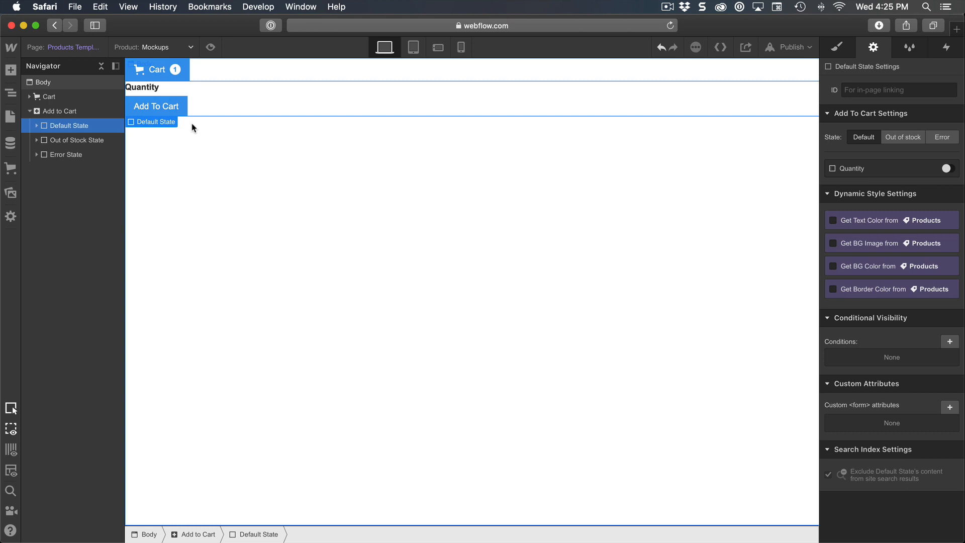
mouse_move(232, 238)
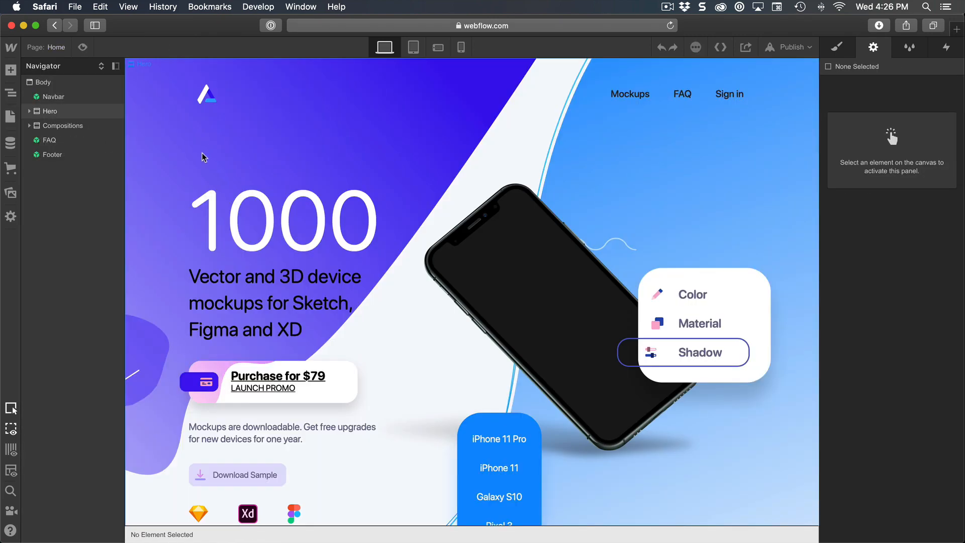
Place a Products Collection List in the hero Content Block, with Add to Cart inside each item
scroll(down, 3)
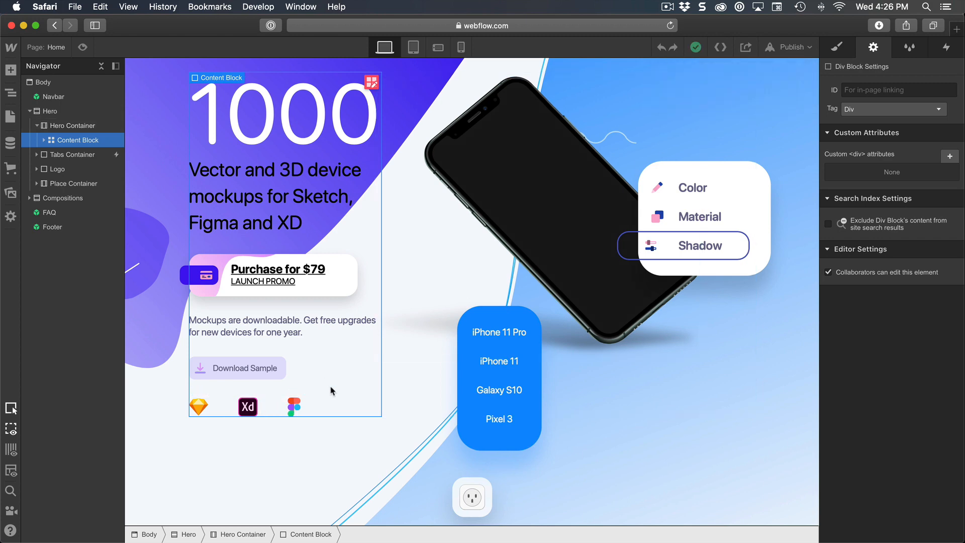
mouse_move(339, 386)
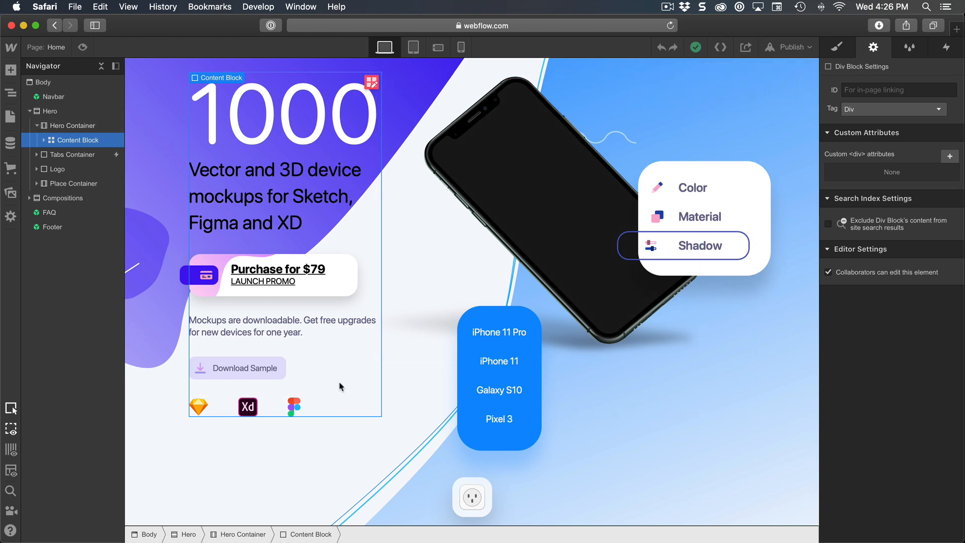
click(10, 70)
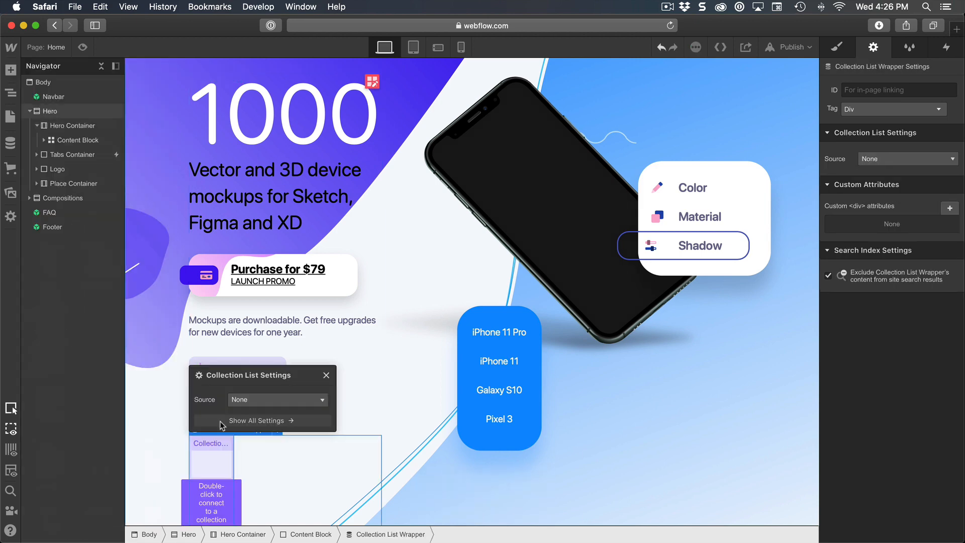
click(277, 400)
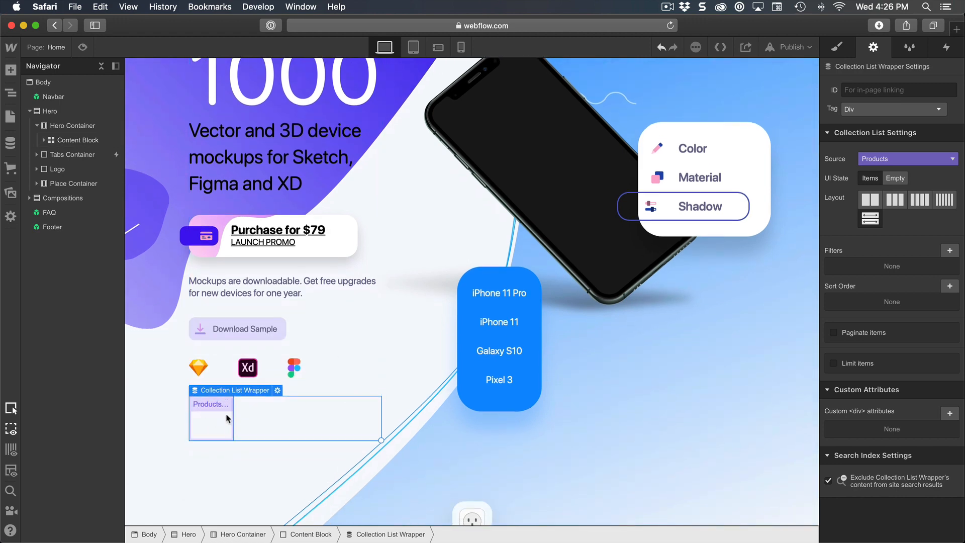
click(209, 419)
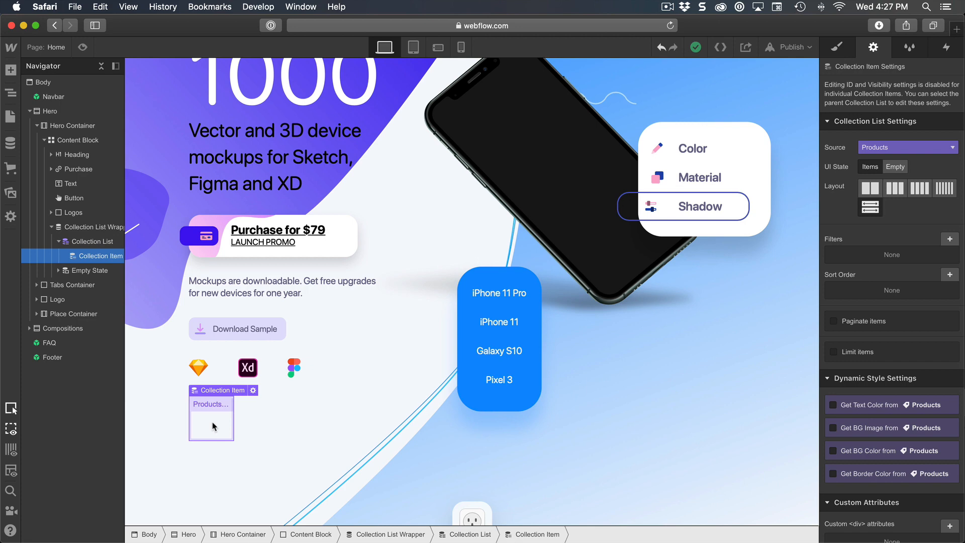
click(11, 71)
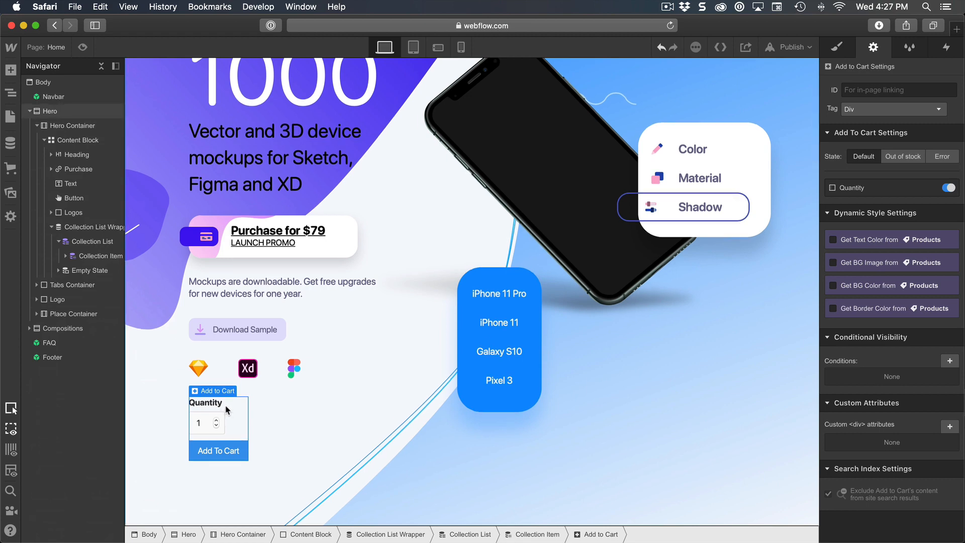
Bind the Add to Cart field label to the product Price, showing $79.00
scroll(down, 3)
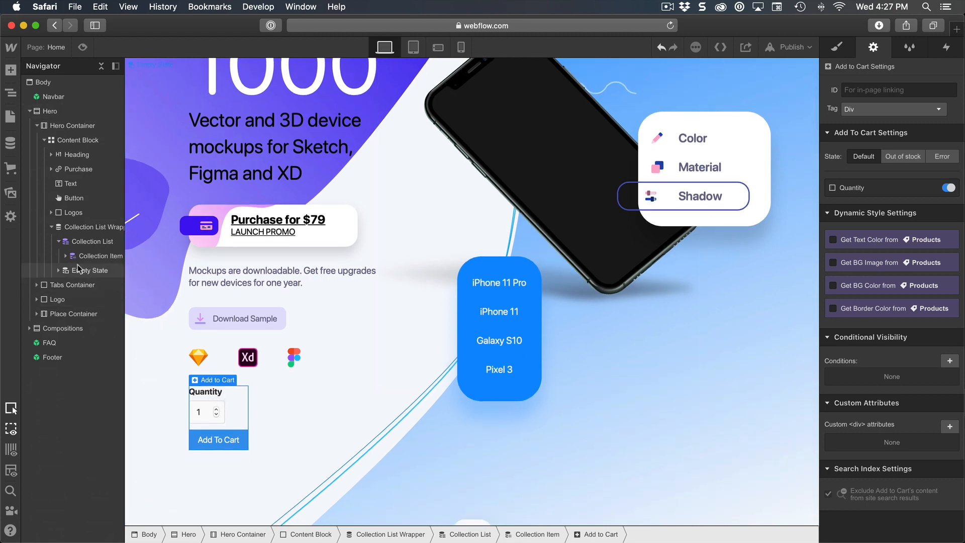
click(68, 270)
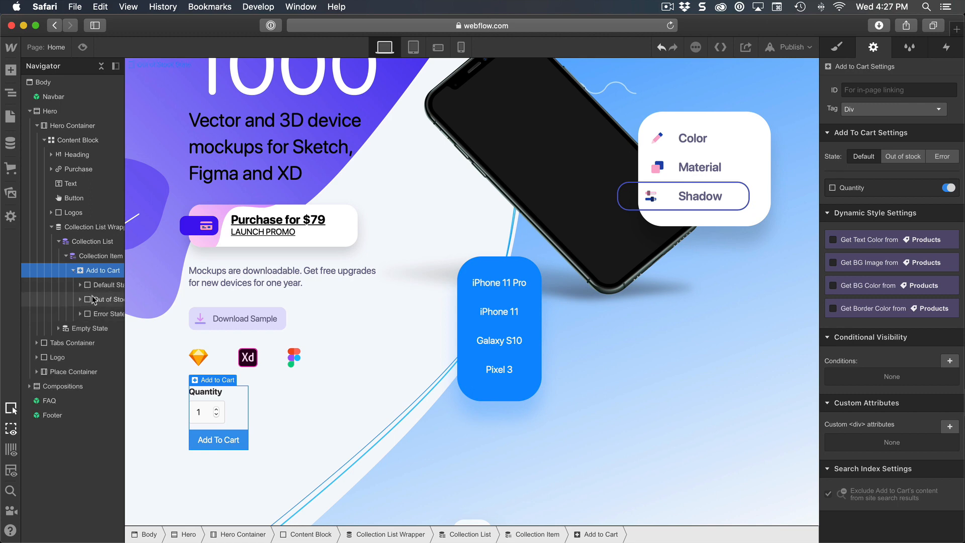
click(208, 391)
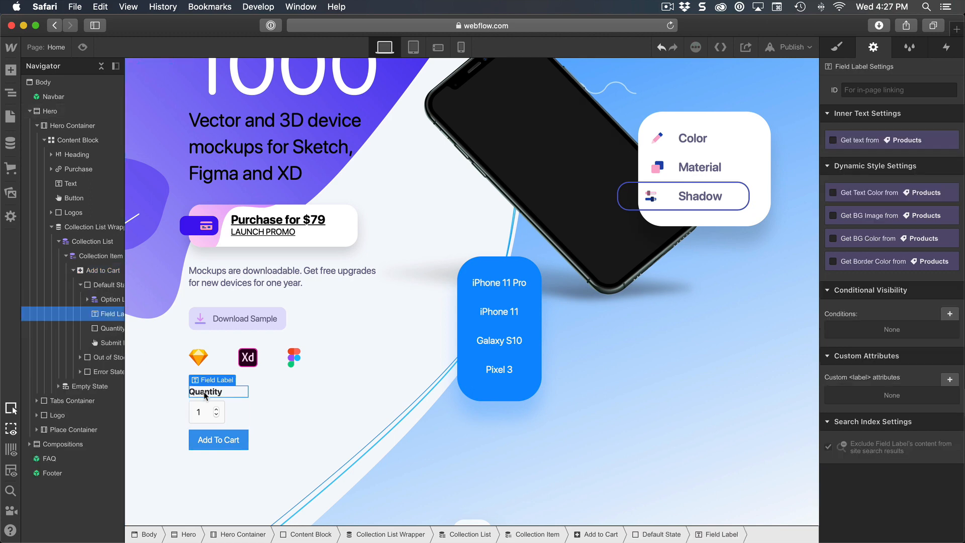
click(833, 192)
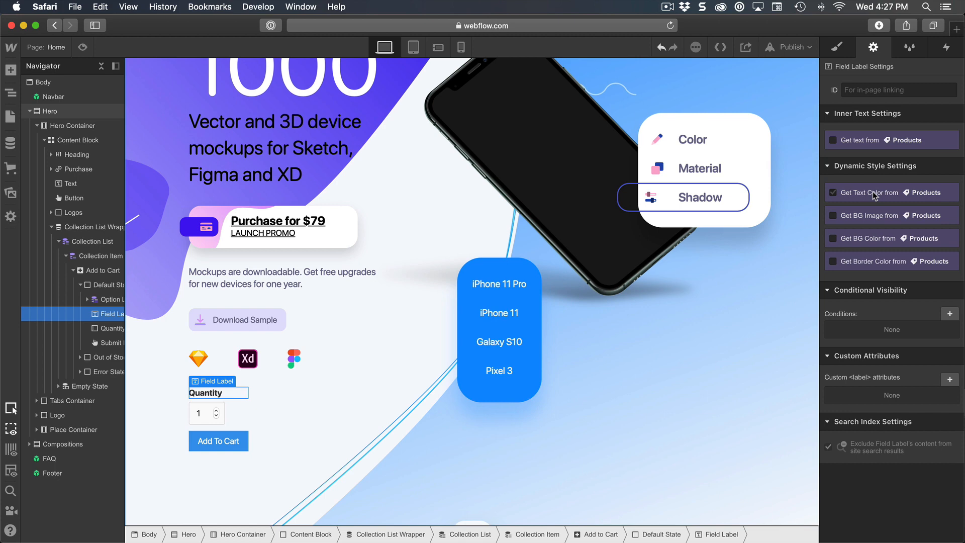
click(835, 192)
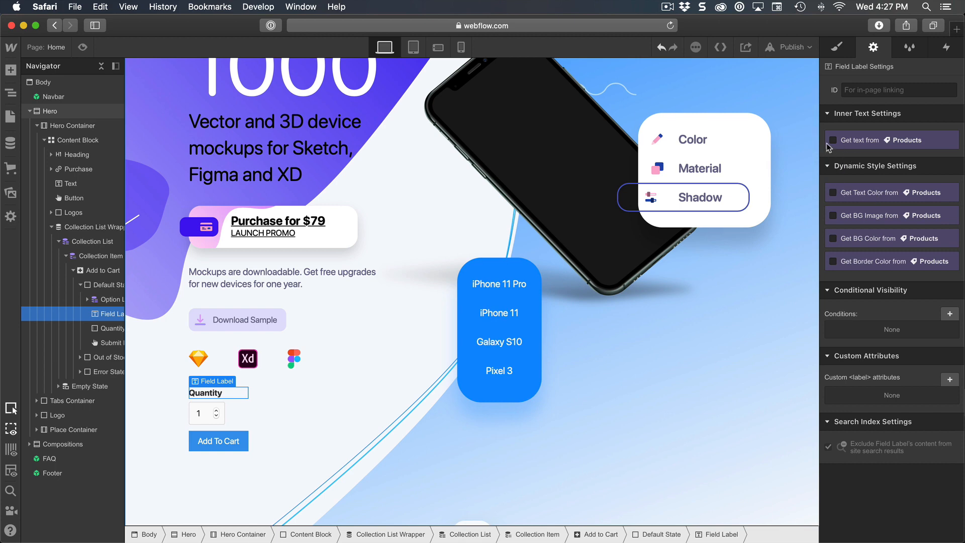
click(833, 140)
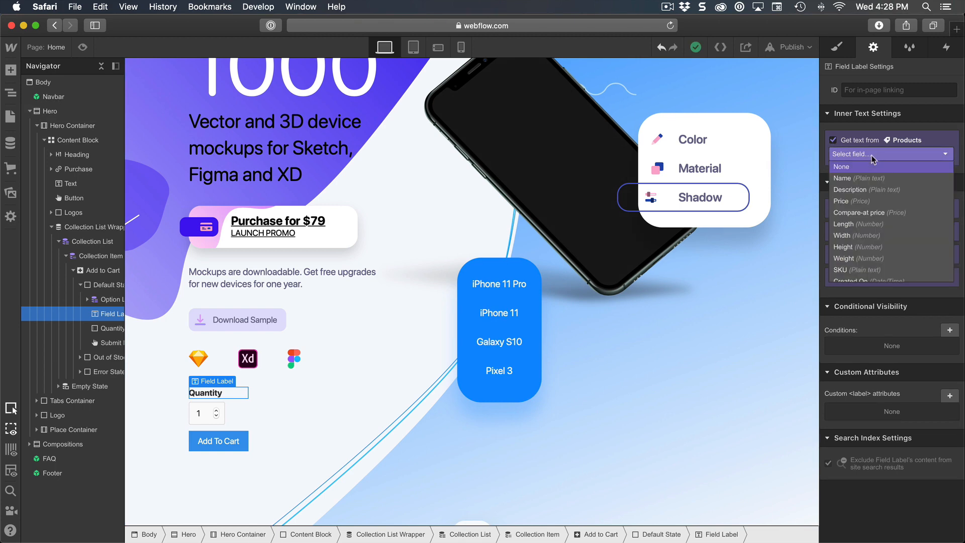
click(849, 178)
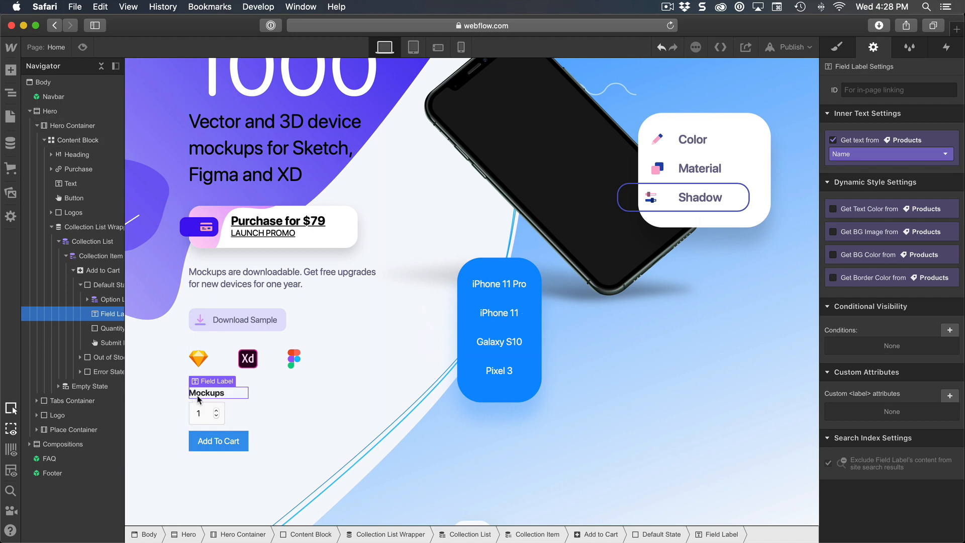
mouse_move(342, 359)
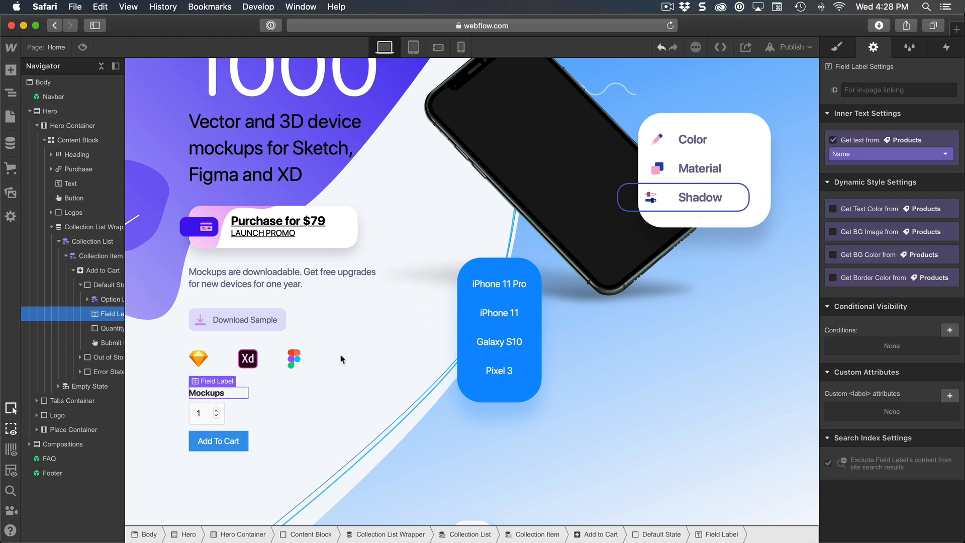
click(889, 154)
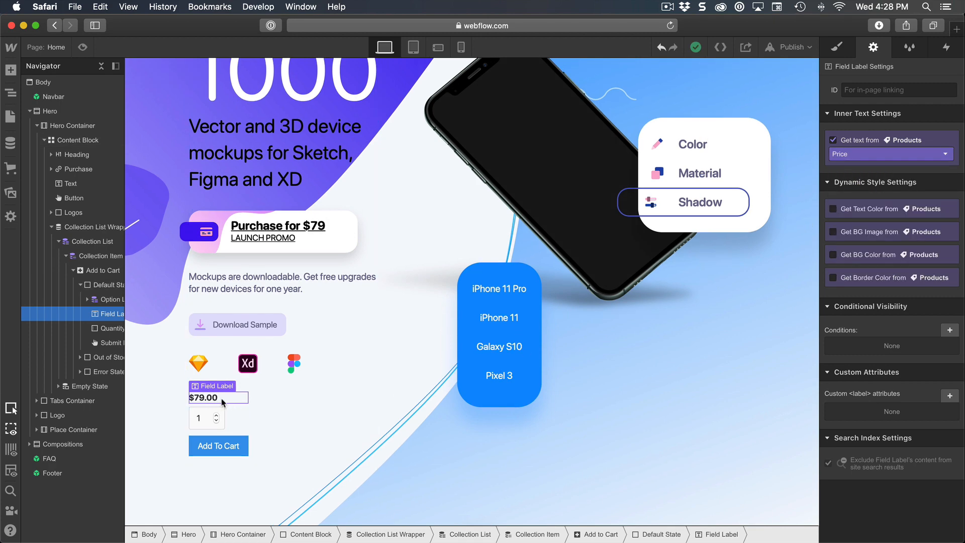
mouse_move(206, 413)
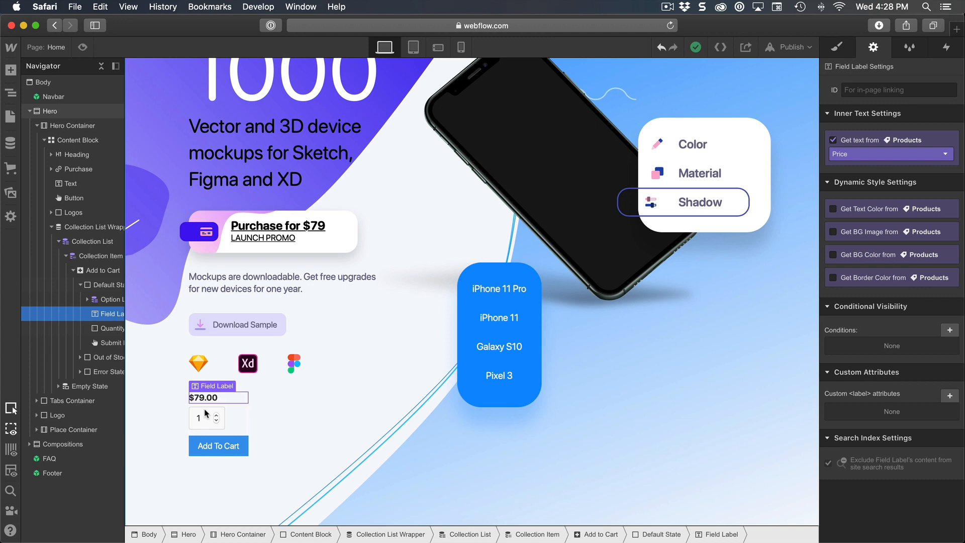
mouse_move(121, 35)
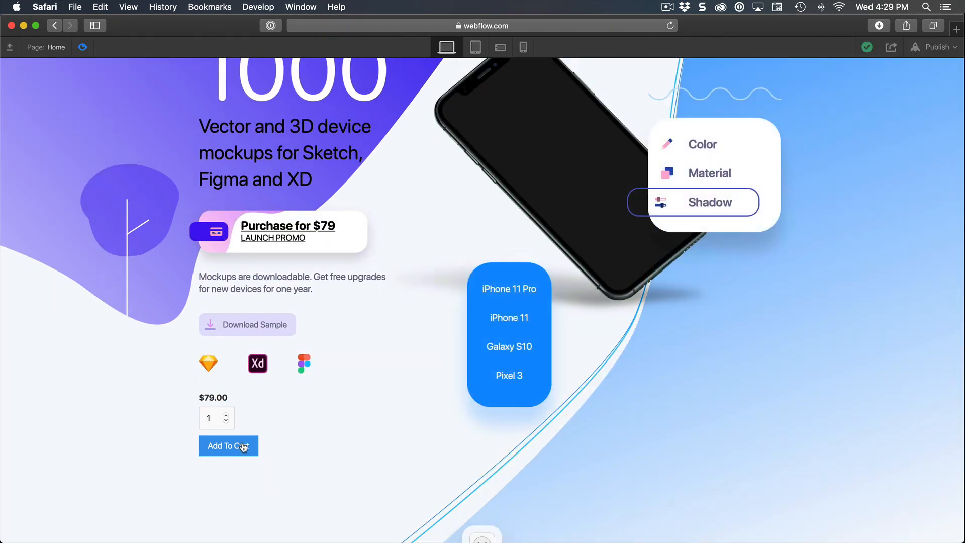
Try Add To Cart in preview, dismiss the cart notice, and select Content Block in Navigator
click(228, 446)
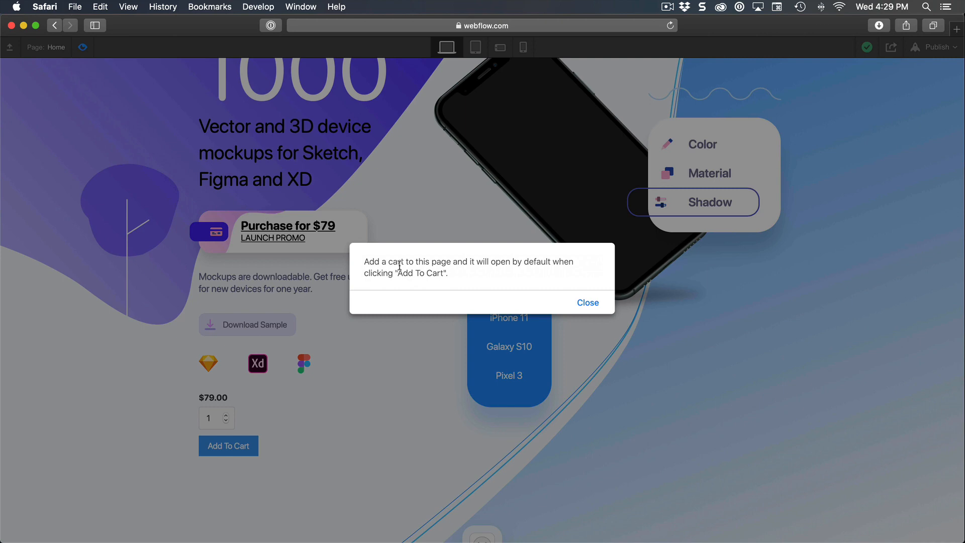
mouse_move(595, 320)
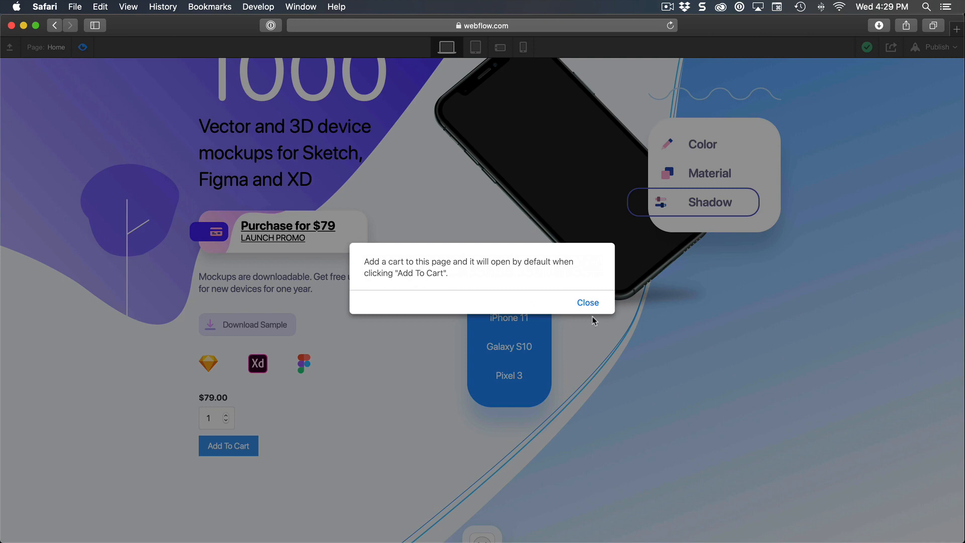
click(587, 302)
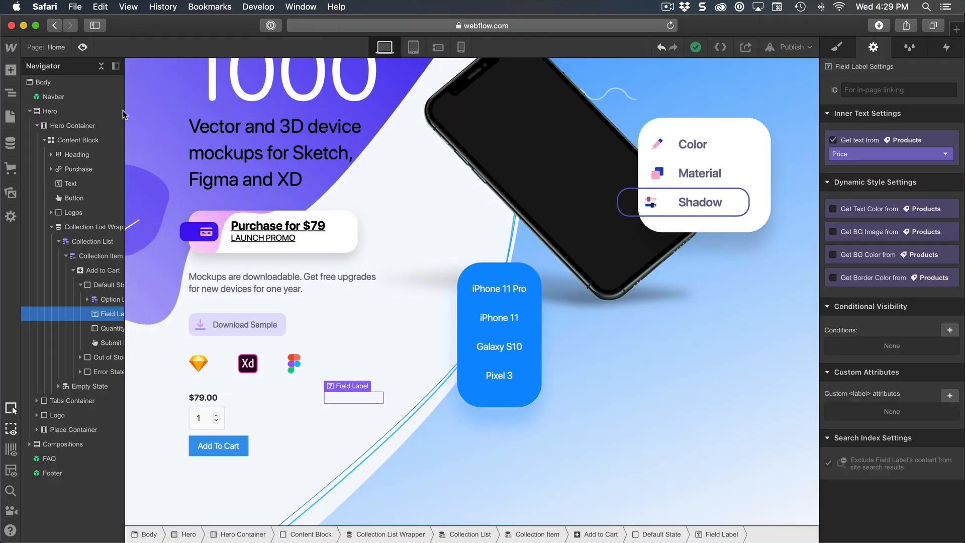
click(99, 227)
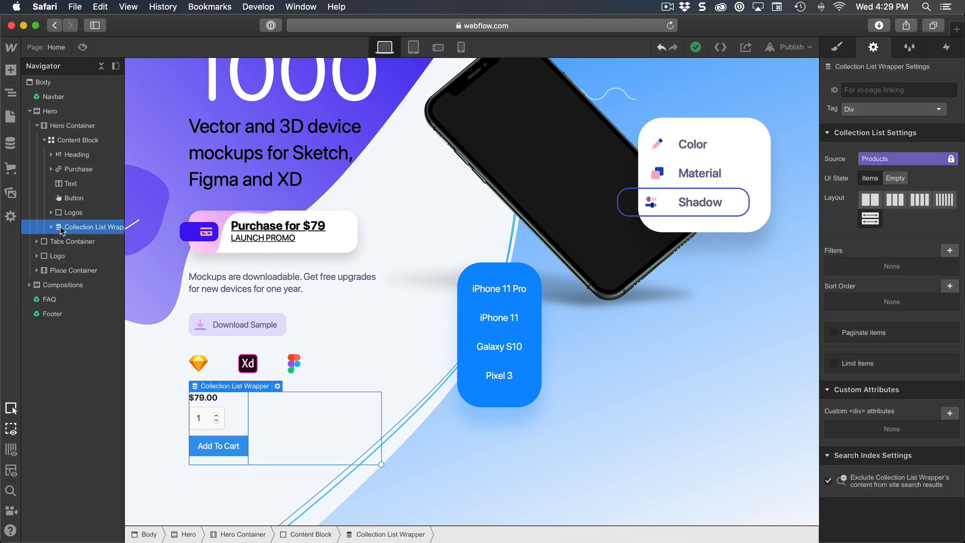
click(76, 139)
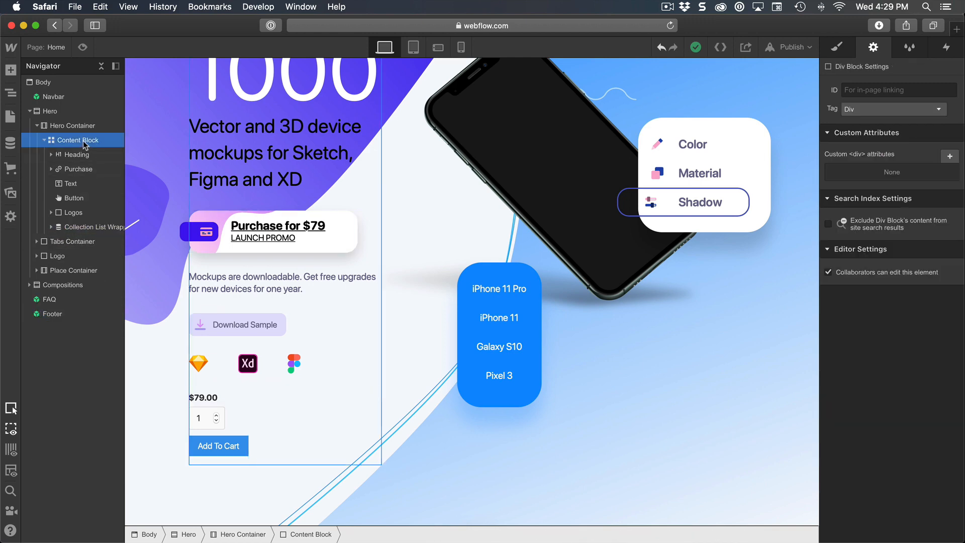
click(10, 70)
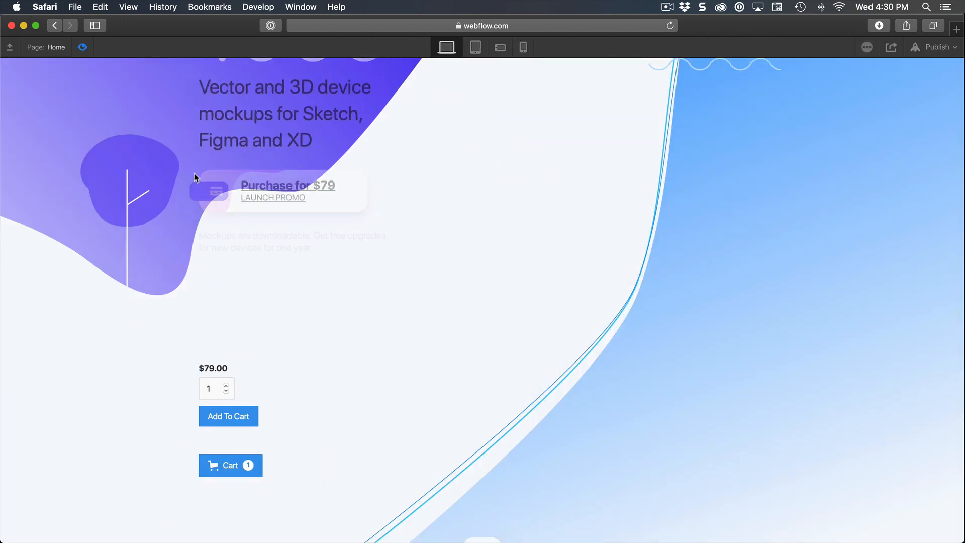
Add the Mockups product to the cart in preview, showing $79.00, then exit preview
click(231, 464)
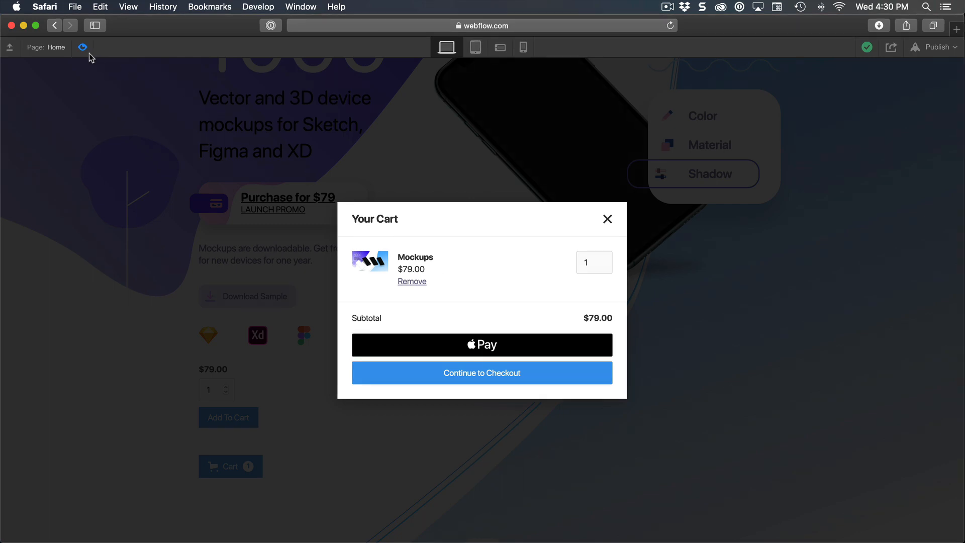
click(607, 219)
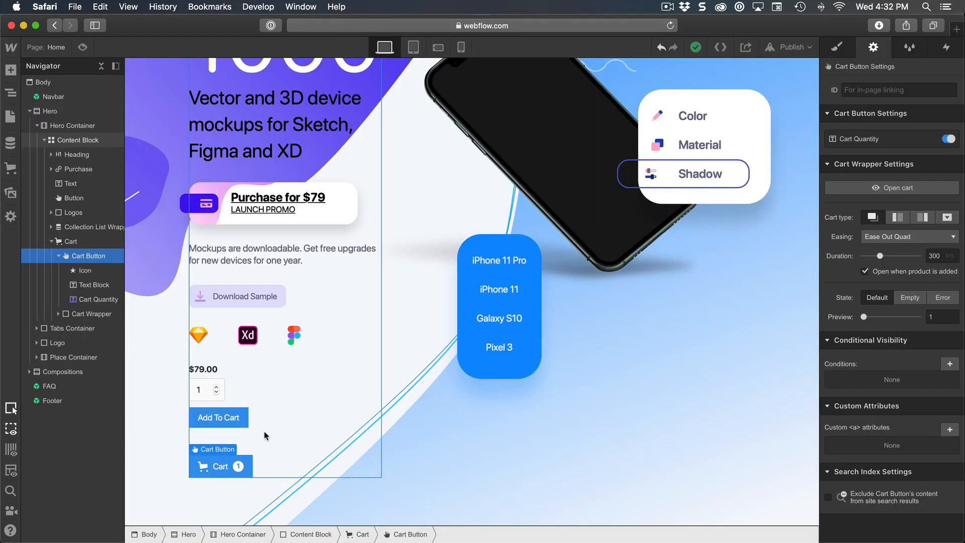
click(277, 200)
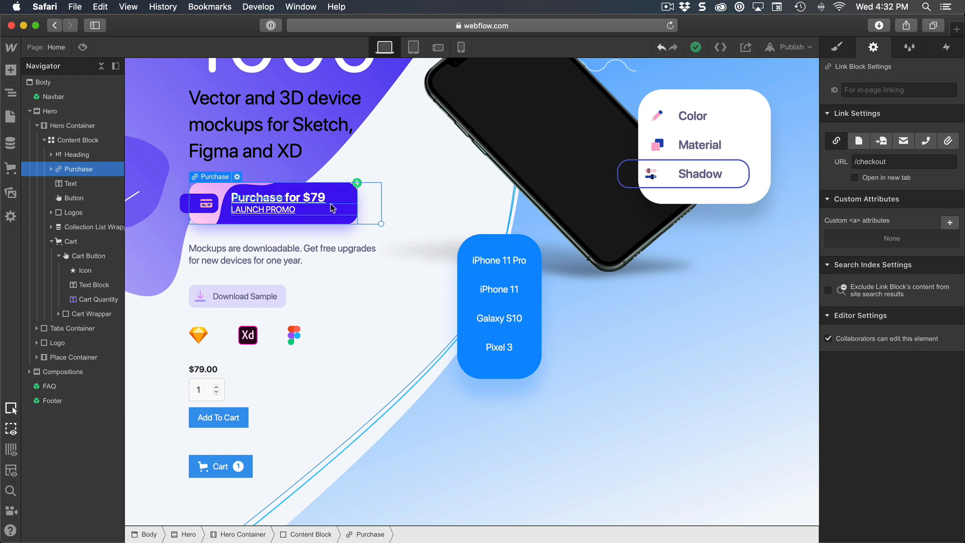
mouse_move(282, 413)
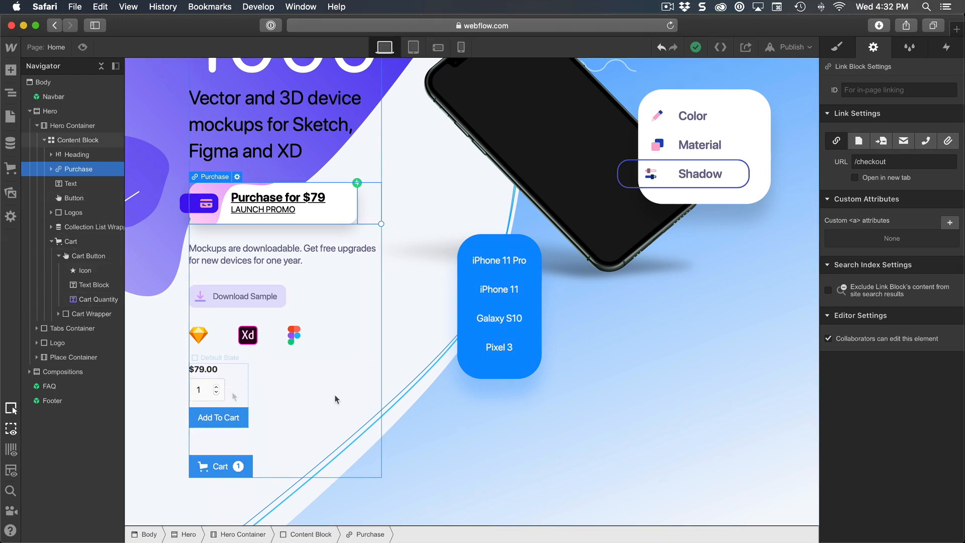
click(214, 358)
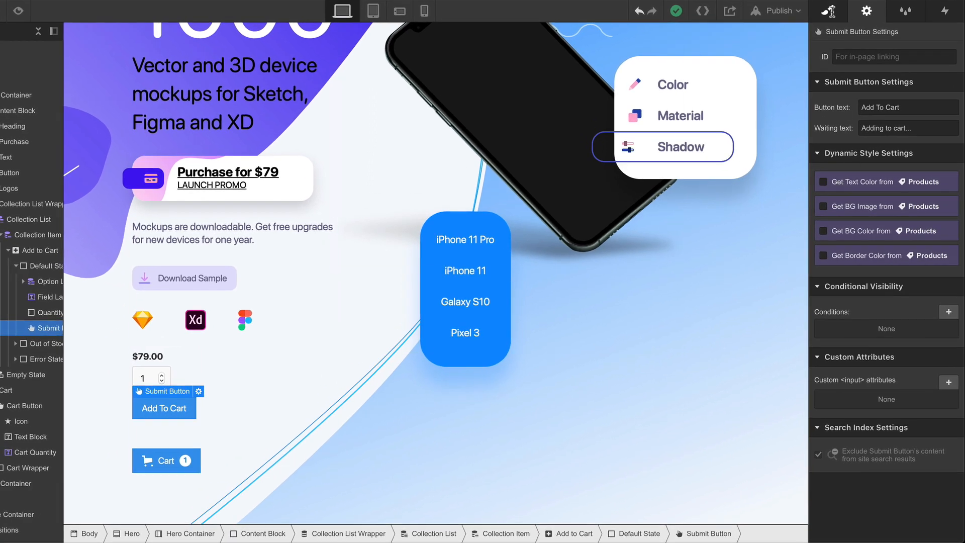
Give the submit button the class 'Submit' and hide the form's quantity field
click(828, 11)
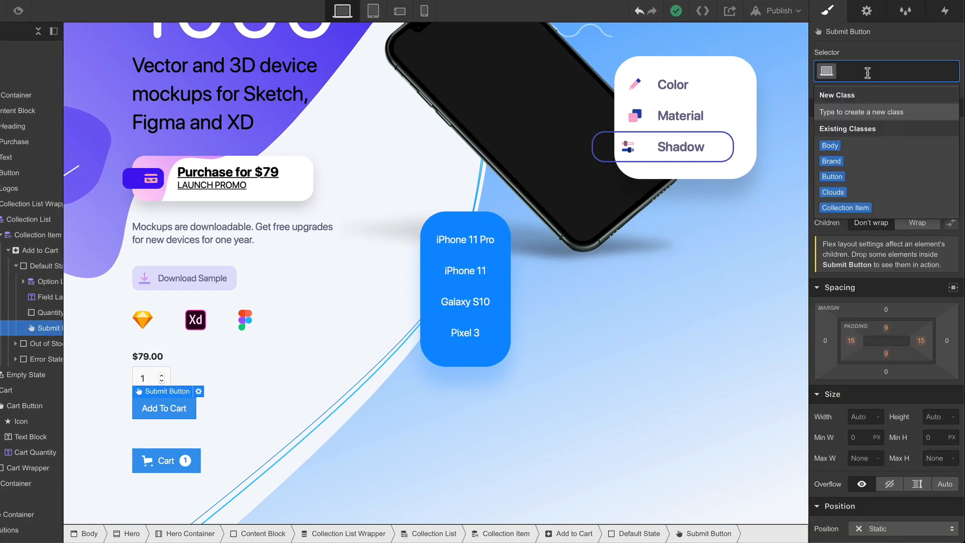
text(Su)
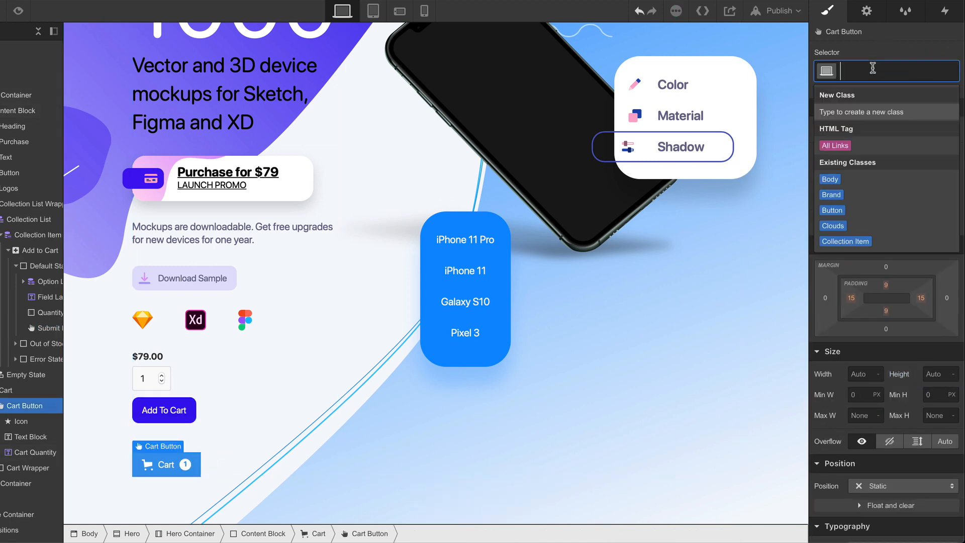
text(Submit)
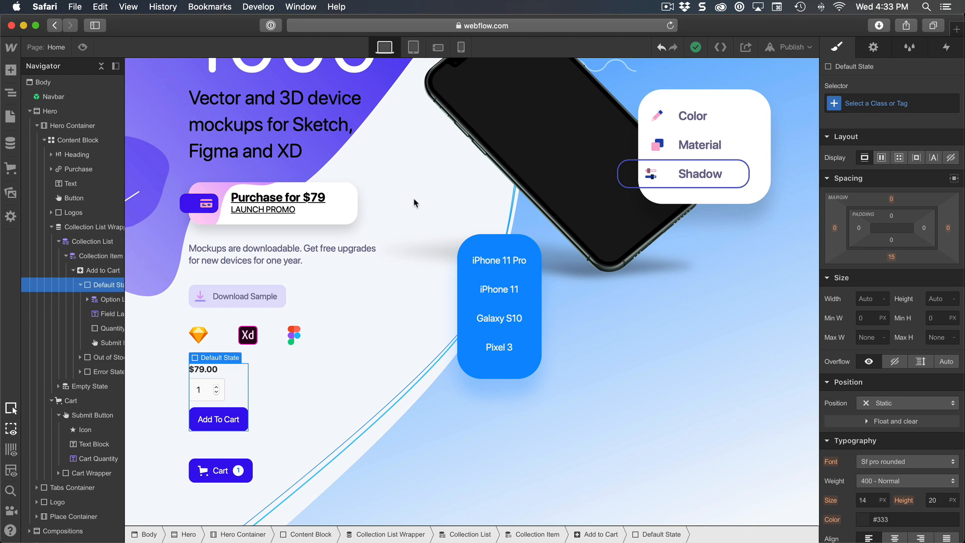
click(873, 46)
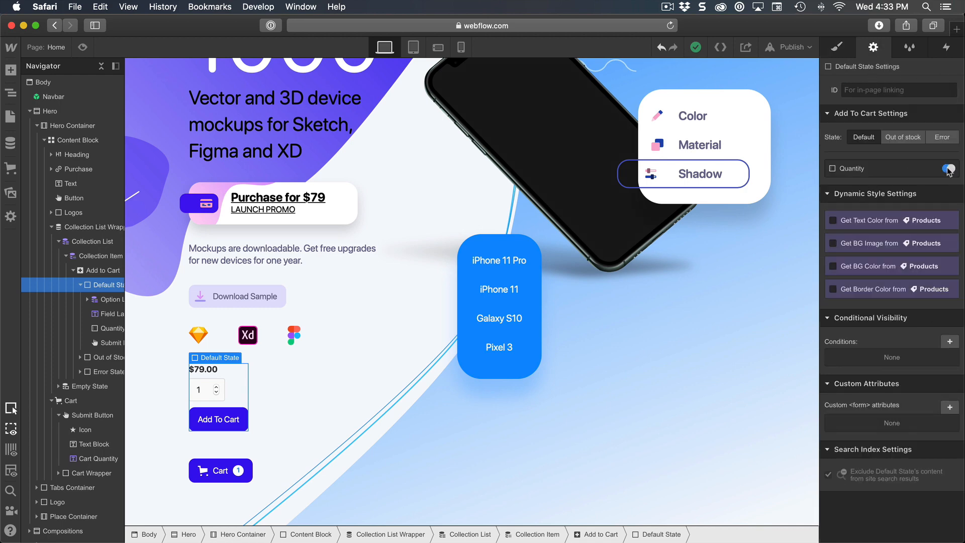
click(947, 168)
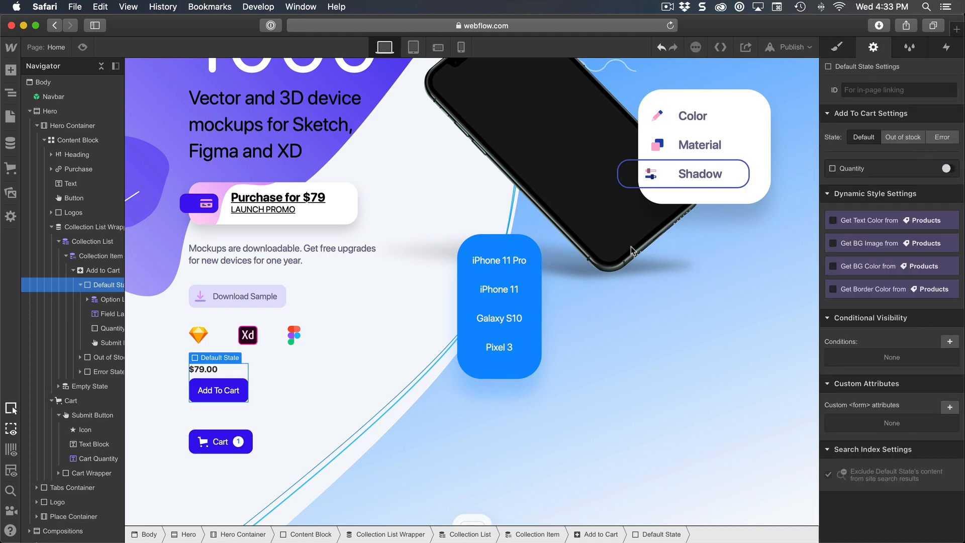
Remove the $79.00 price label and select the Purchase badge link block for styling
click(111, 313)
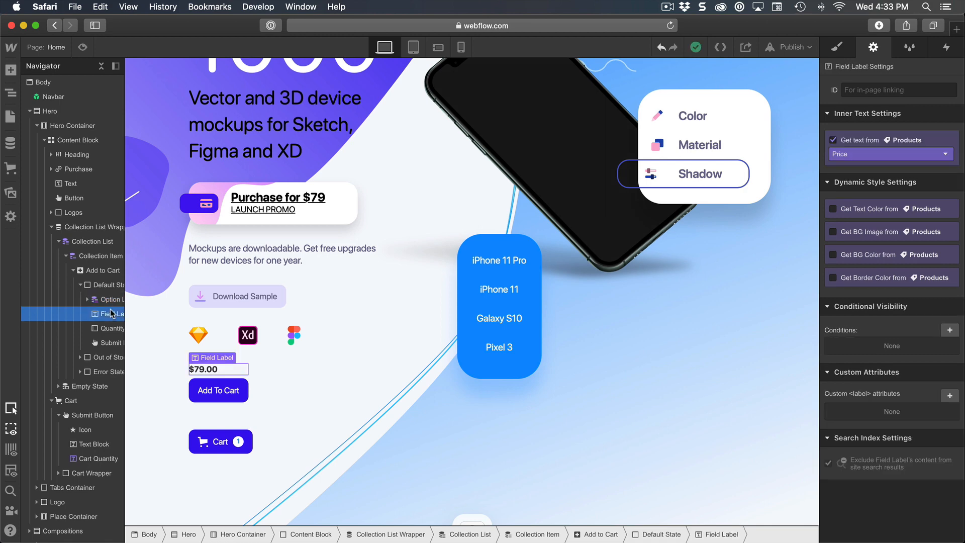
click(113, 313)
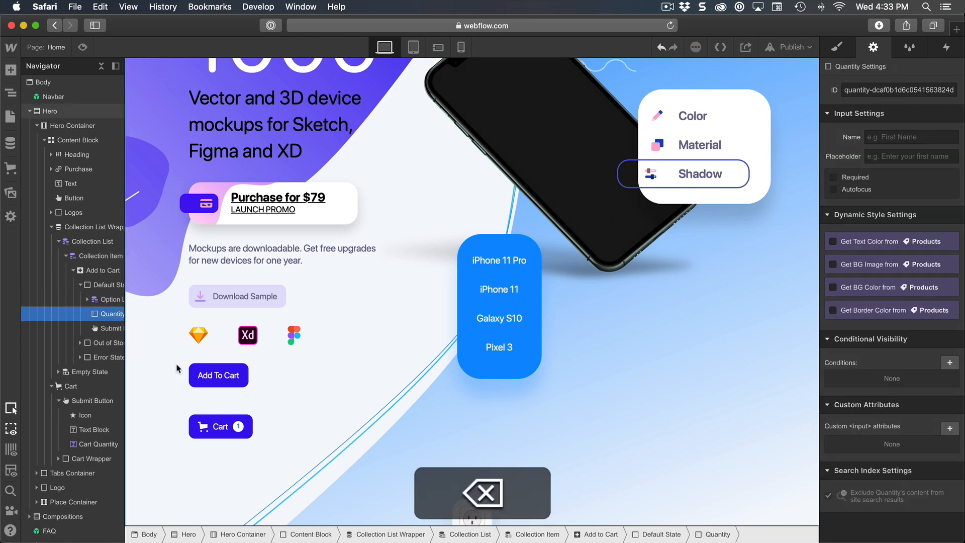
click(277, 203)
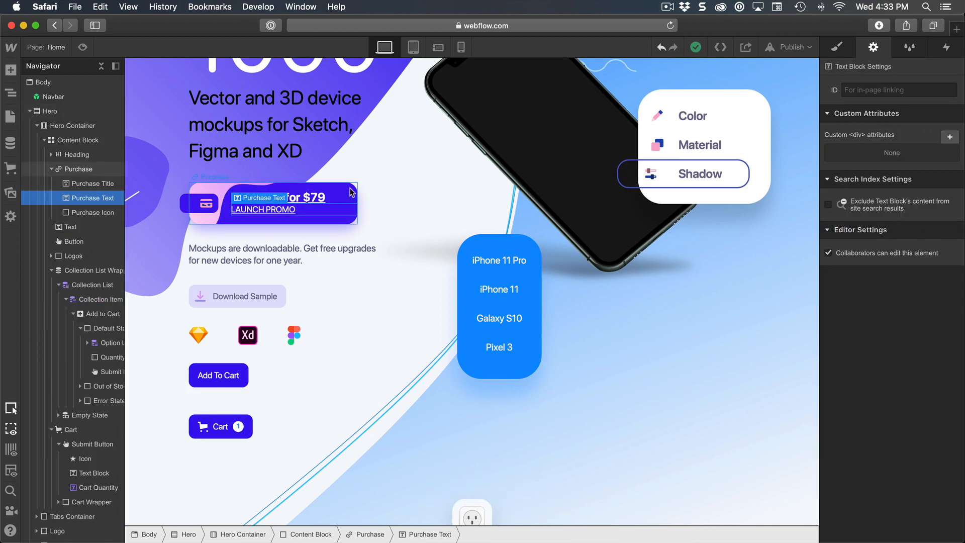
click(78, 169)
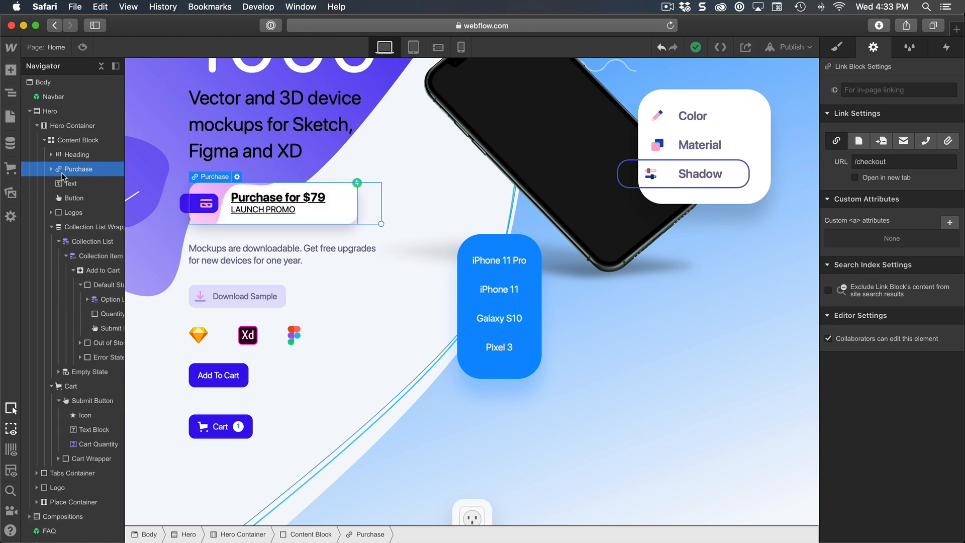
click(53, 169)
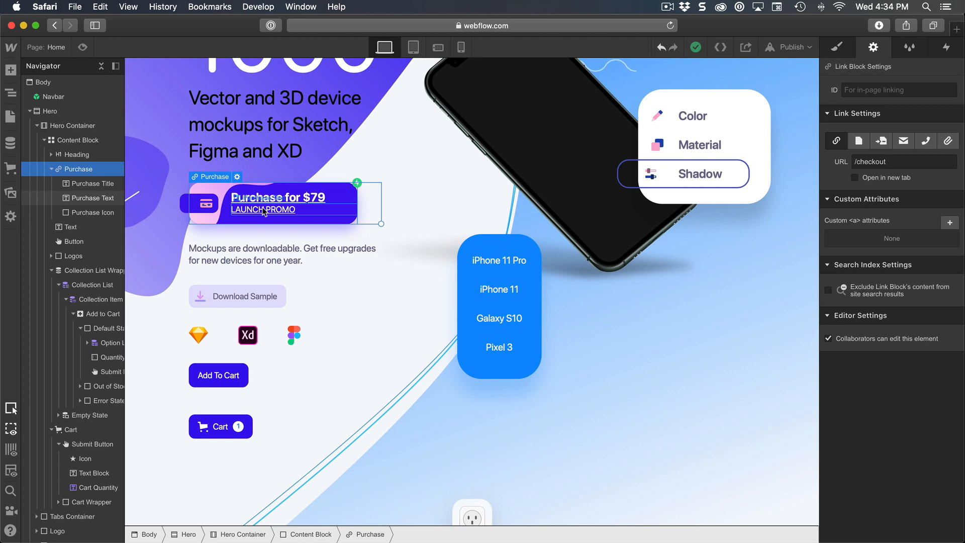
mouse_move(844, 63)
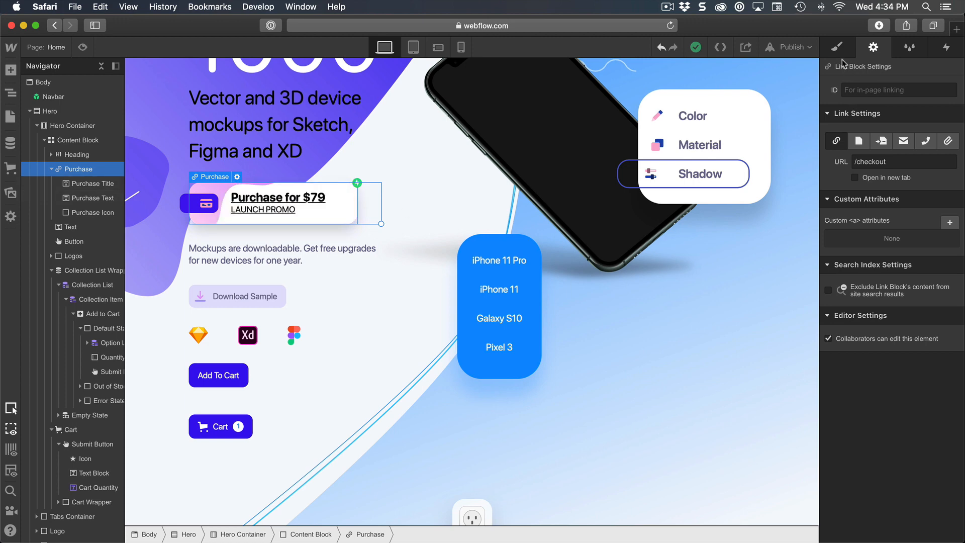
click(837, 47)
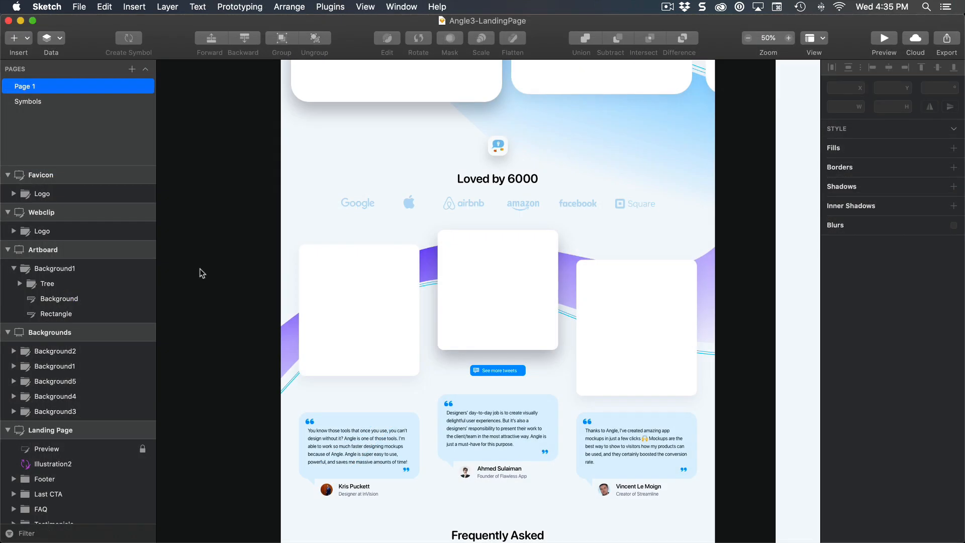
scroll(down, 3)
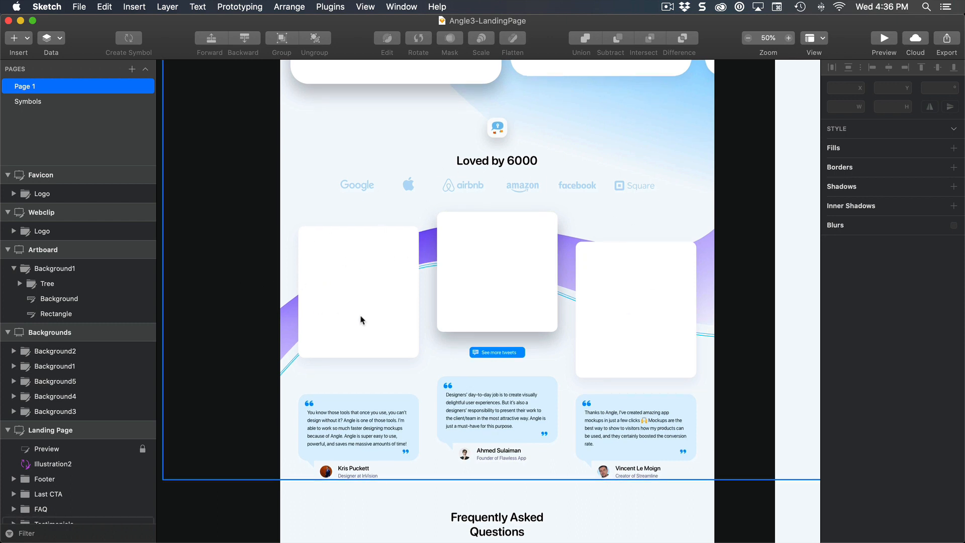
mouse_move(662, 316)
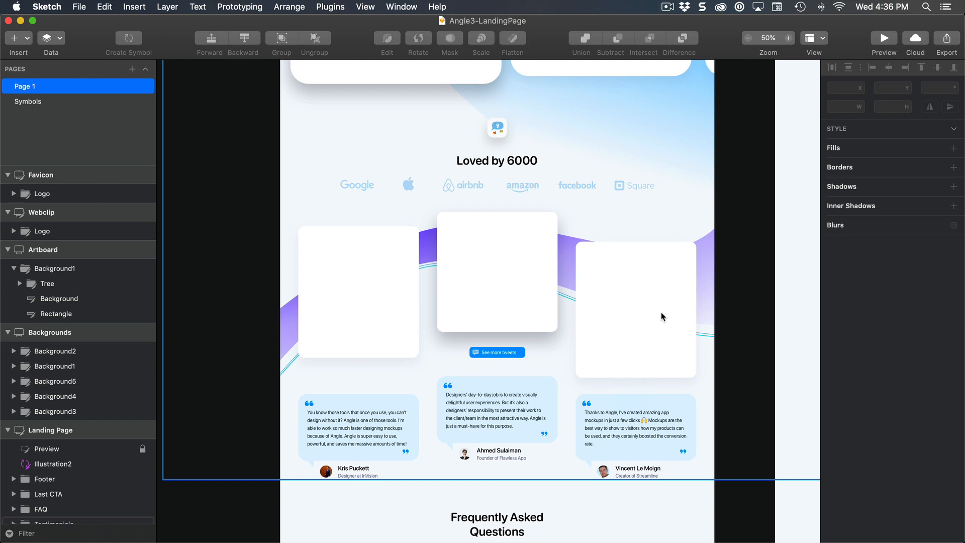
mouse_move(644, 321)
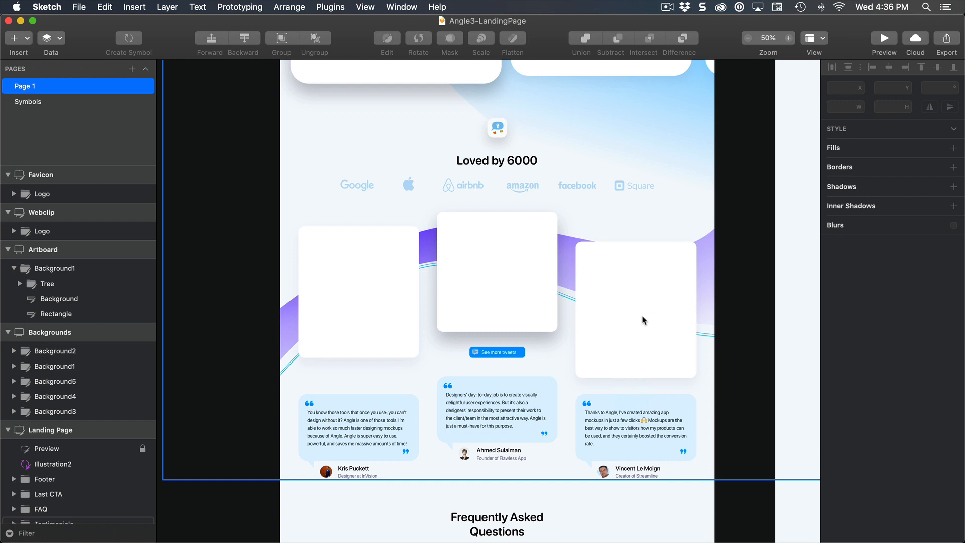
mouse_move(233, 220)
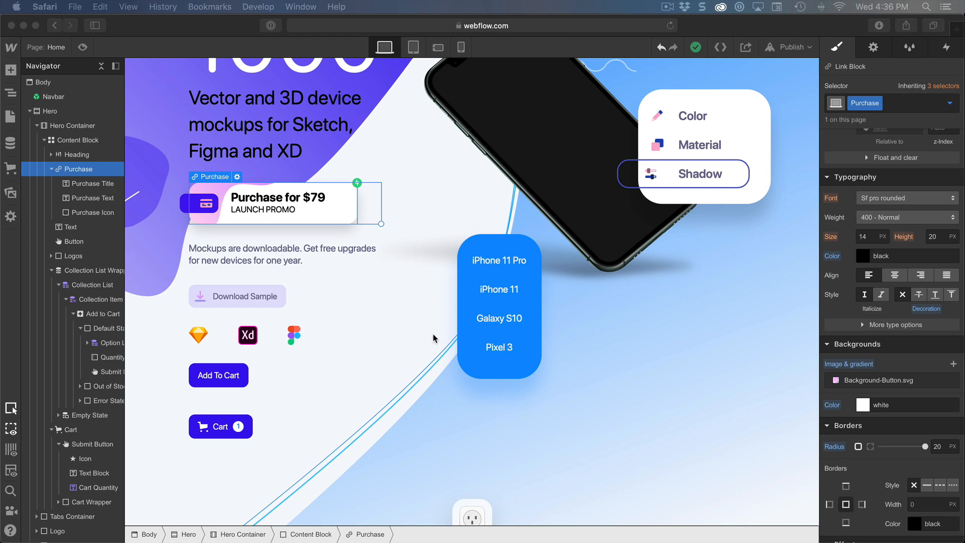
mouse_move(74, 115)
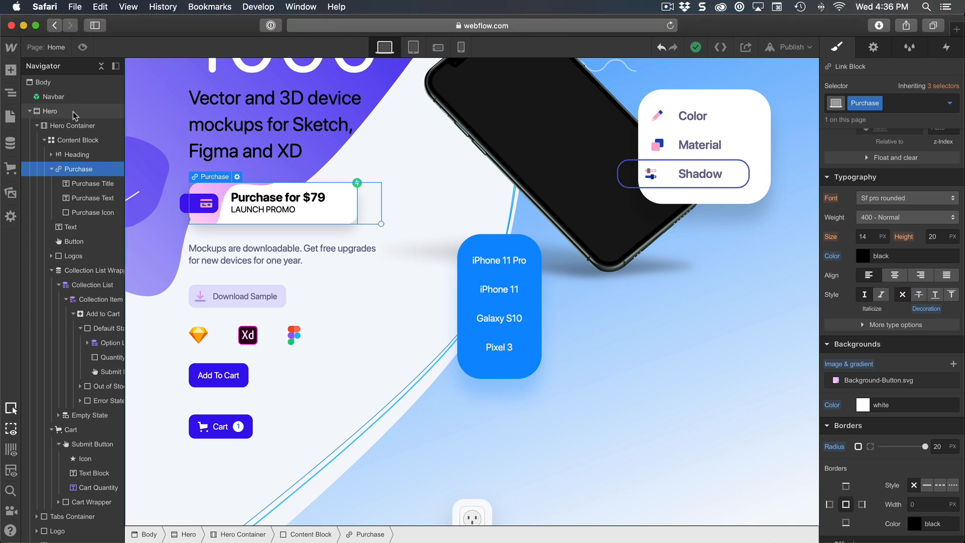
Select Body, add a new Section, and give it the class 'Testimonials'
click(50, 111)
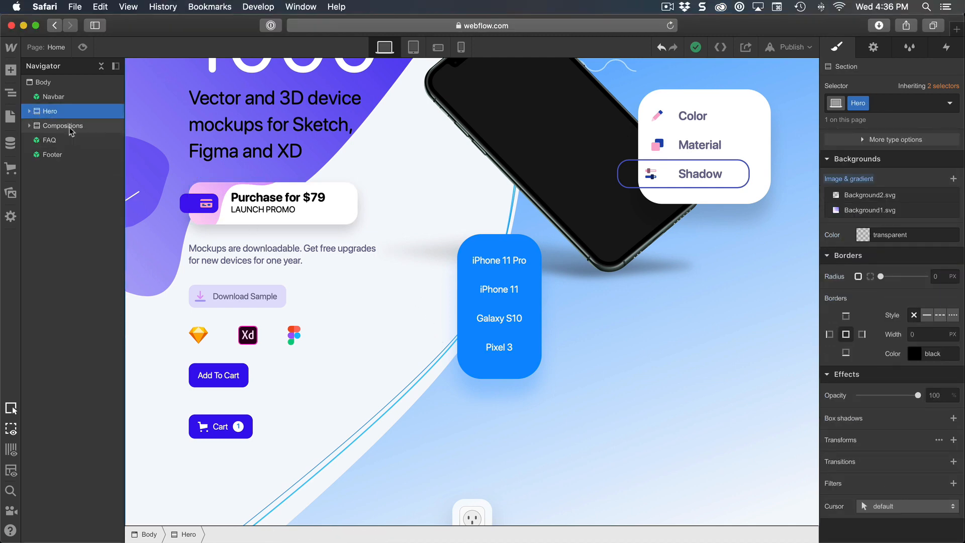
click(61, 126)
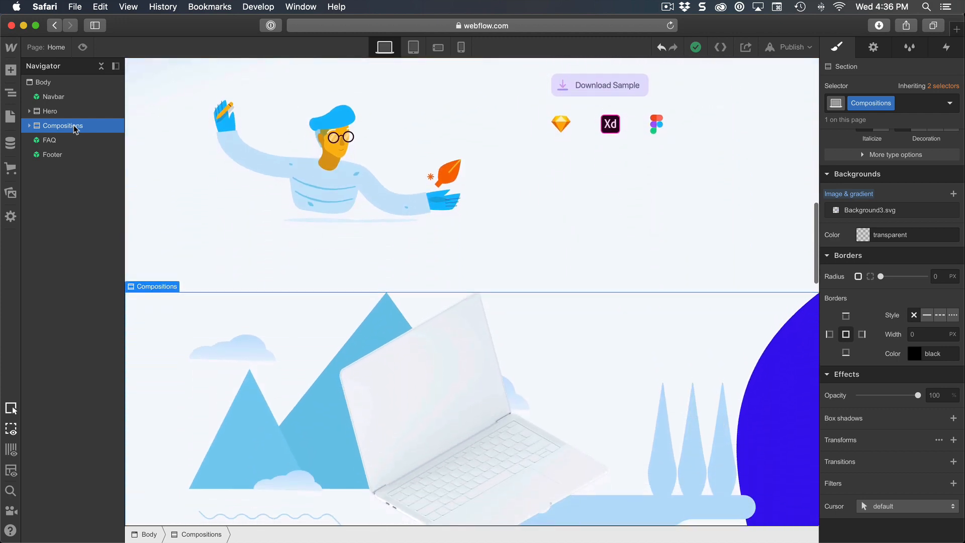
click(43, 82)
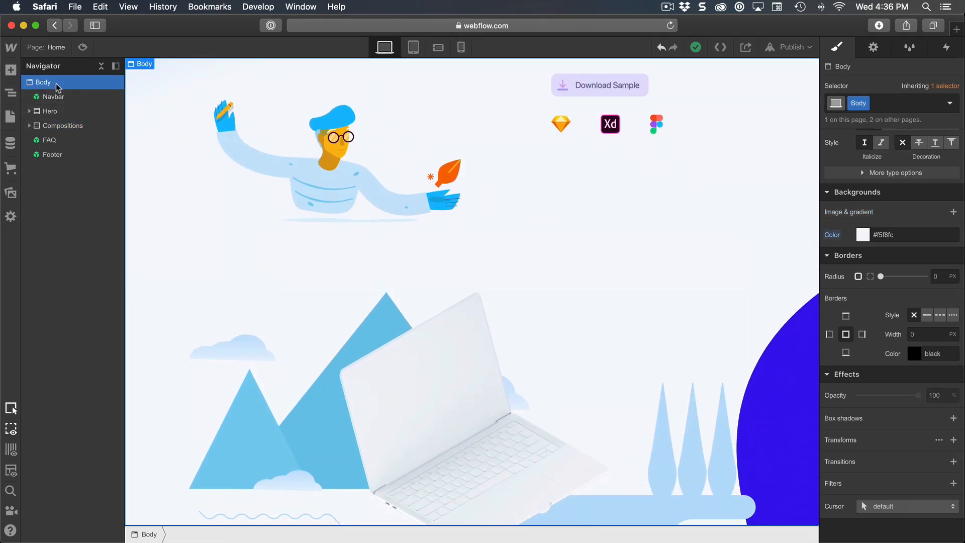
click(10, 69)
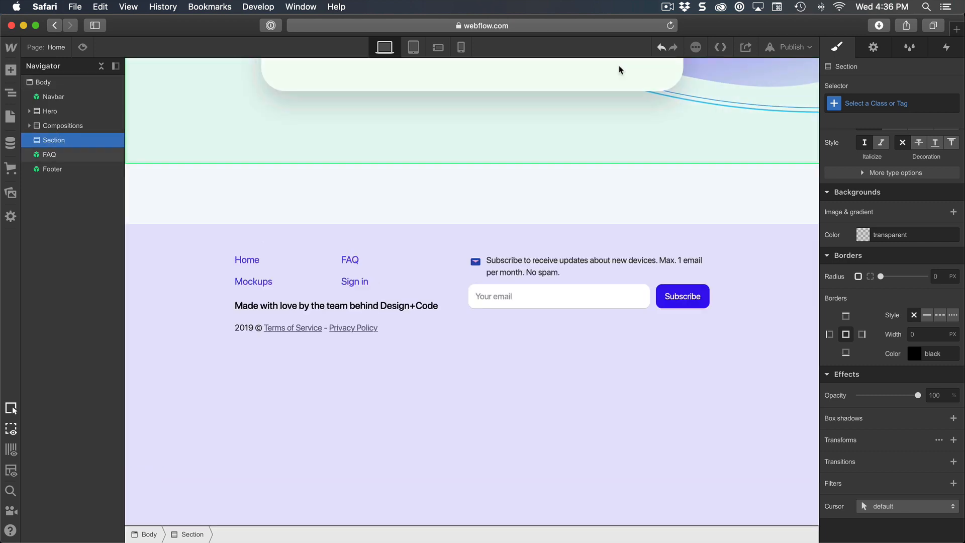
click(886, 103)
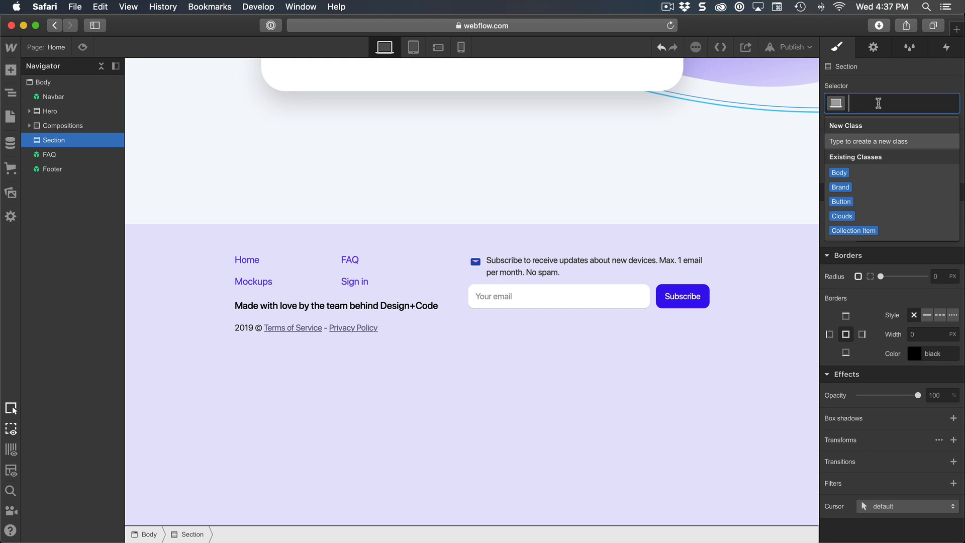
text(Testimonials)
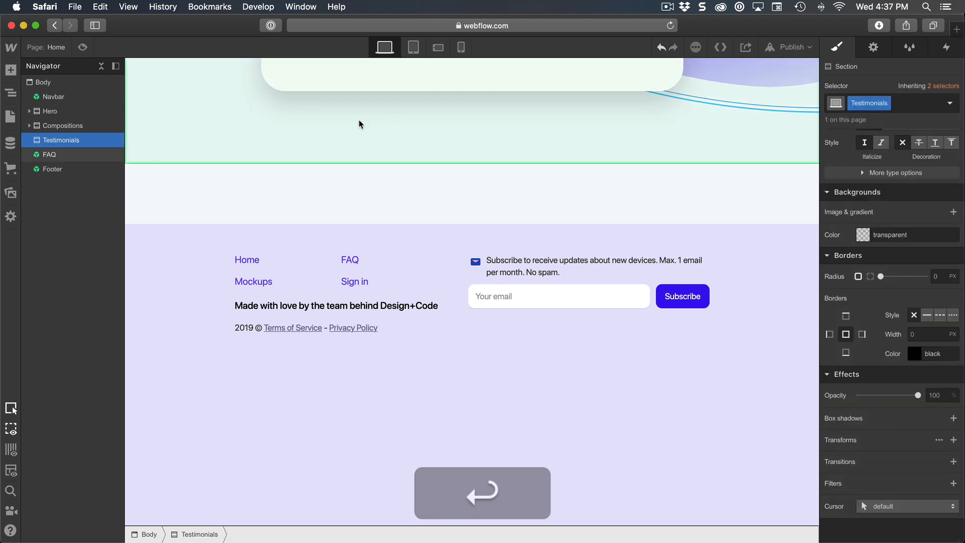
scroll(up, 3)
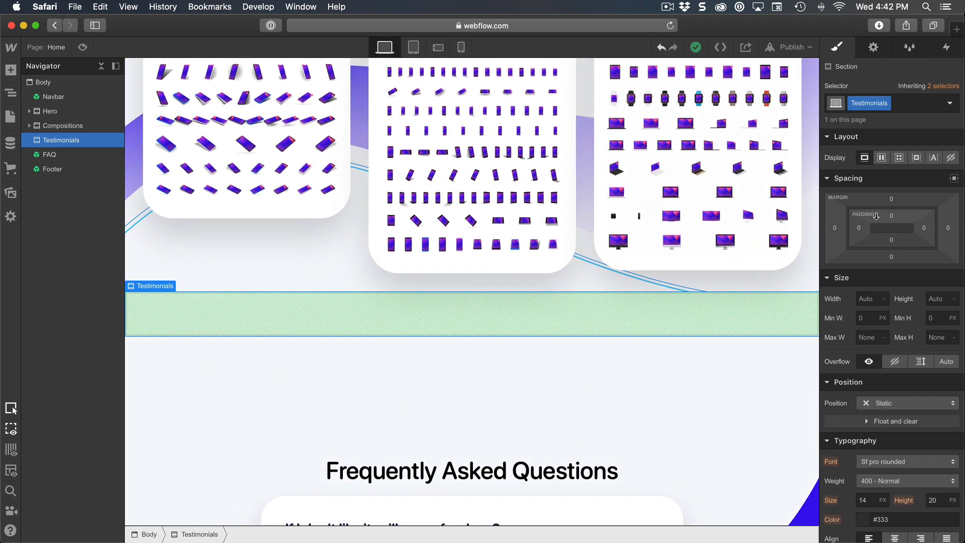
Add a 'Frequently Asked Questions' heading to Testimonials and centre-align its text
click(876, 216)
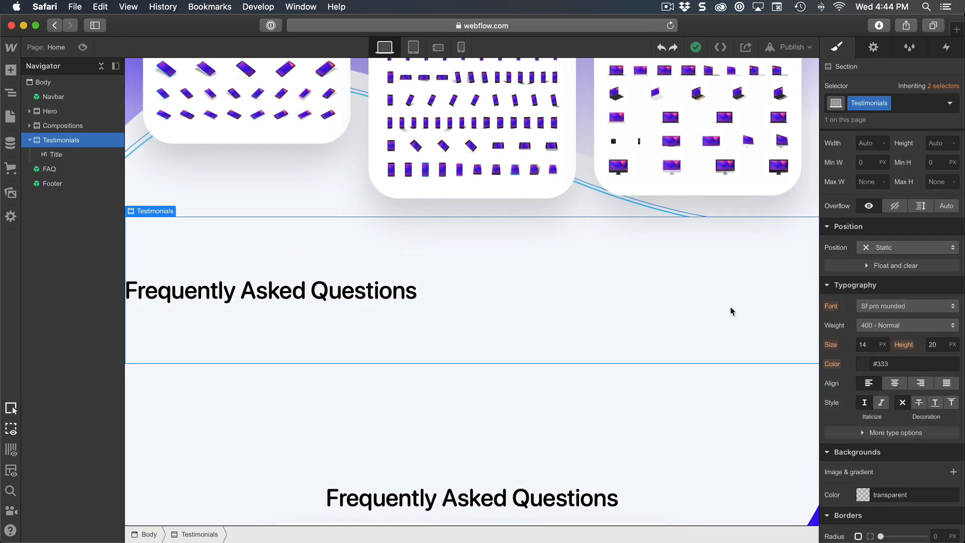
click(895, 383)
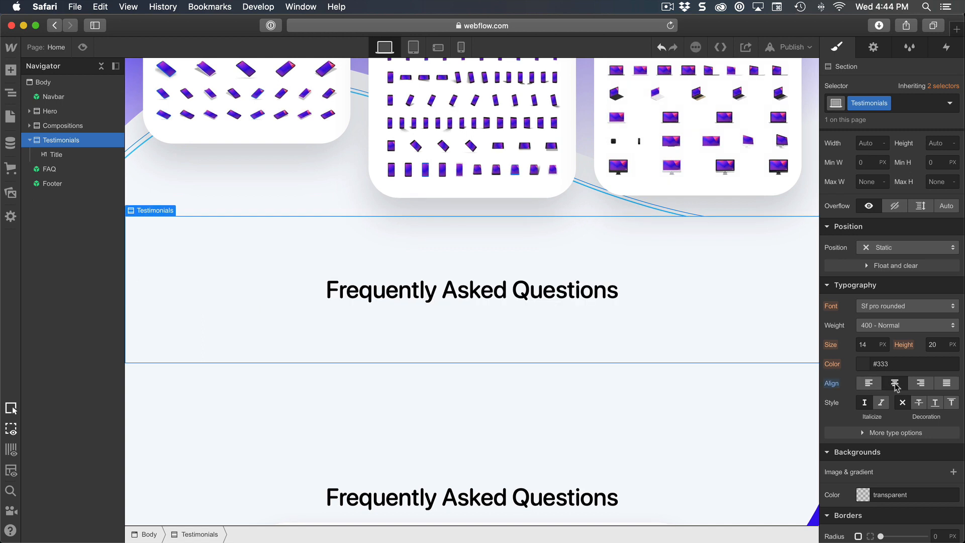
click(11, 69)
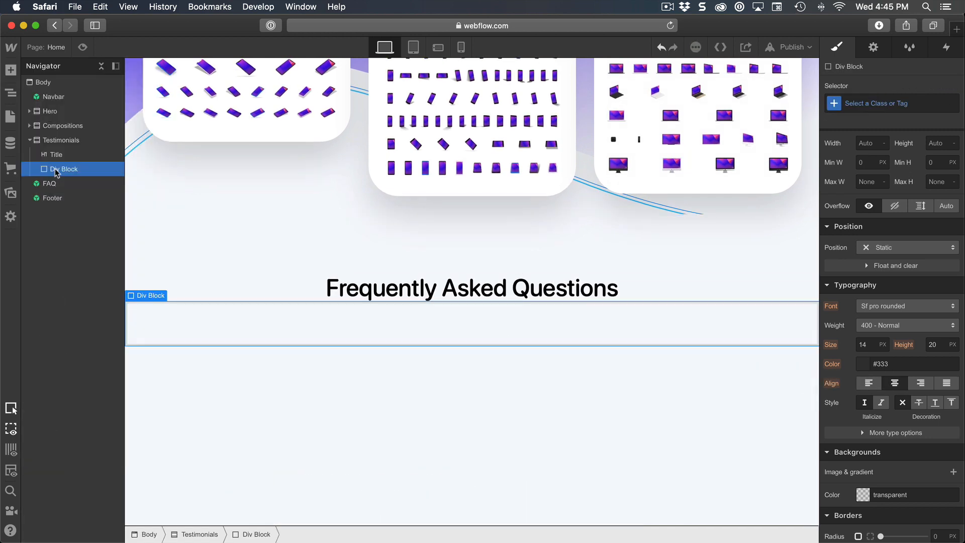
mouse_move(299, 318)
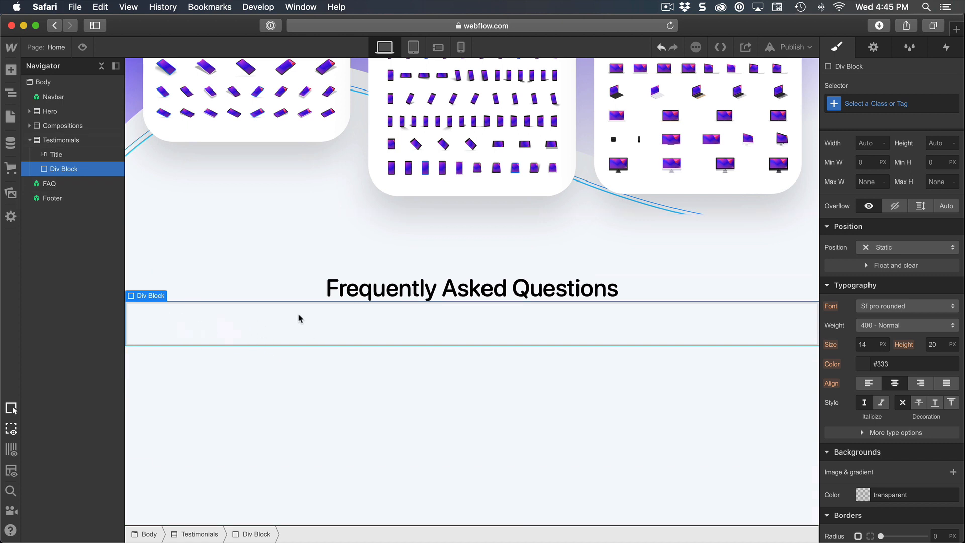
Class the new Div Block 'Tweets' and give it a 20 px top margin
click(890, 103)
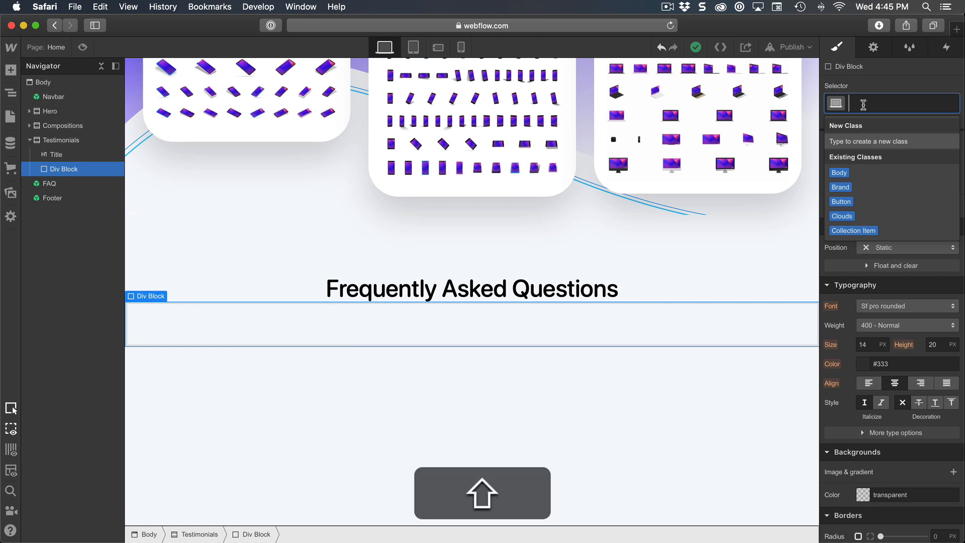
text(Tweets)
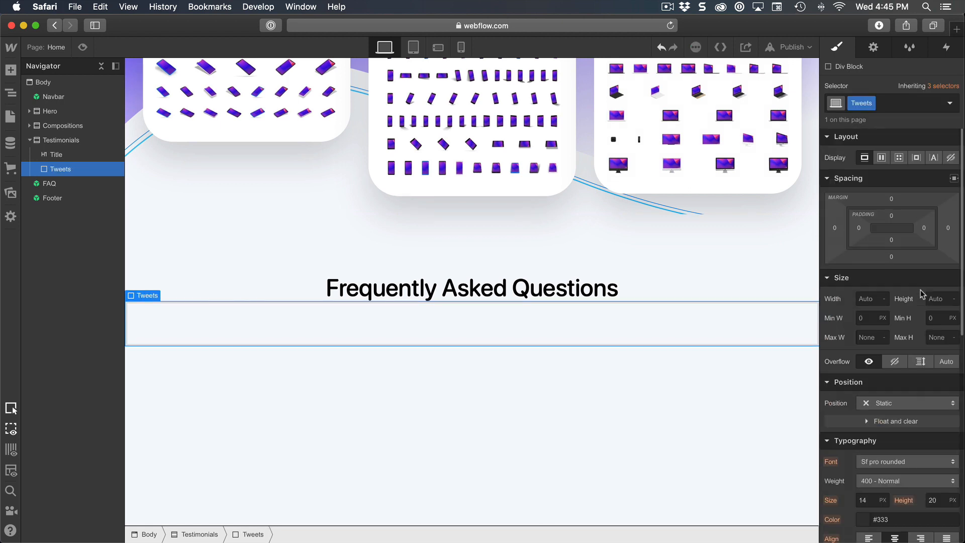
click(890, 198)
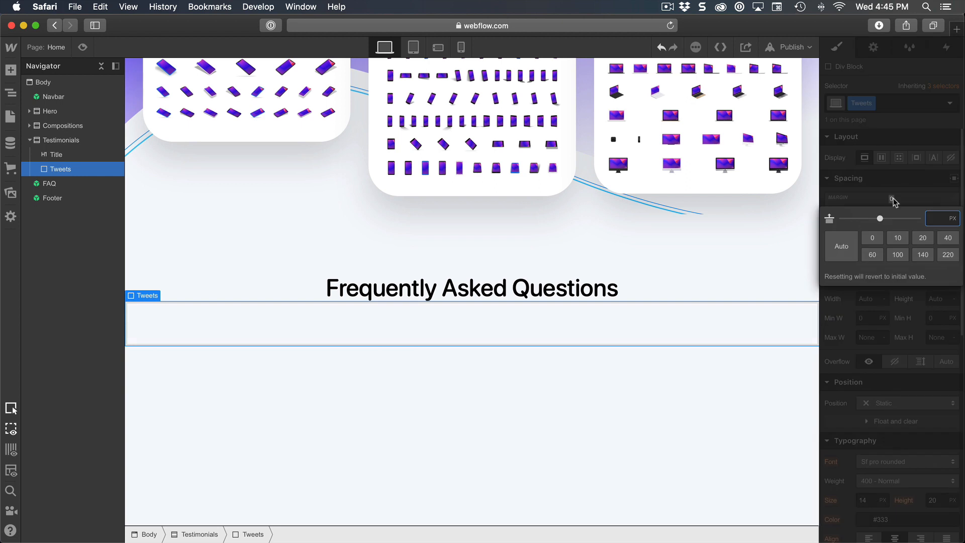
click(890, 200)
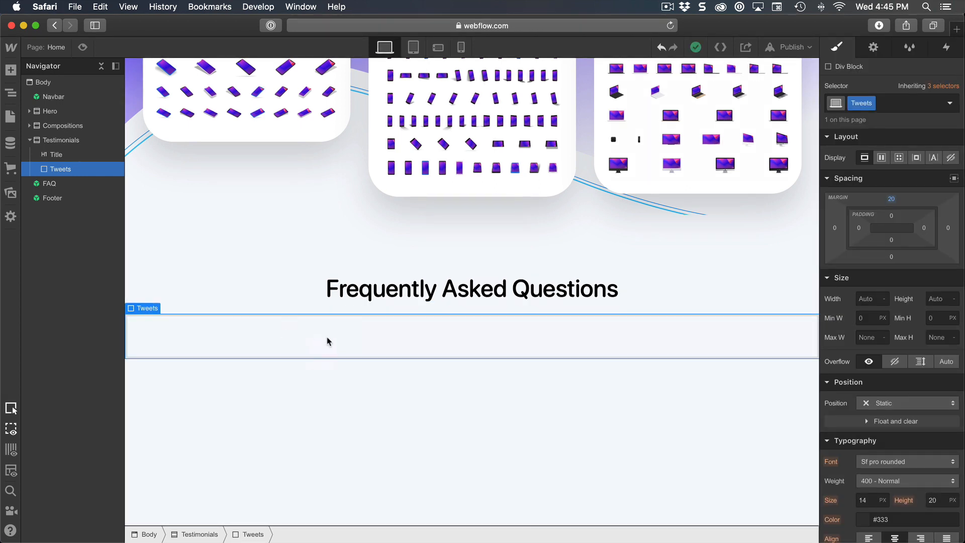
Add a child Div Block inside Tweets and class it 'Tweet'
click(11, 69)
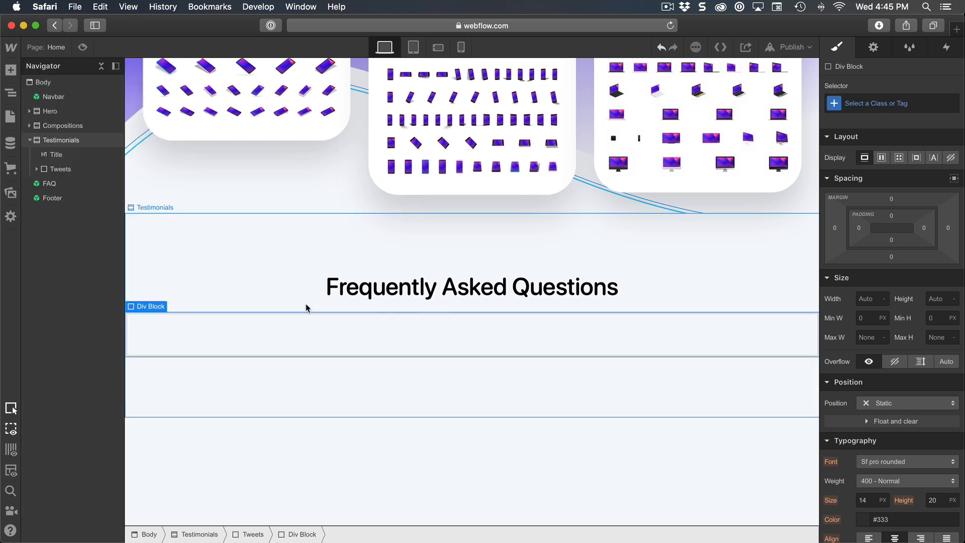
click(72, 184)
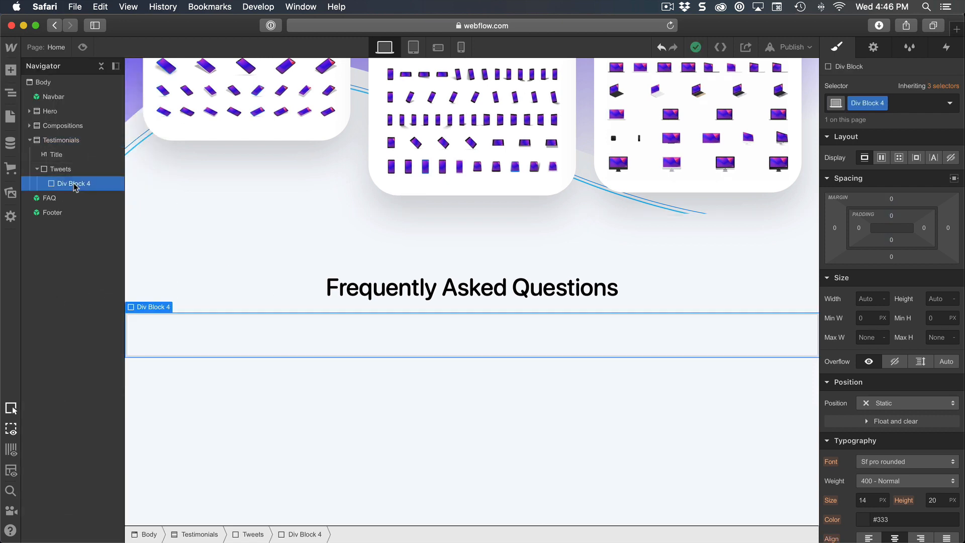
double_click(867, 103)
text(Tweet)
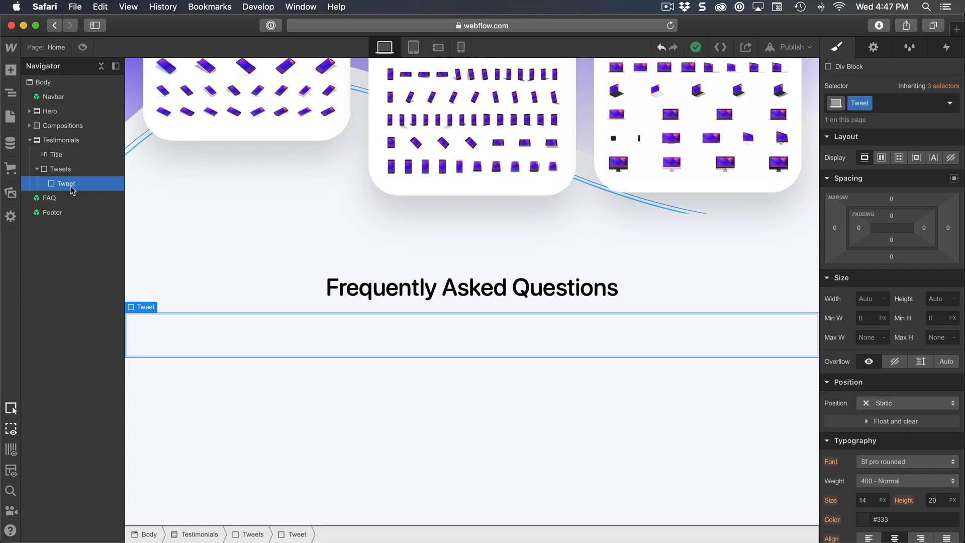
click(10, 70)
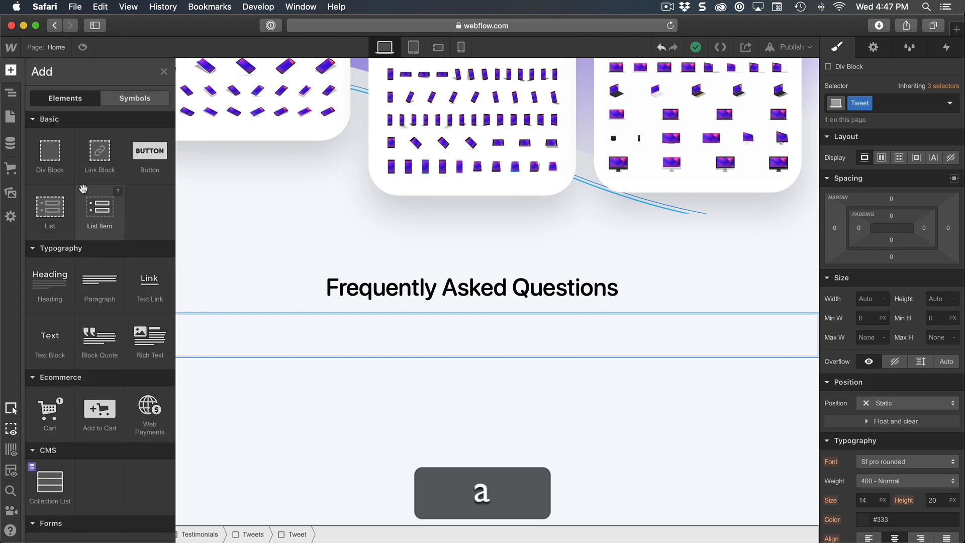
Insert an Embed component from the Add panel's Components into the Tweet block
scroll(down, 3)
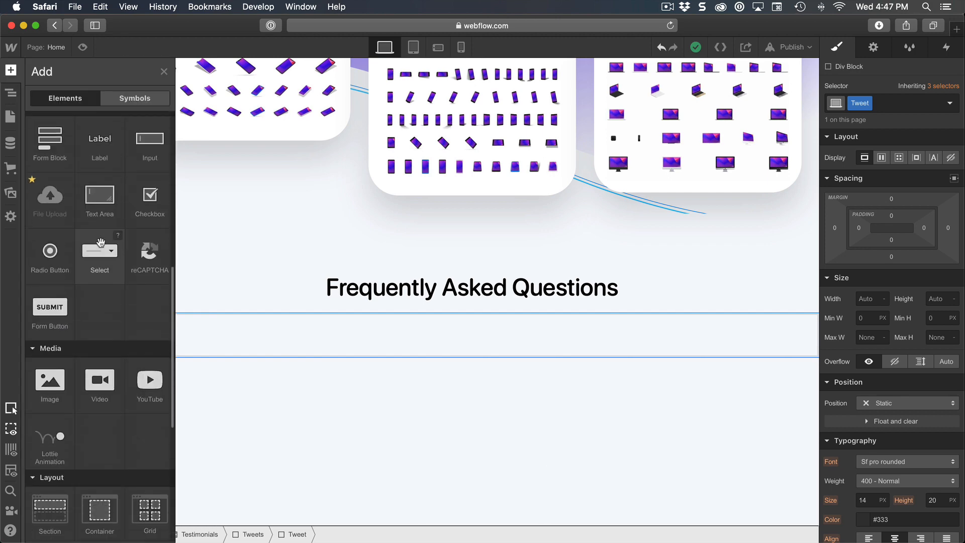
scroll(down, 3)
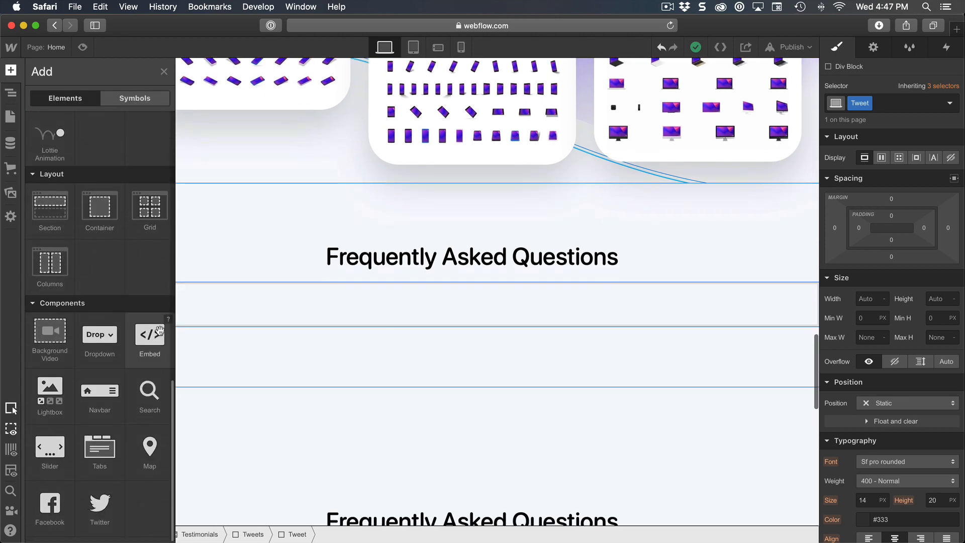
click(150, 334)
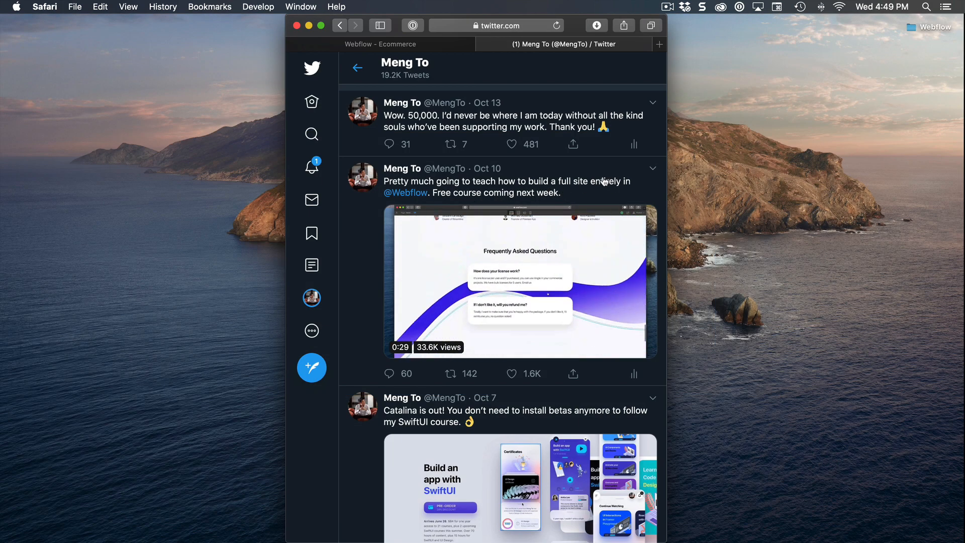
Copy the Webflow course tweet's embed code from Twitter Publish
click(652, 168)
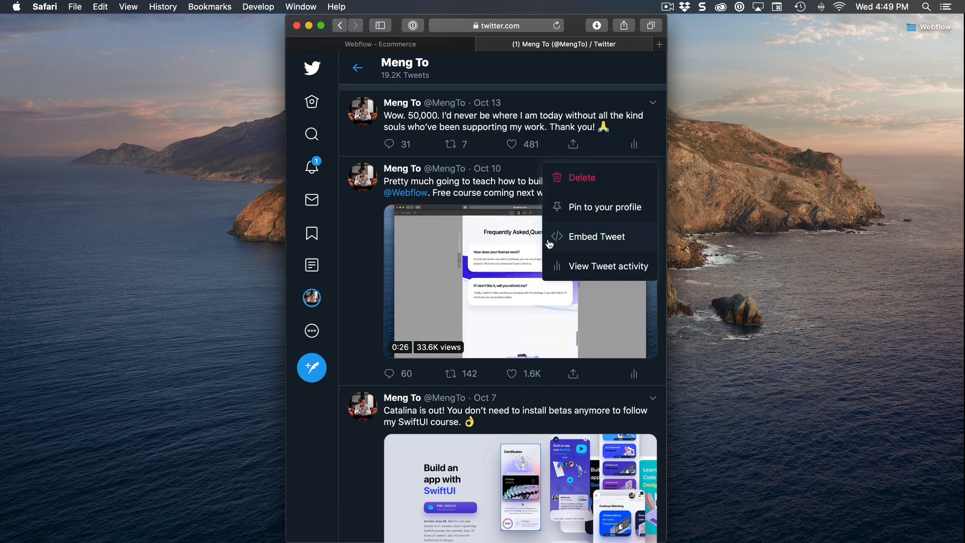
click(595, 237)
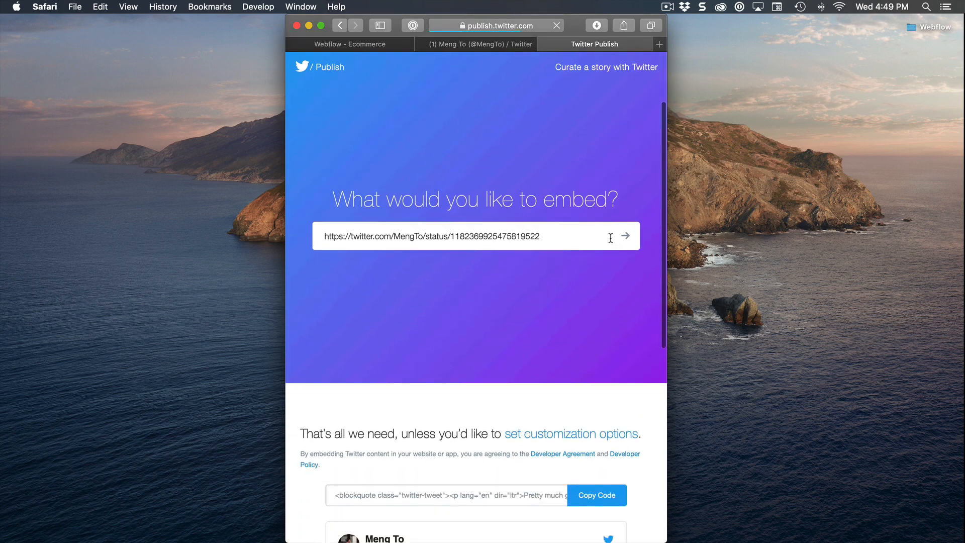
scroll(down, 3)
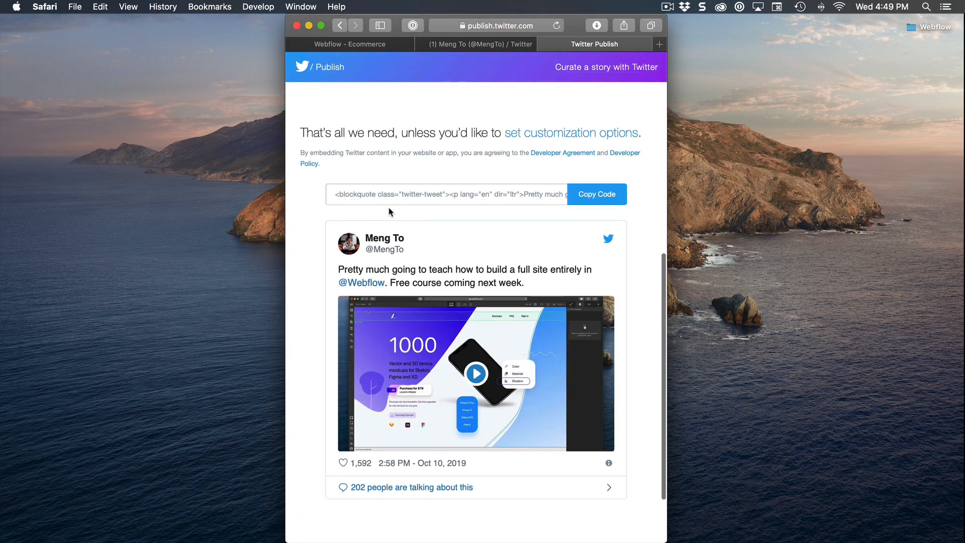
click(595, 194)
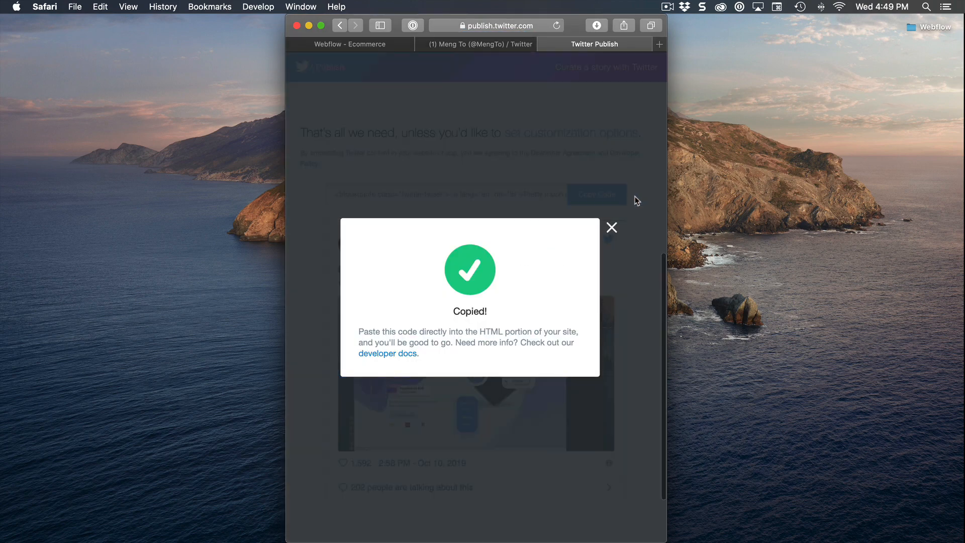
mouse_move(370, 49)
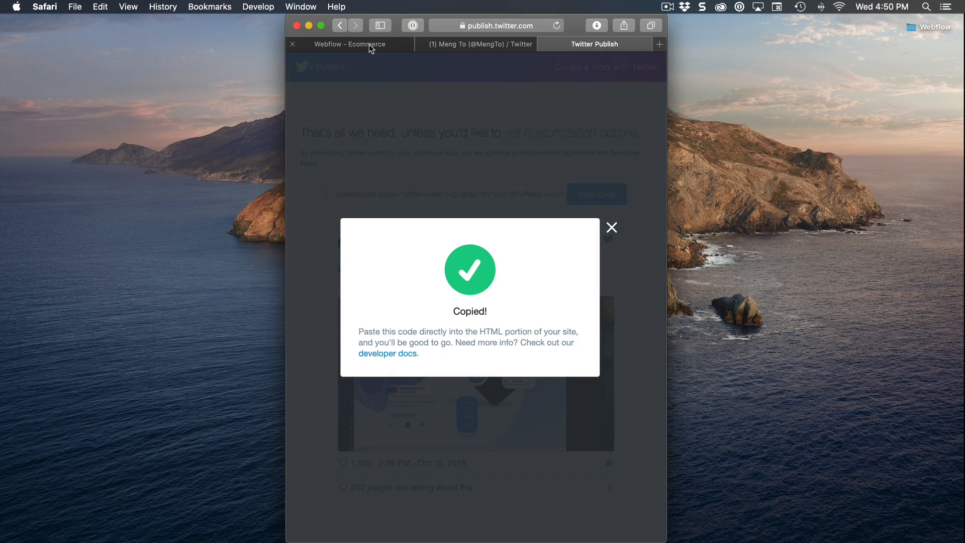
Paste the tweet embed code into Webflow's HTML Embed editor and save it
click(348, 44)
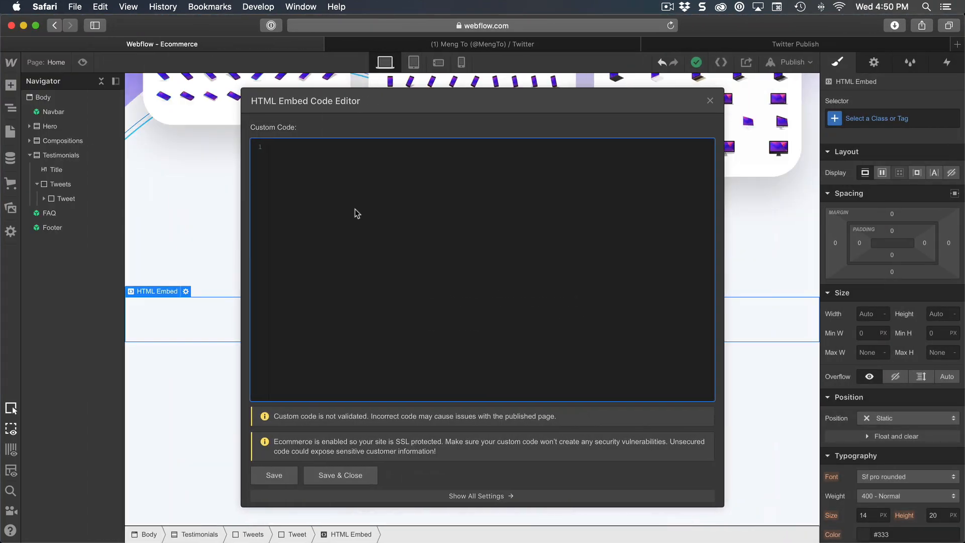
text(/a></blockquote> <script async src="https://platform.twitter.com/widgets.js" charset="utf-8"></script>)
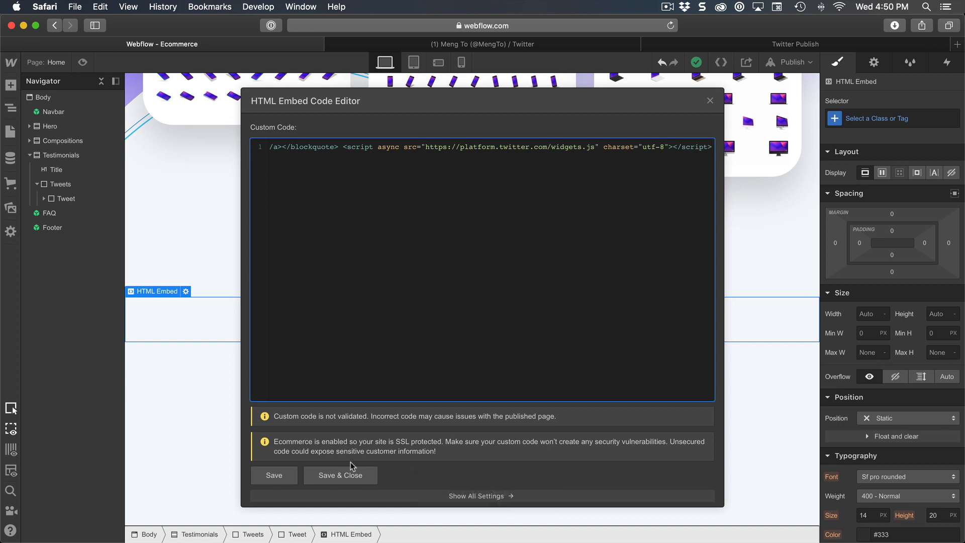
click(339, 474)
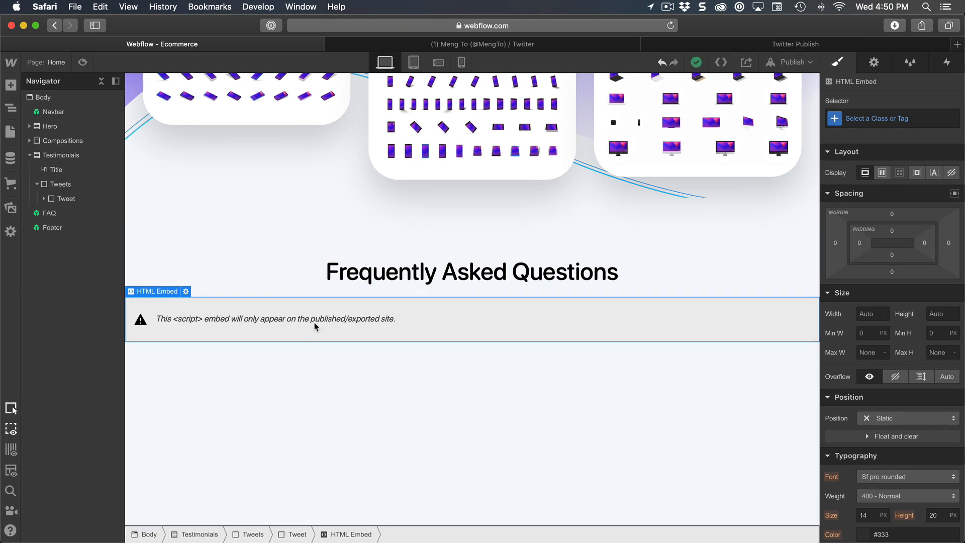
Select the Tweet block and set its width to 400 px and background to white
click(66, 198)
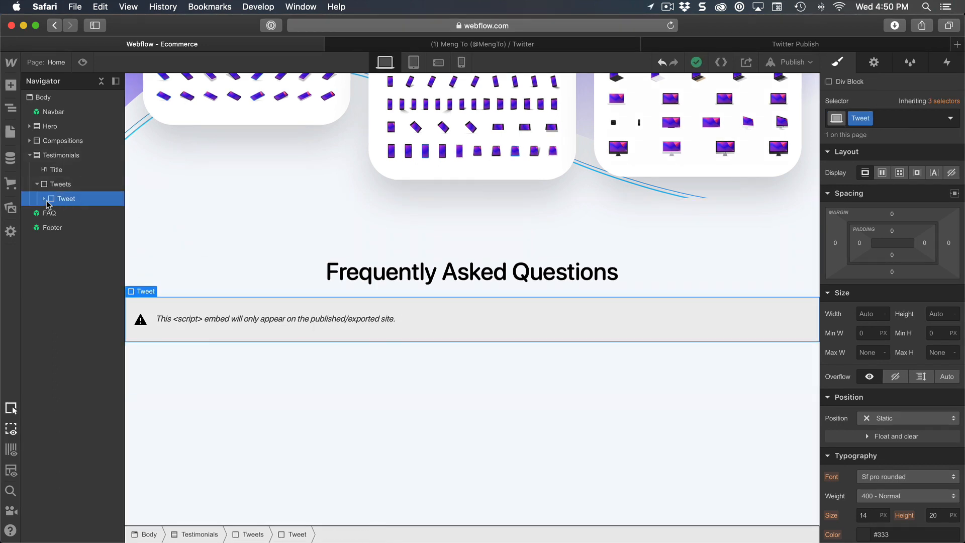
click(44, 199)
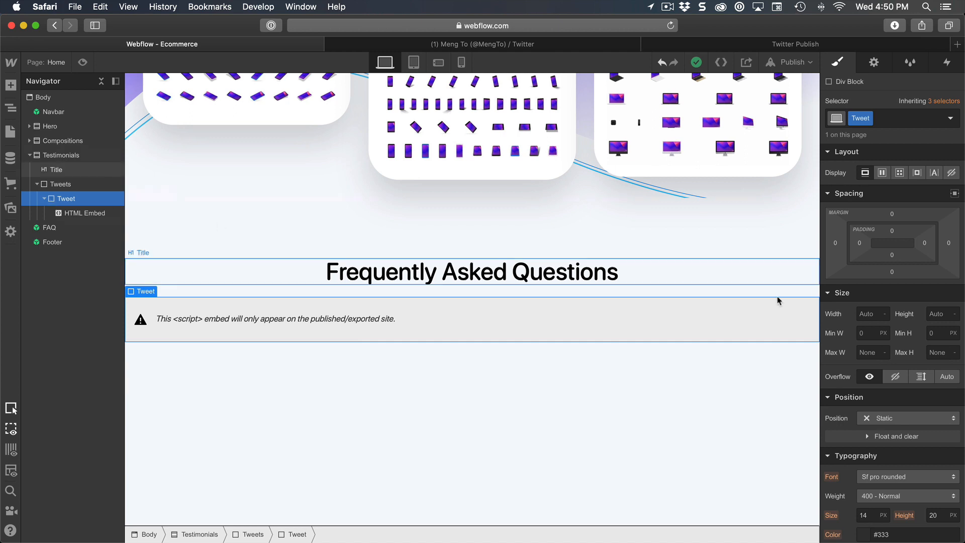
click(869, 313)
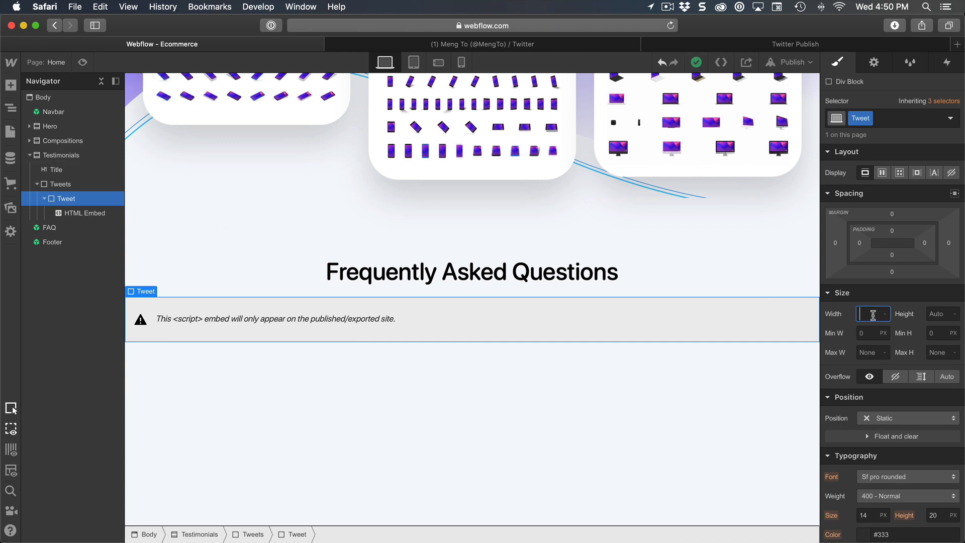
text(400)
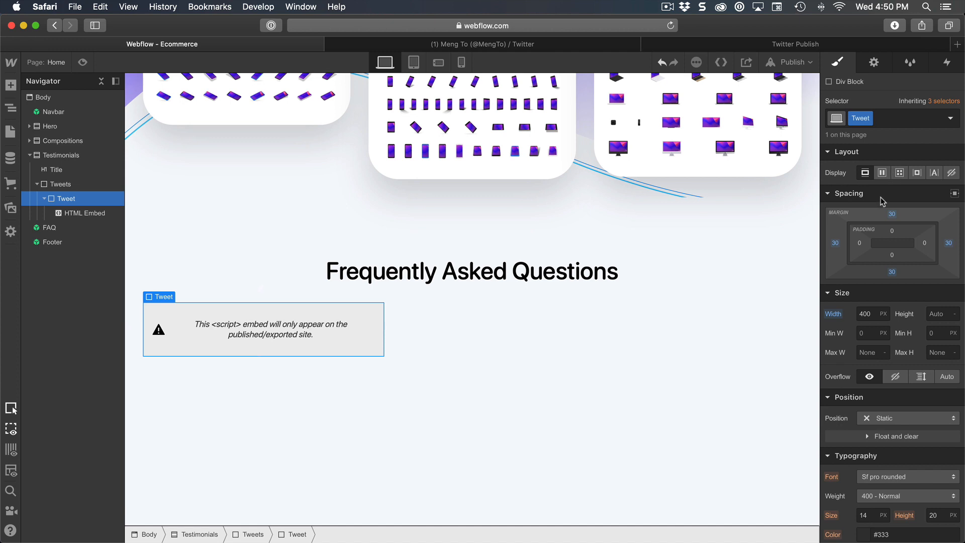
click(859, 243)
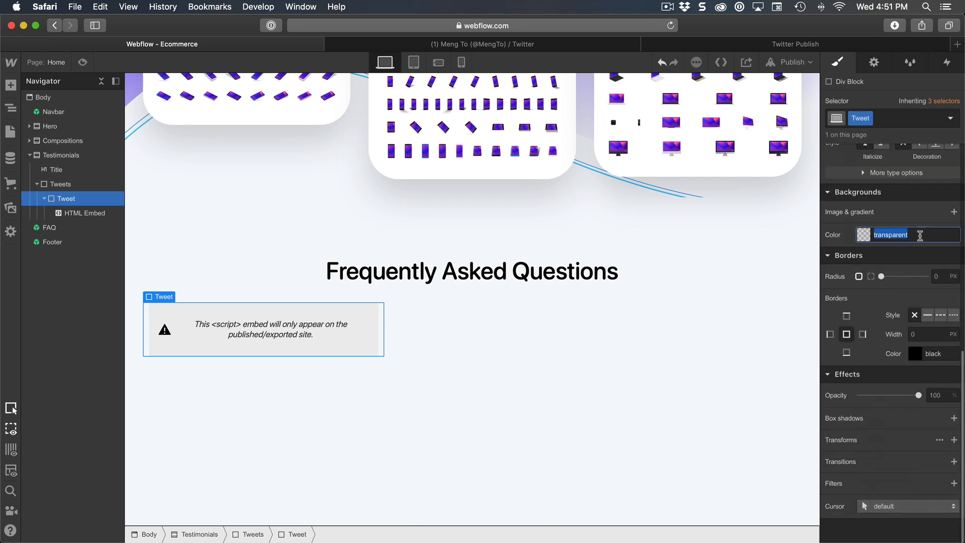
text(white)
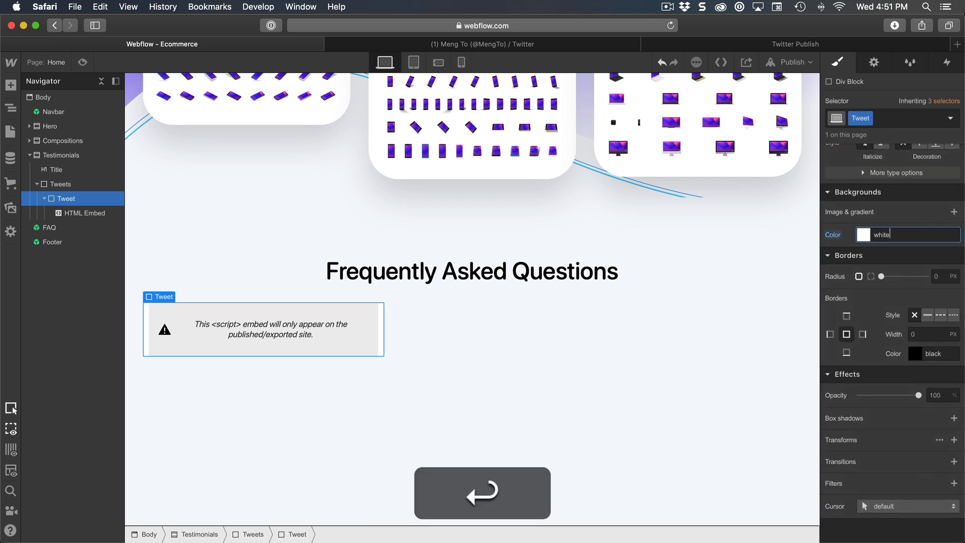
Round the card's corners to 20 px and add a soft translucent black 20/40 shadow
click(945, 276)
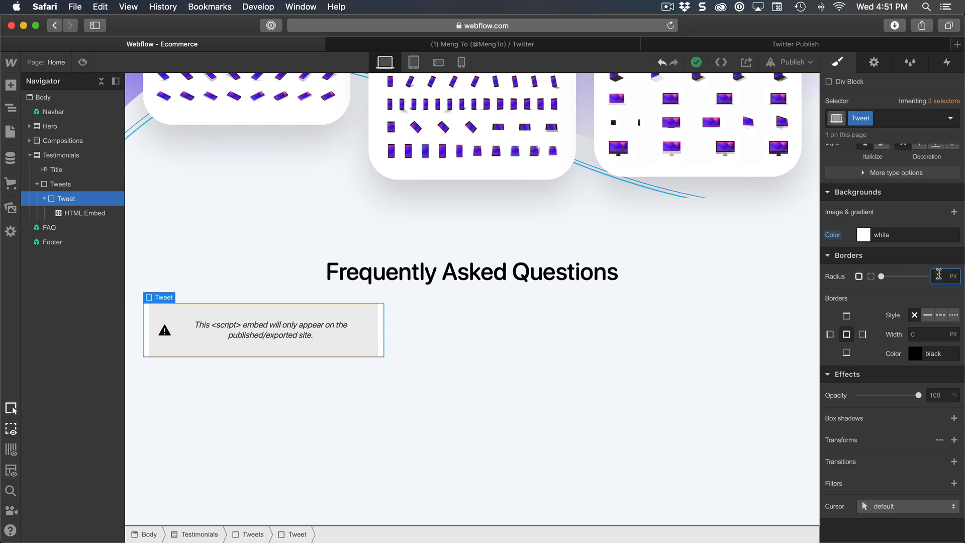
text(20)
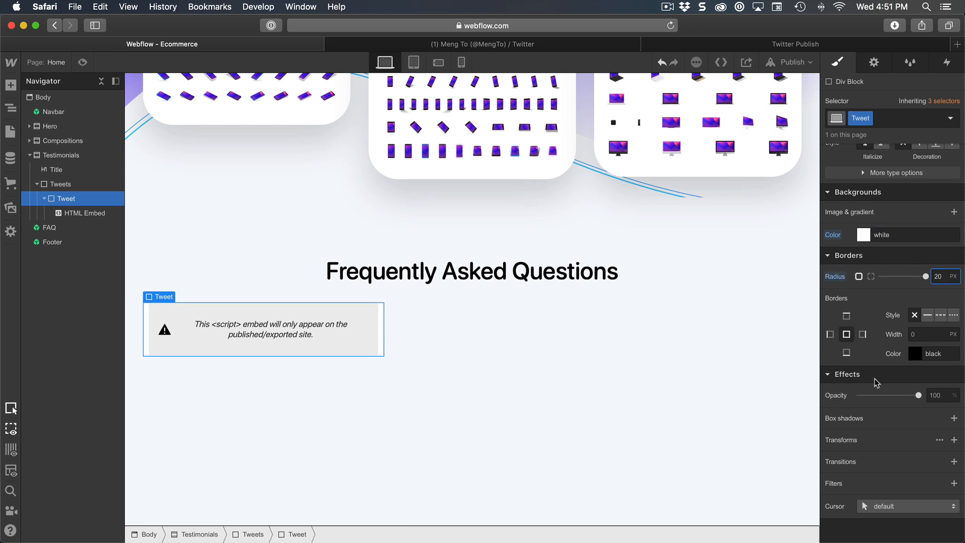
click(954, 418)
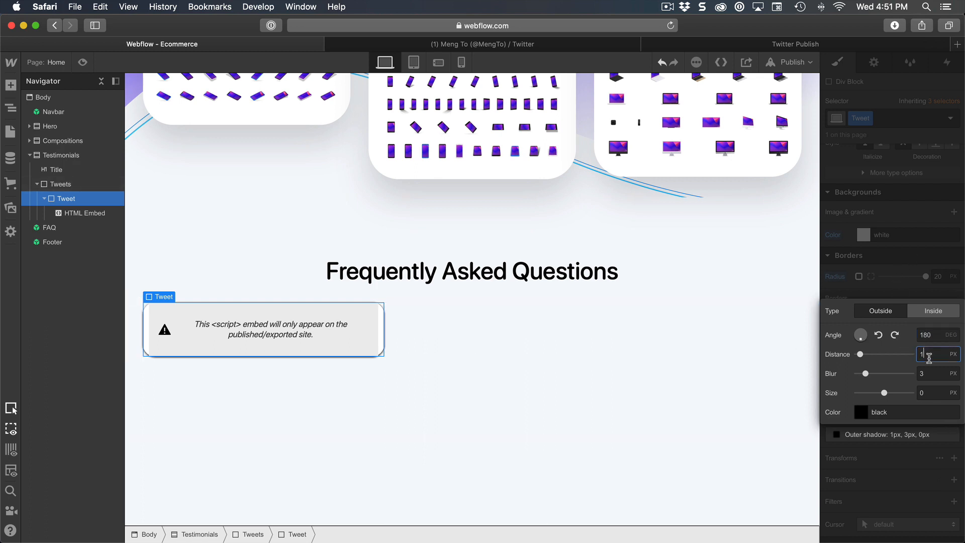
key(backspace)
text(40)
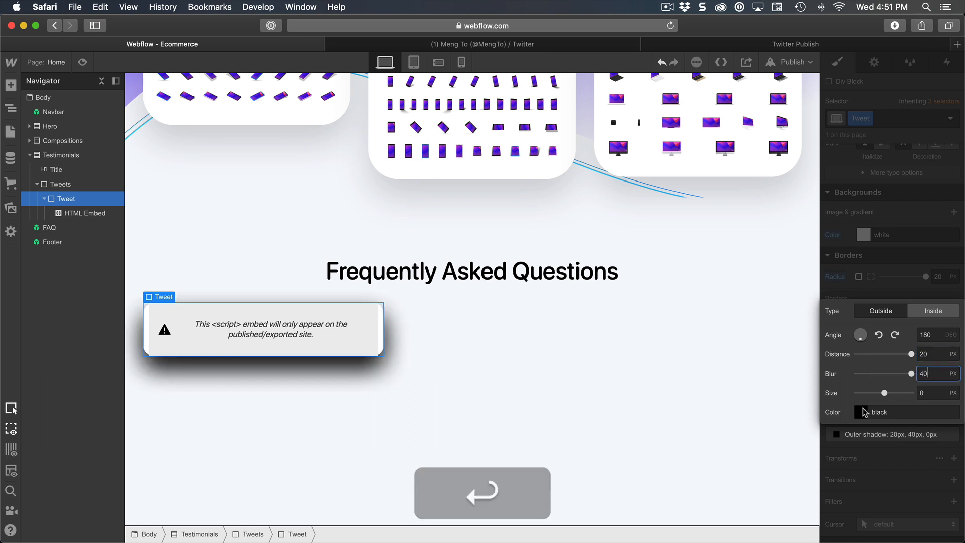
click(863, 411)
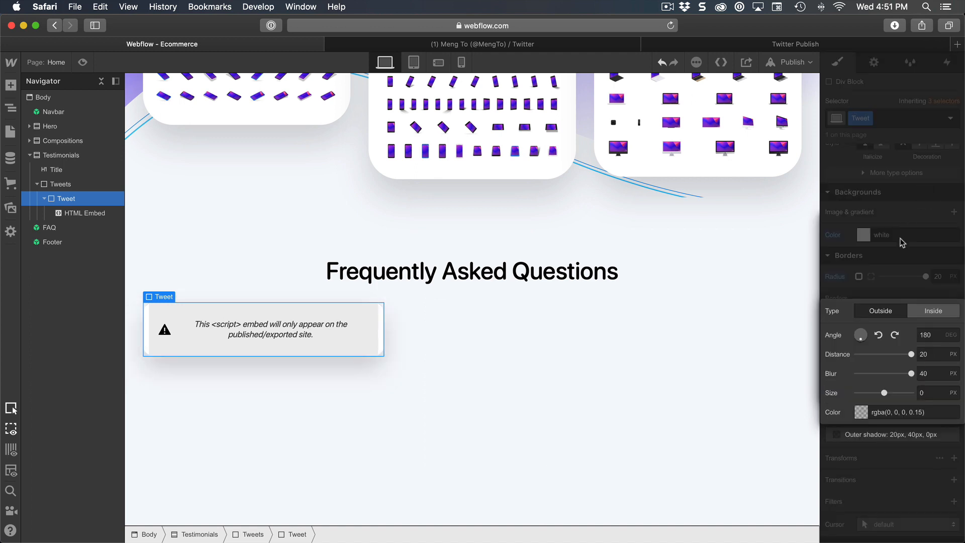
Duplicate the styled Tweet card and select the parent Tweets container
right_click(164, 306)
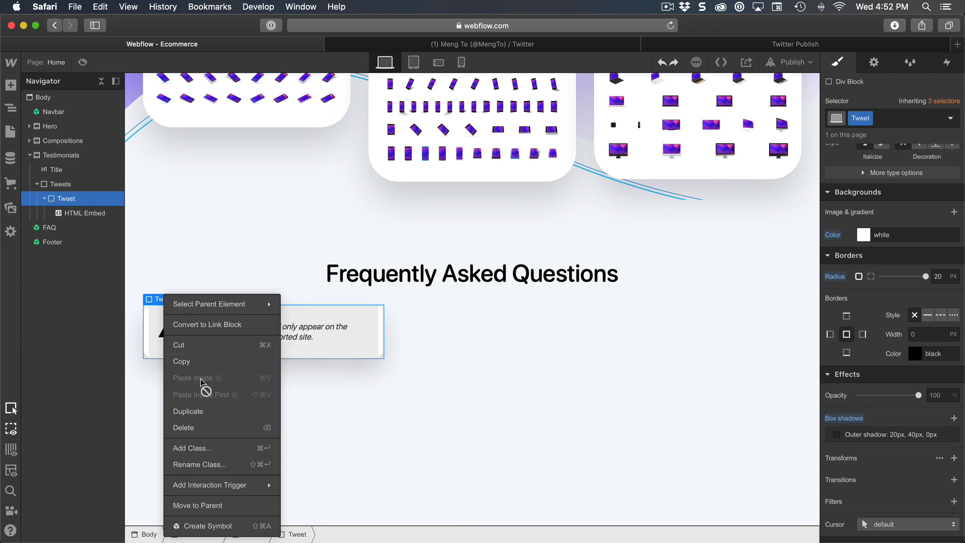
click(189, 411)
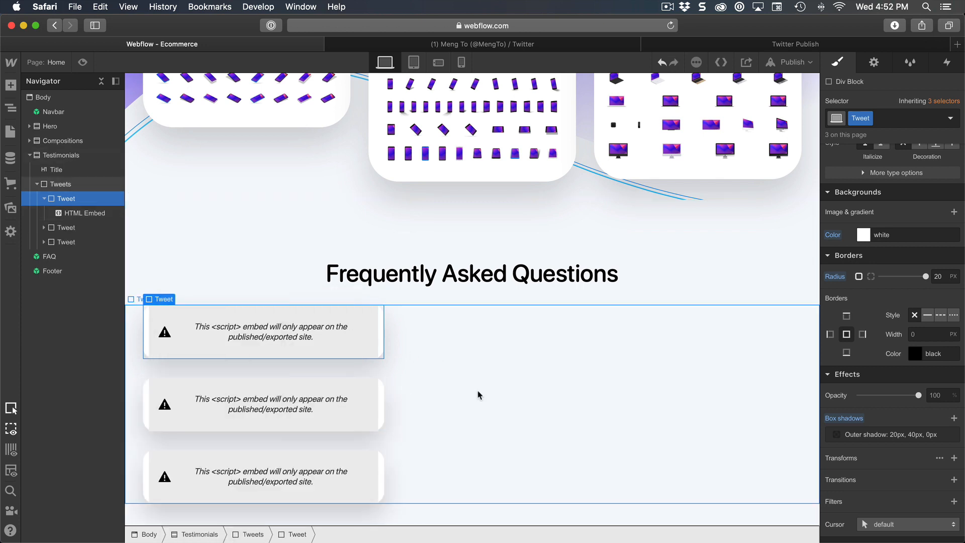
click(60, 184)
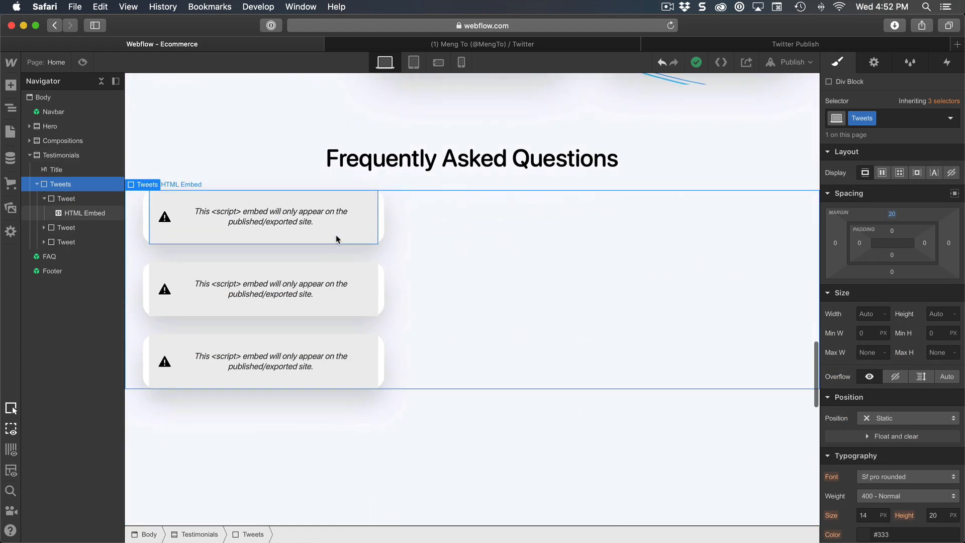
Set the Tweets container to Flex, horizontal, space-between and top-aligned
click(881, 172)
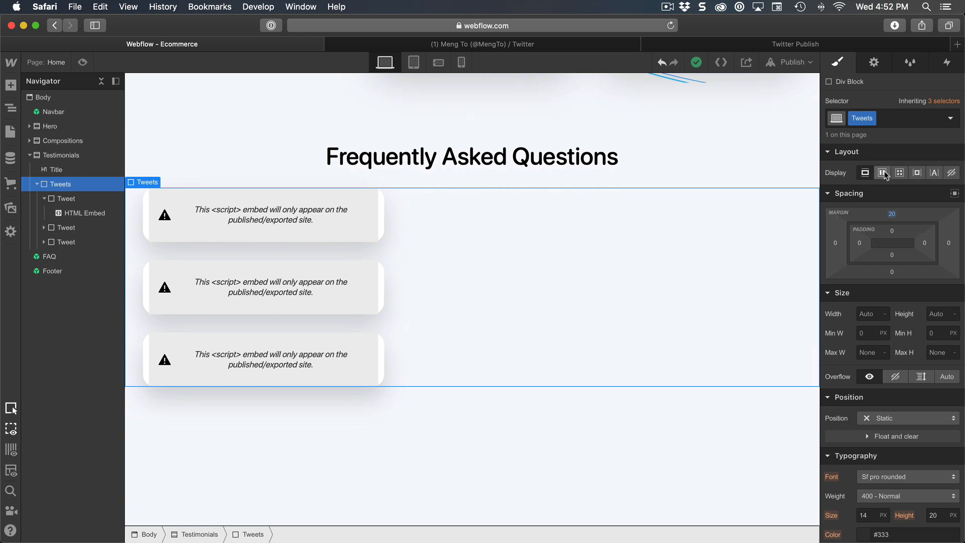
click(882, 173)
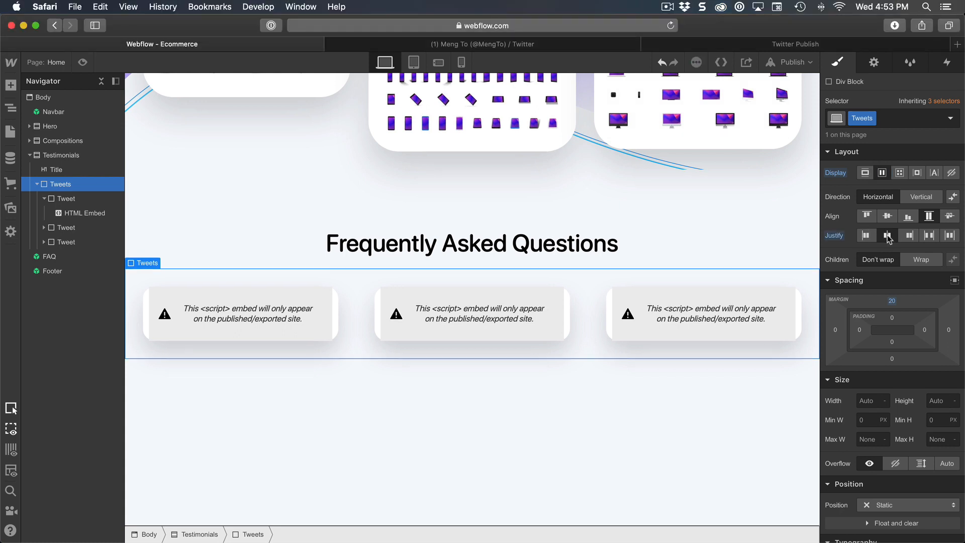
click(866, 215)
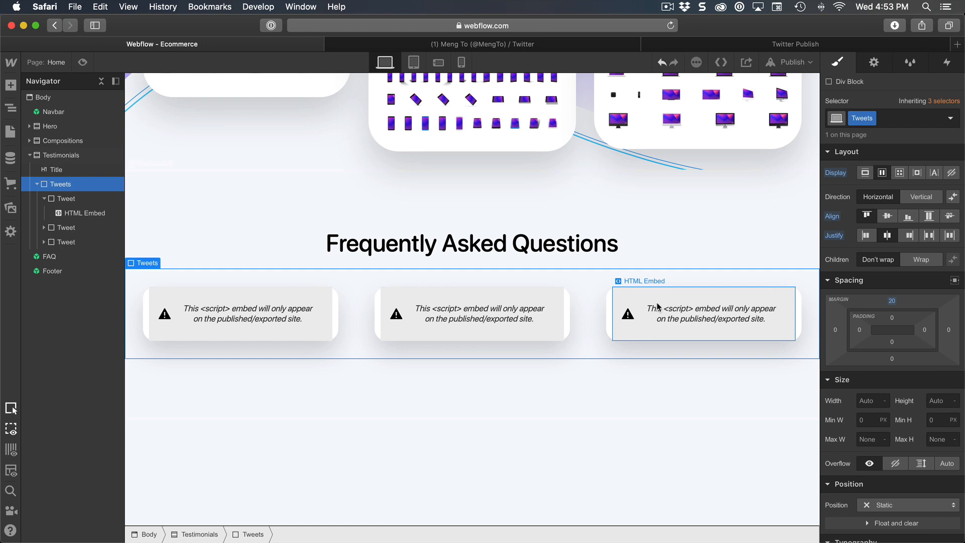
click(866, 215)
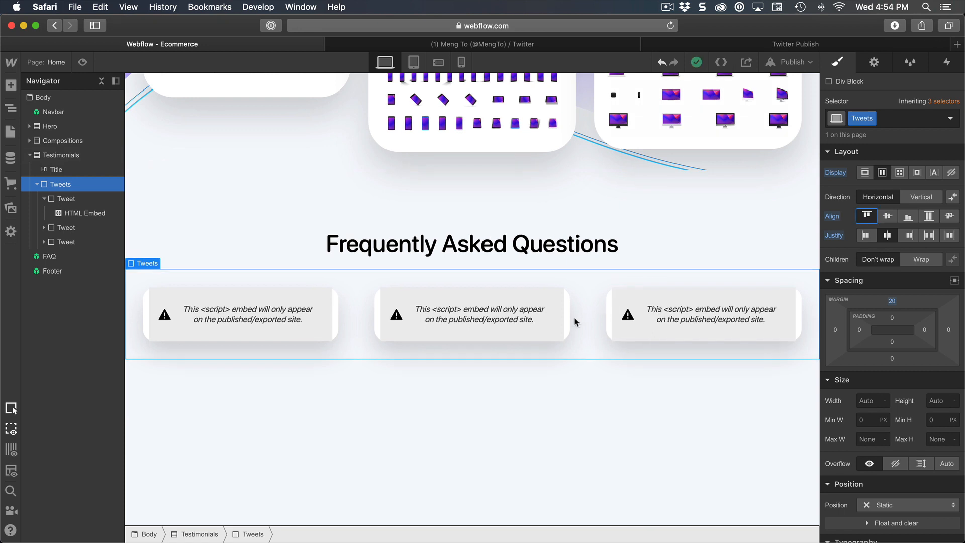
click(471, 314)
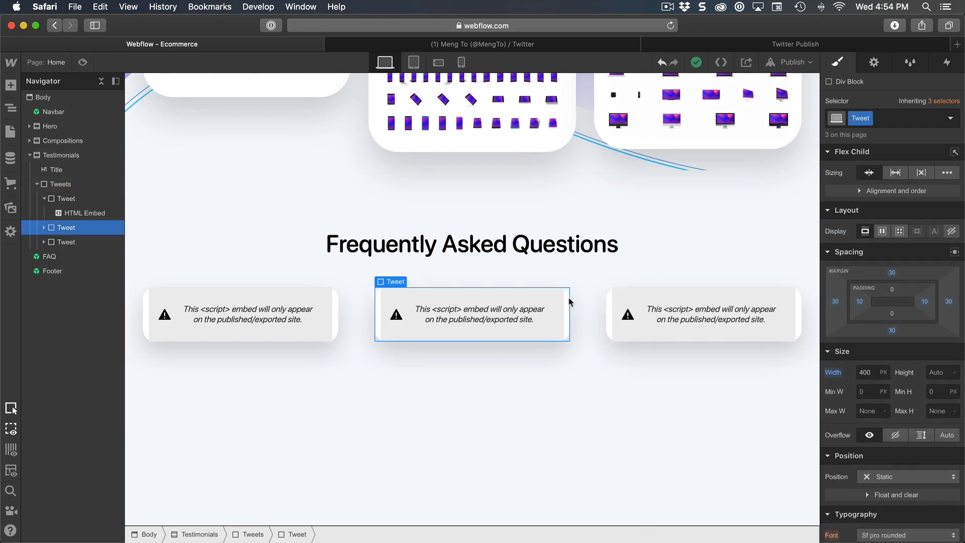
click(60, 183)
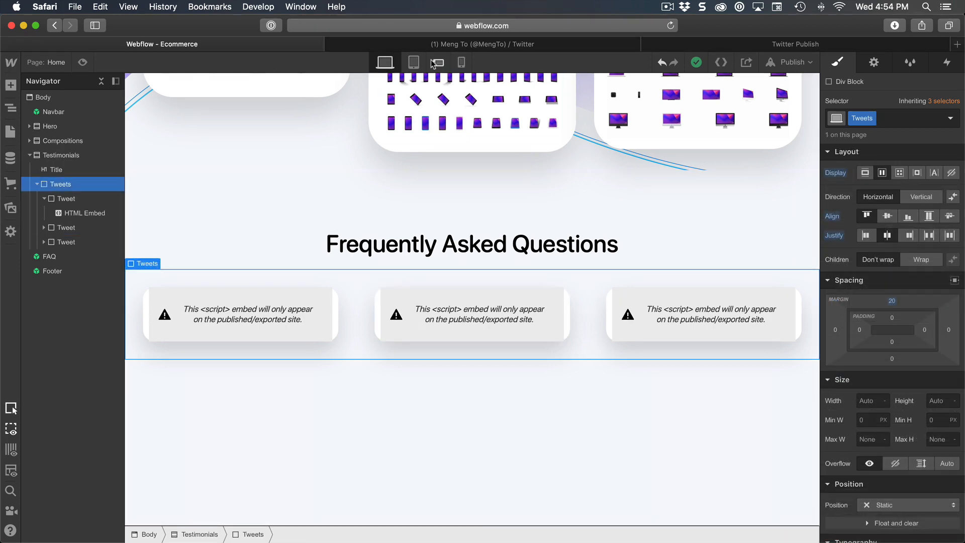
Switch to the tablet breakpoint and change the Tweets container's layout so cards wrap
click(413, 62)
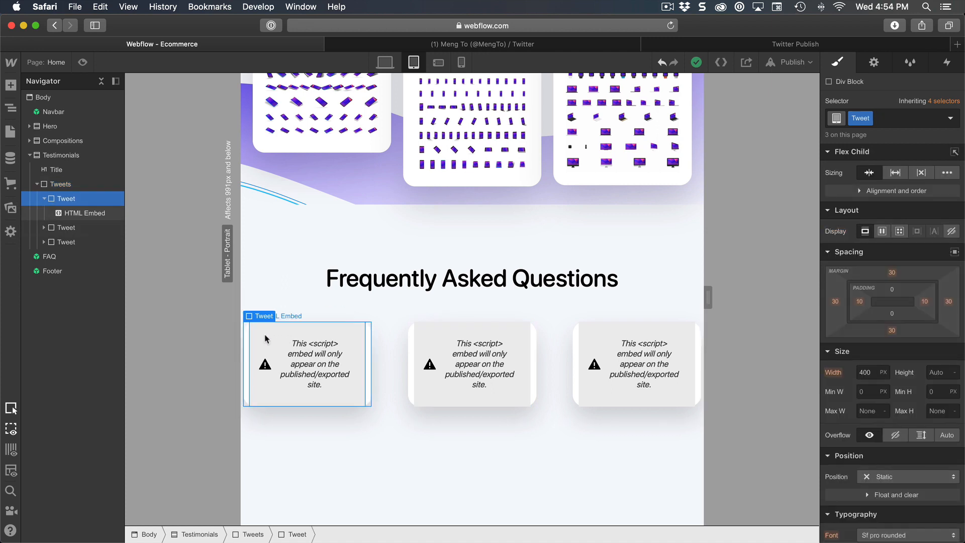
mouse_move(279, 338)
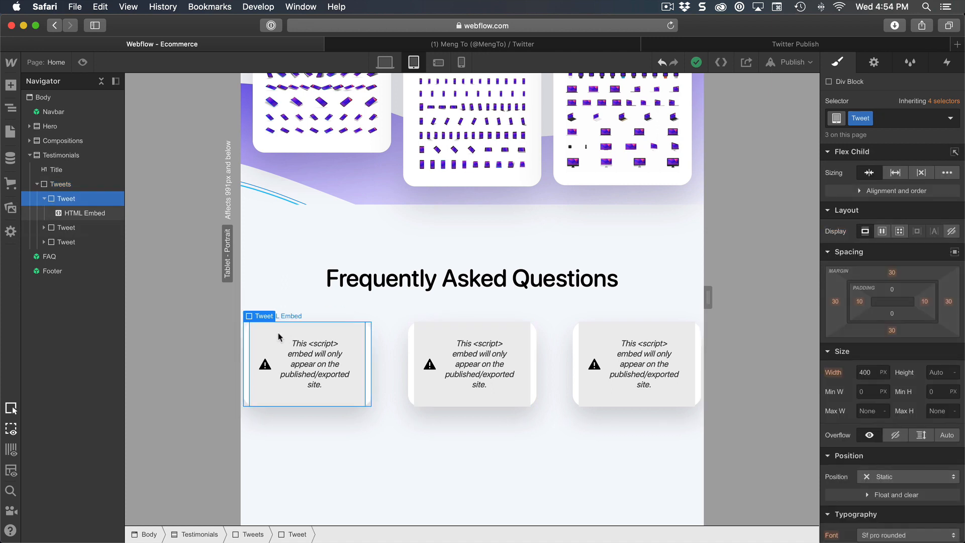
click(61, 183)
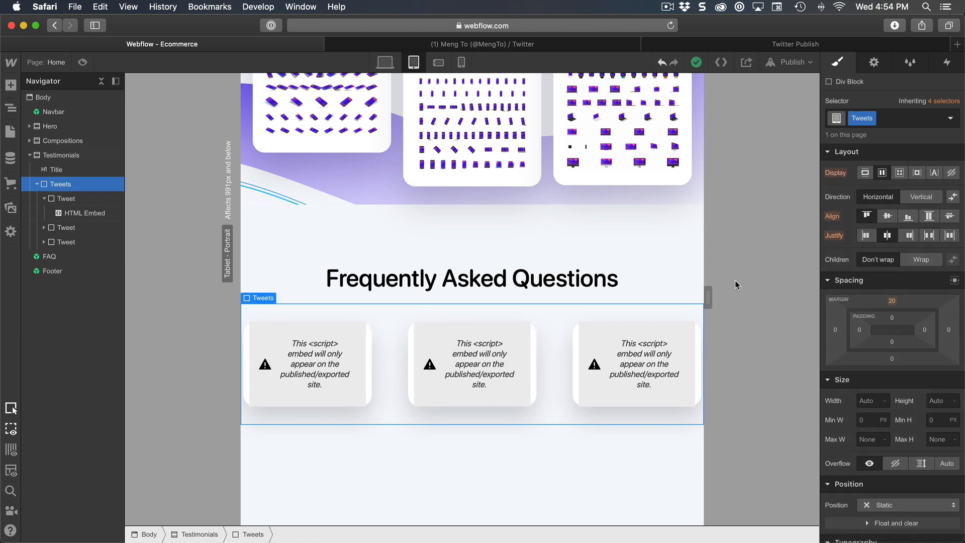
click(921, 260)
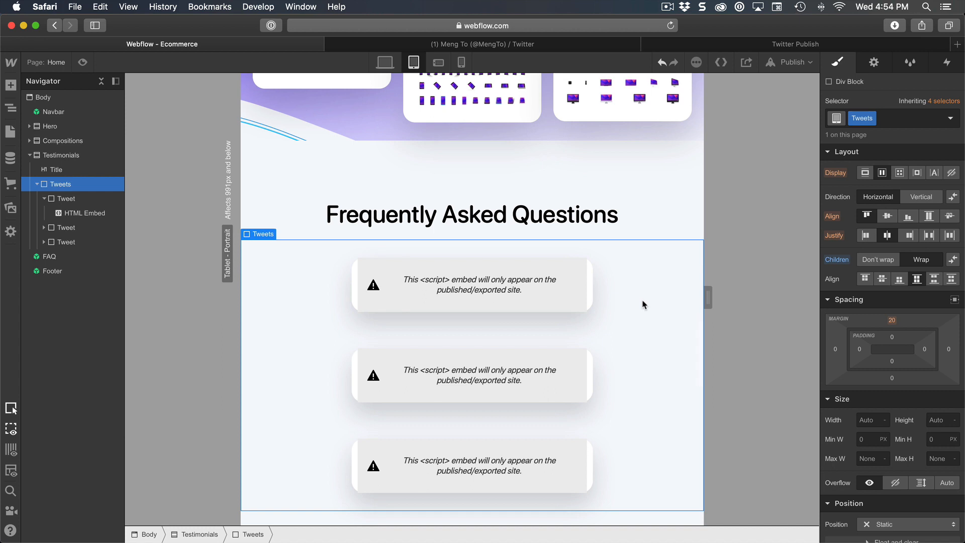
Set the Tweet card width to 300 px for tablet
click(471, 285)
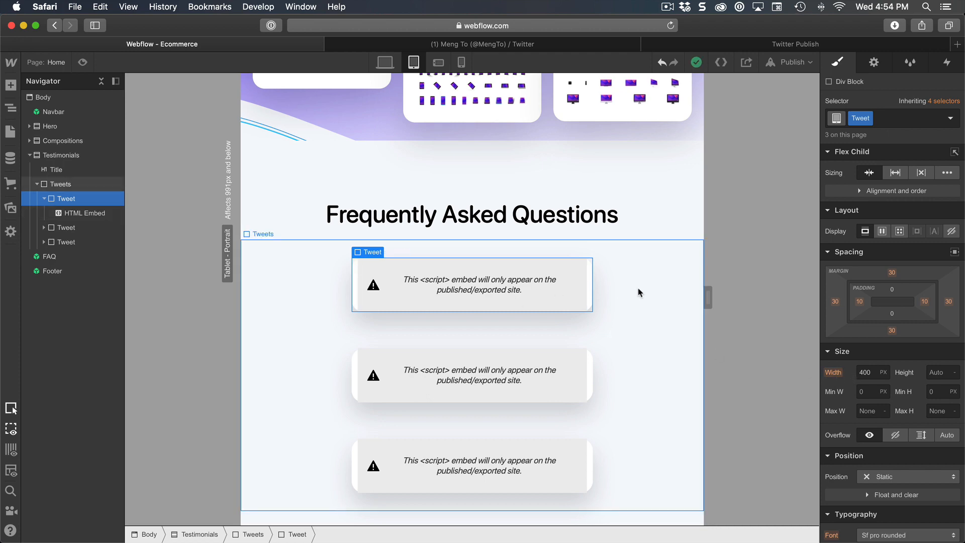
click(60, 184)
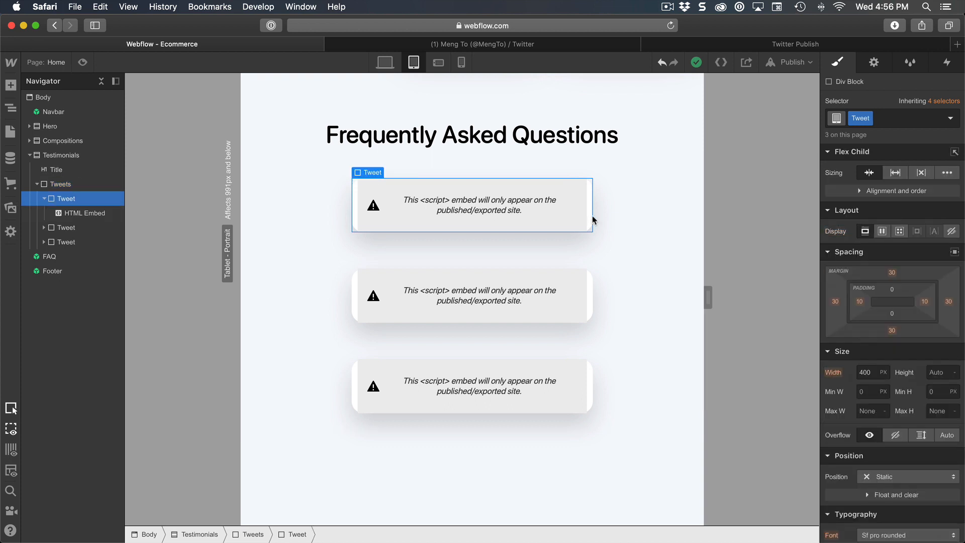
mouse_move(551, 222)
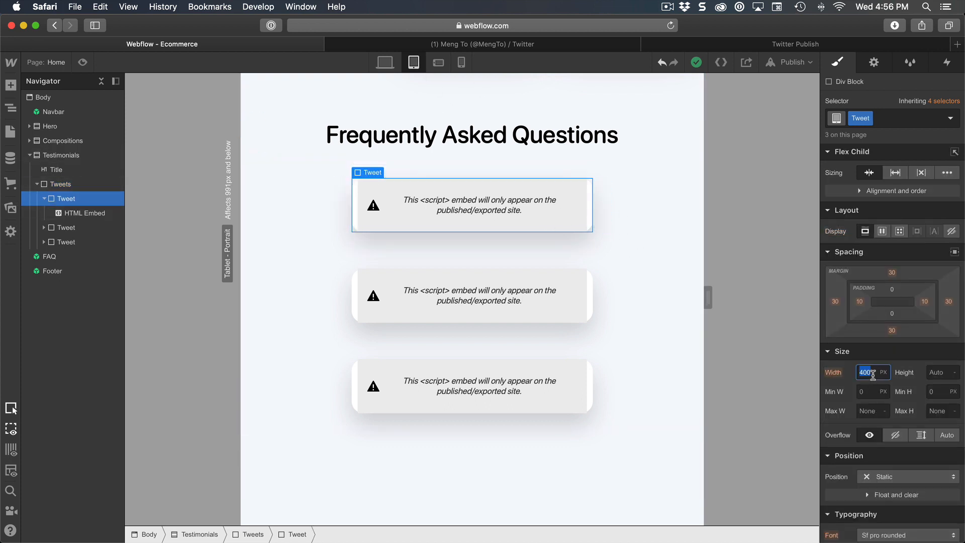
text(300)
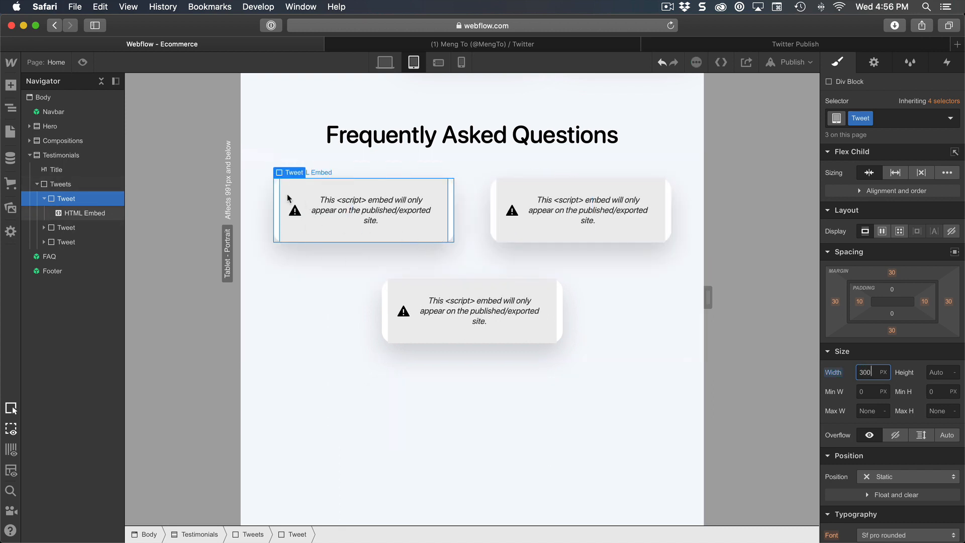
mouse_move(315, 211)
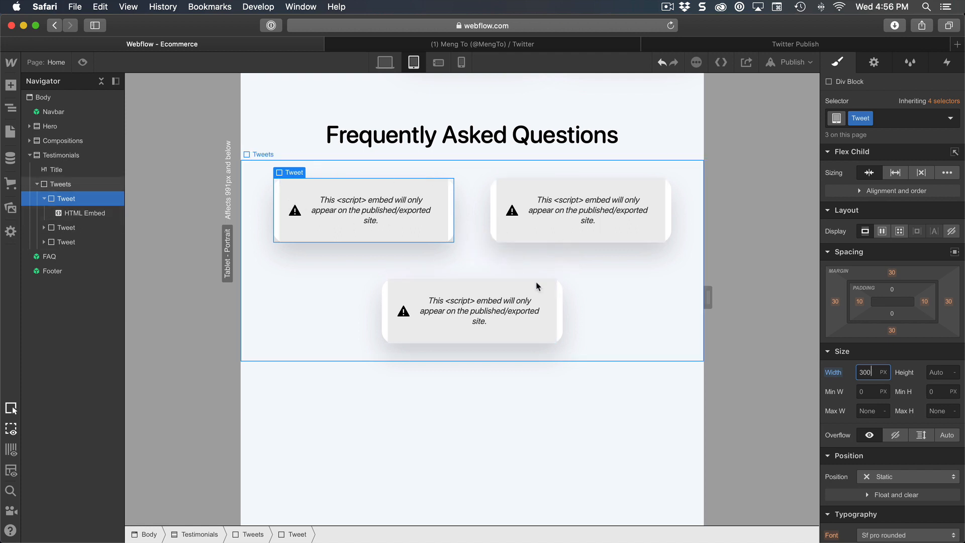
mouse_move(563, 301)
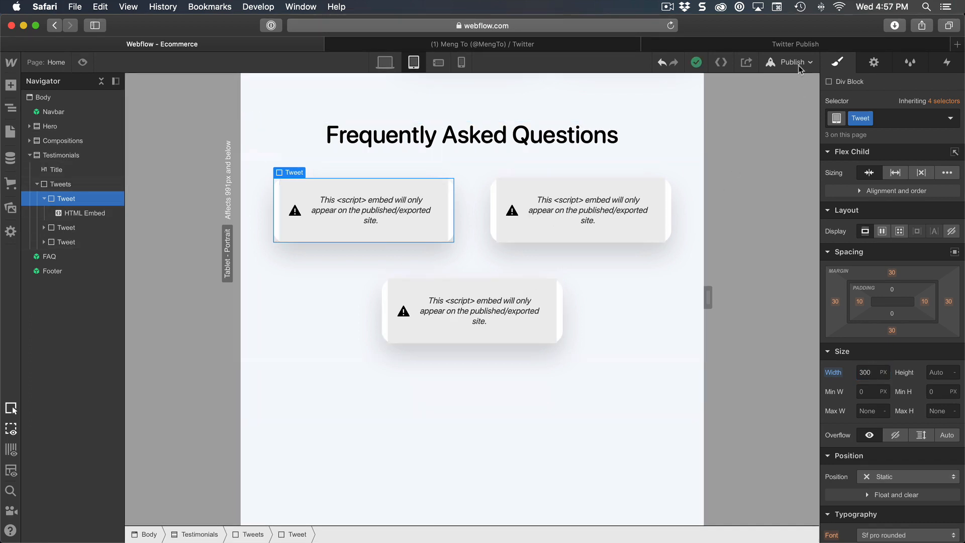
Open the live webflow.io site and scroll down to the tweet cards under the FAQ
click(790, 62)
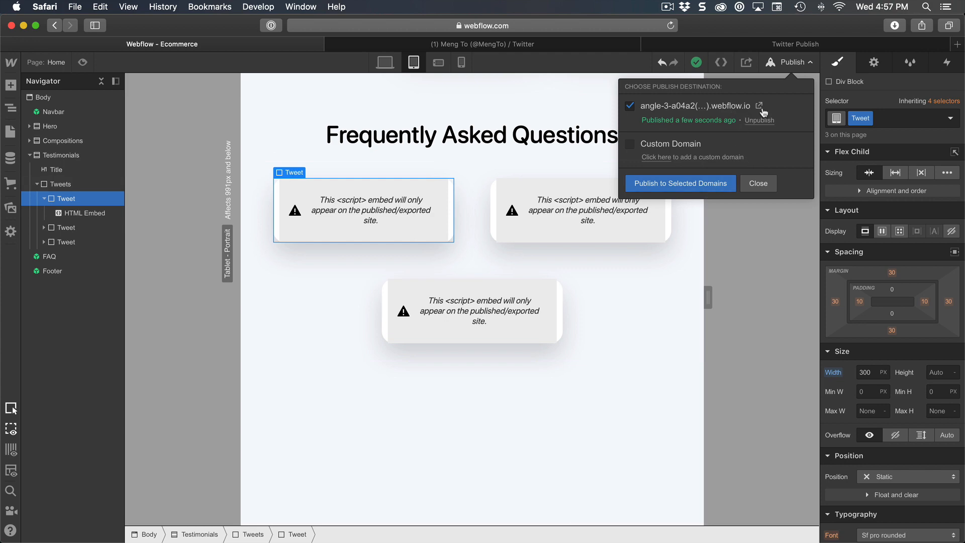
click(762, 106)
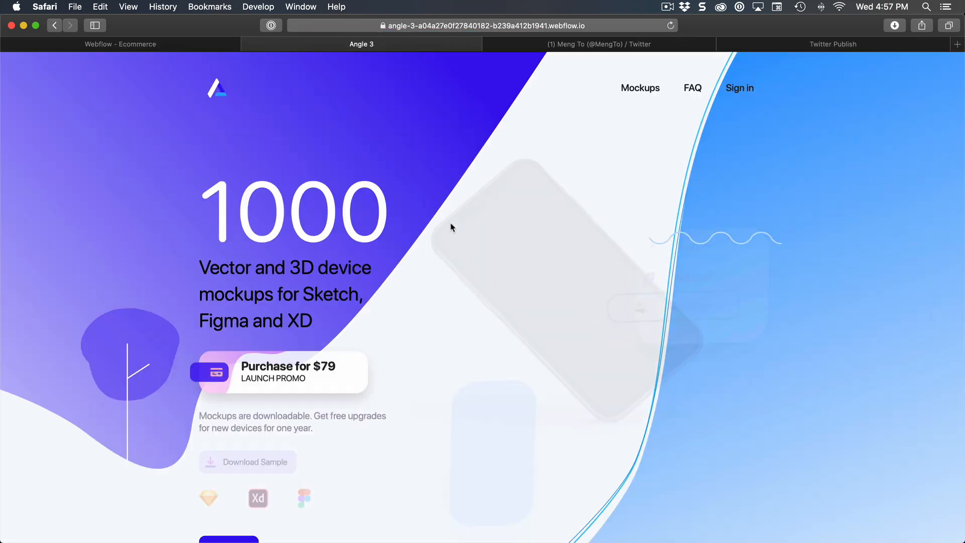
scroll(down, 3)
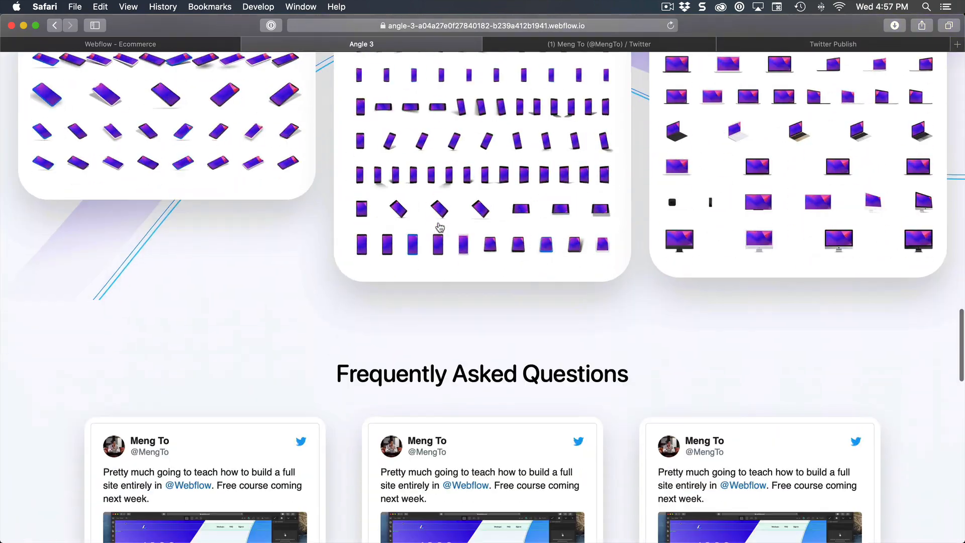
scroll(down, 3)
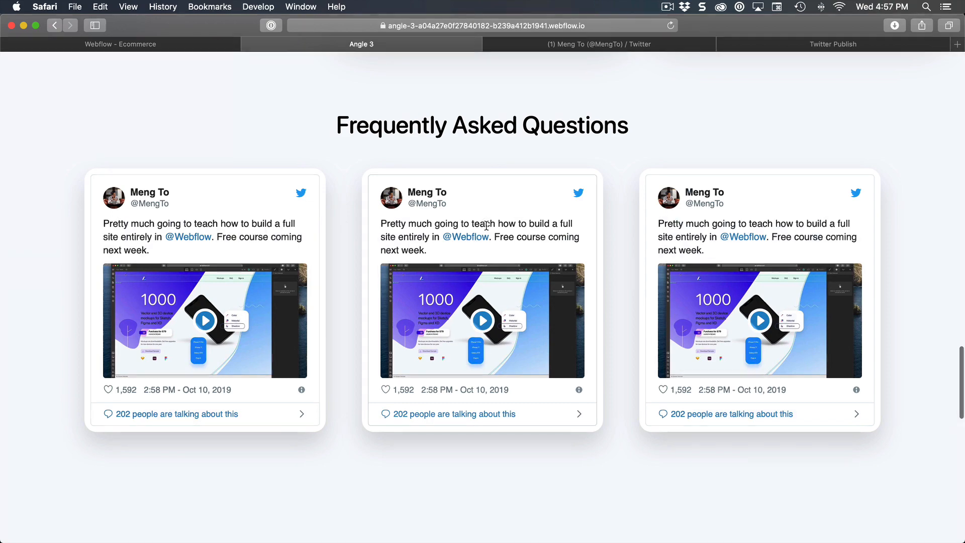
click(121, 44)
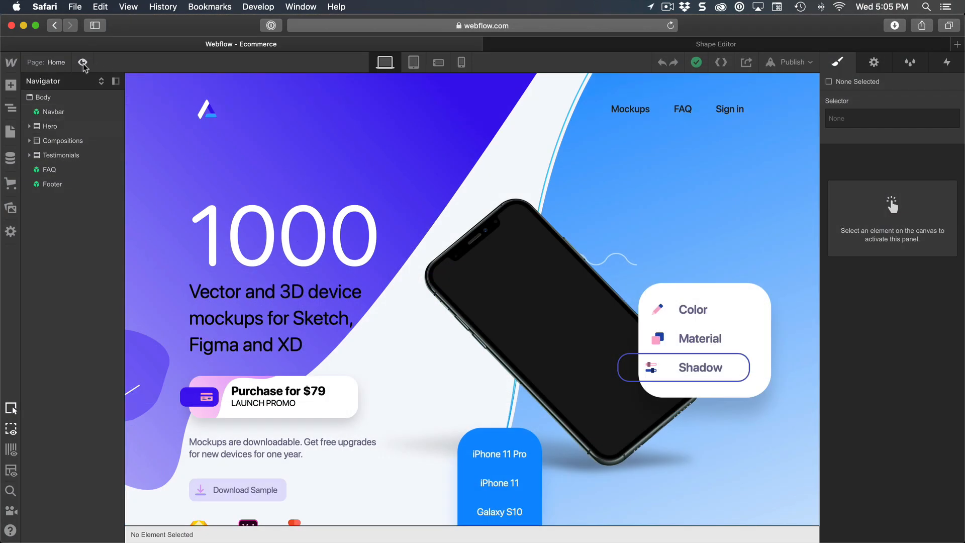
Preview the site, then open and close the cart holding the Mockups item
click(82, 62)
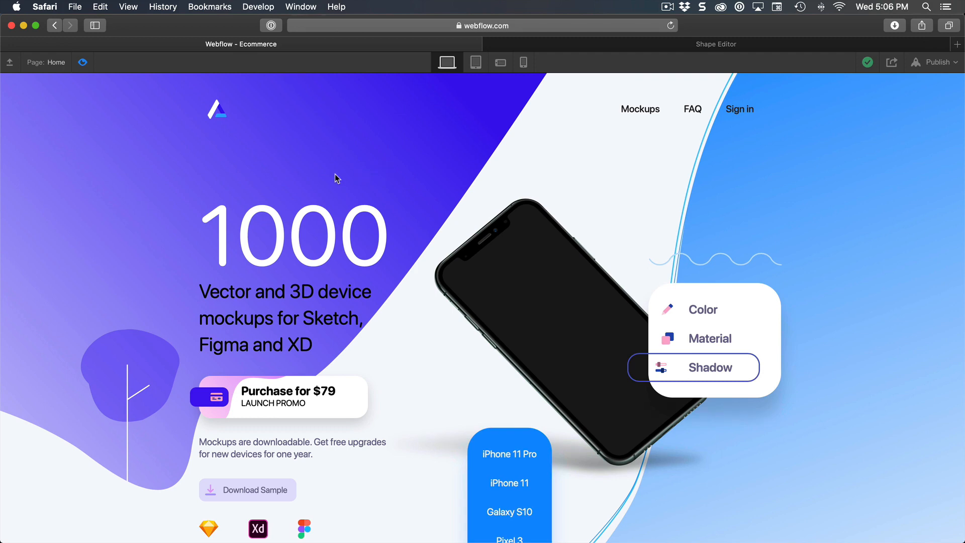
mouse_move(318, 186)
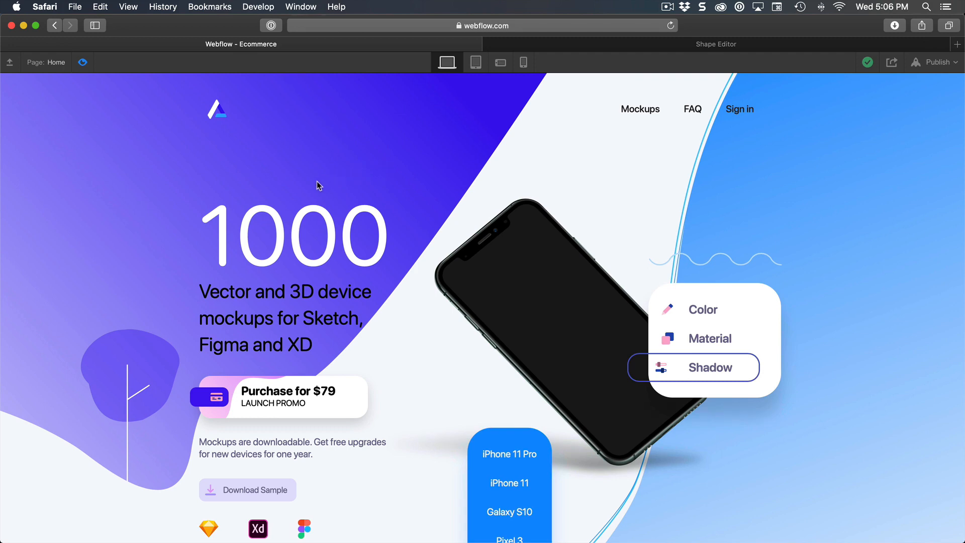
mouse_move(282, 191)
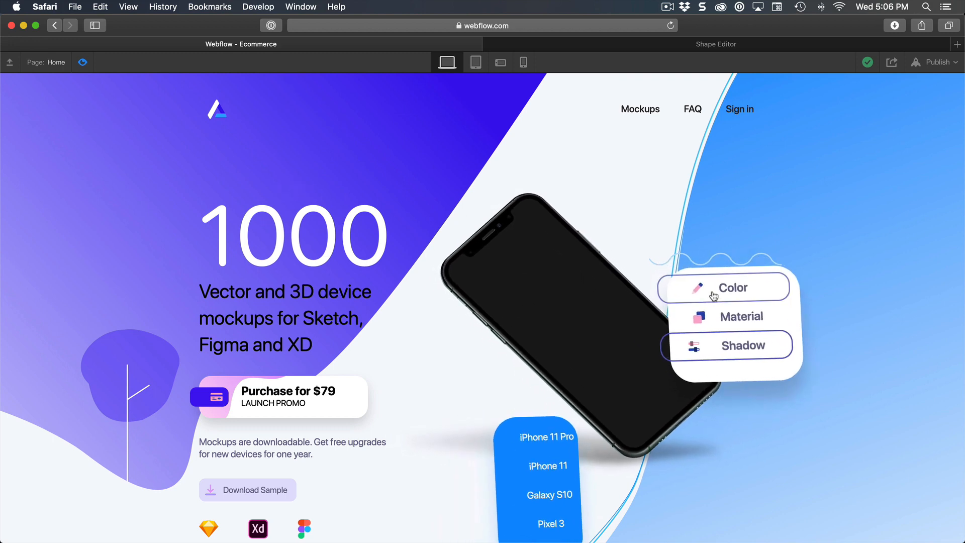
scroll(down, 3)
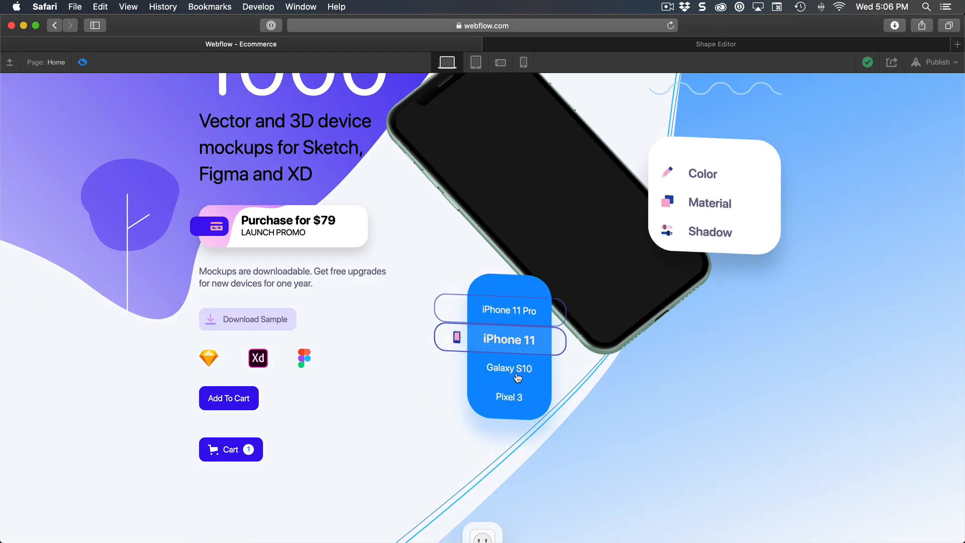
click(230, 449)
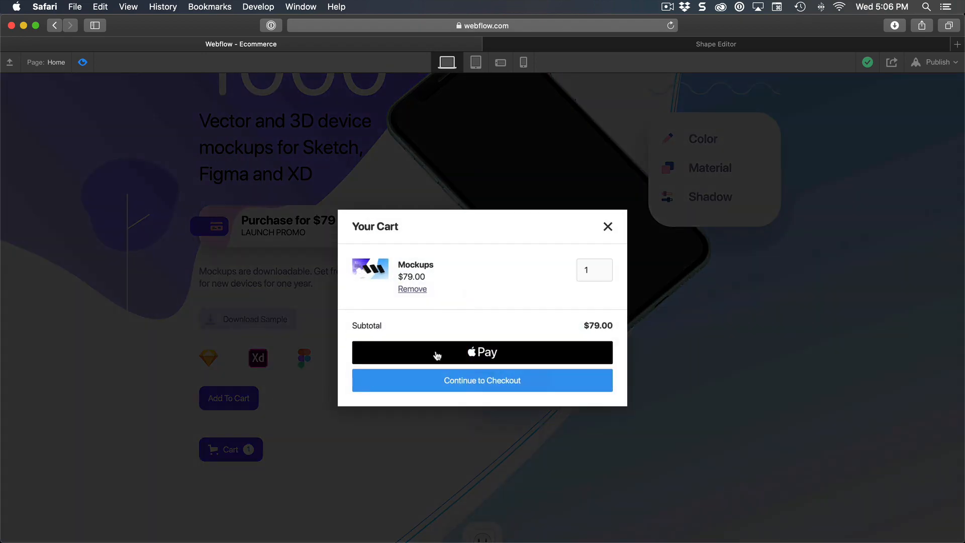
click(607, 227)
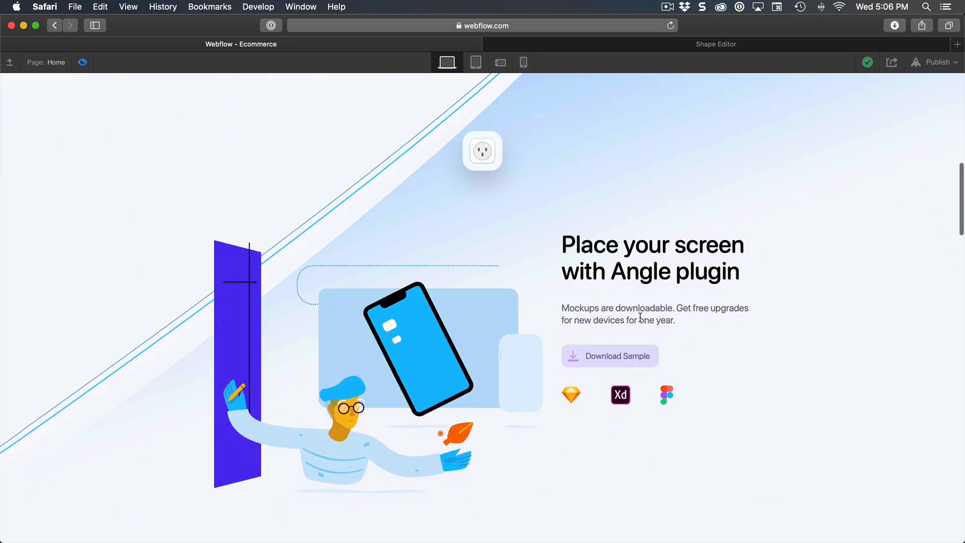
Scroll through the page and close the enlarged mockup image lightbox
scroll(down, 3)
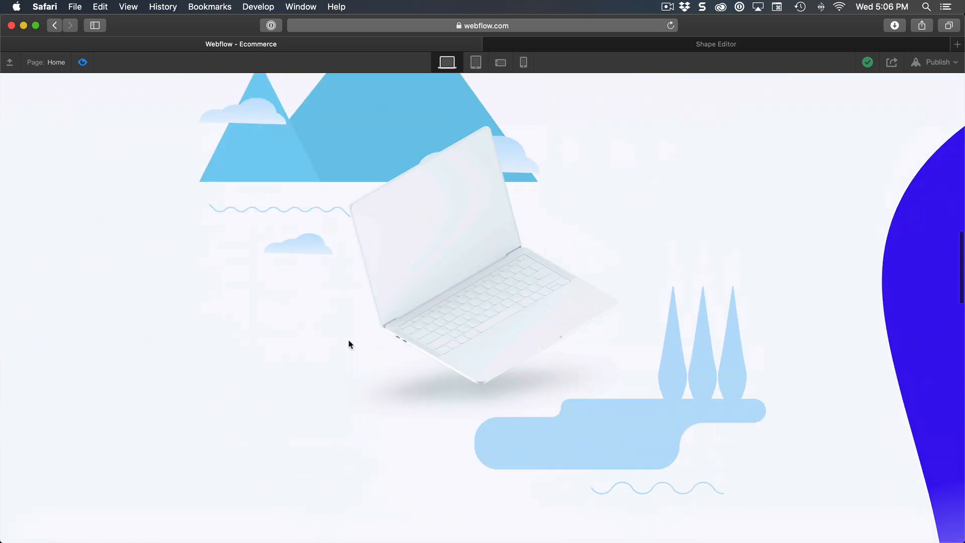
scroll(up, 3)
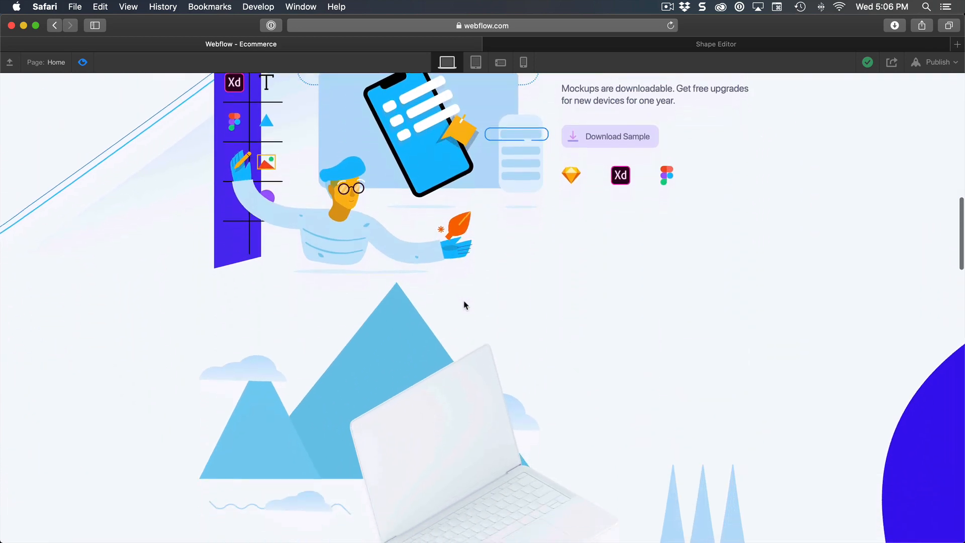
scroll(down, 3)
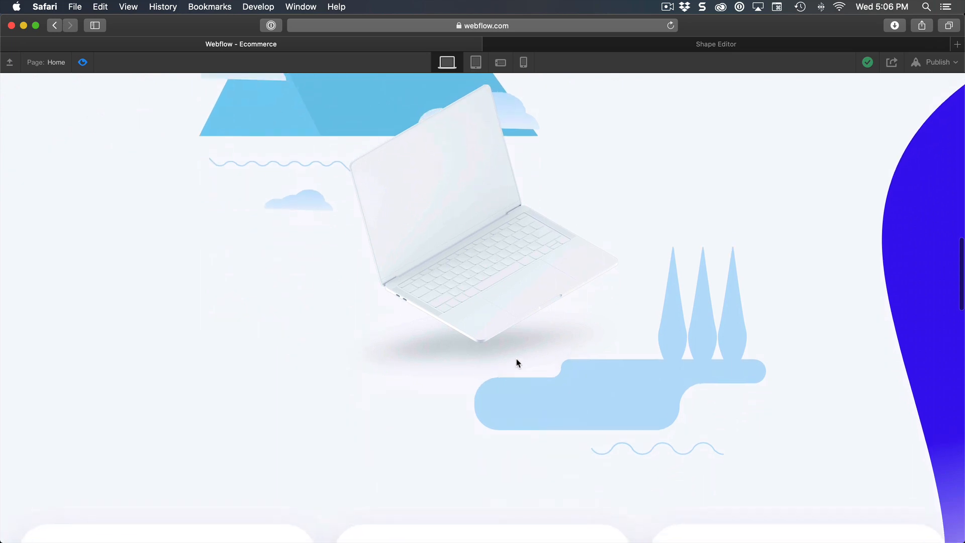
scroll(down, 3)
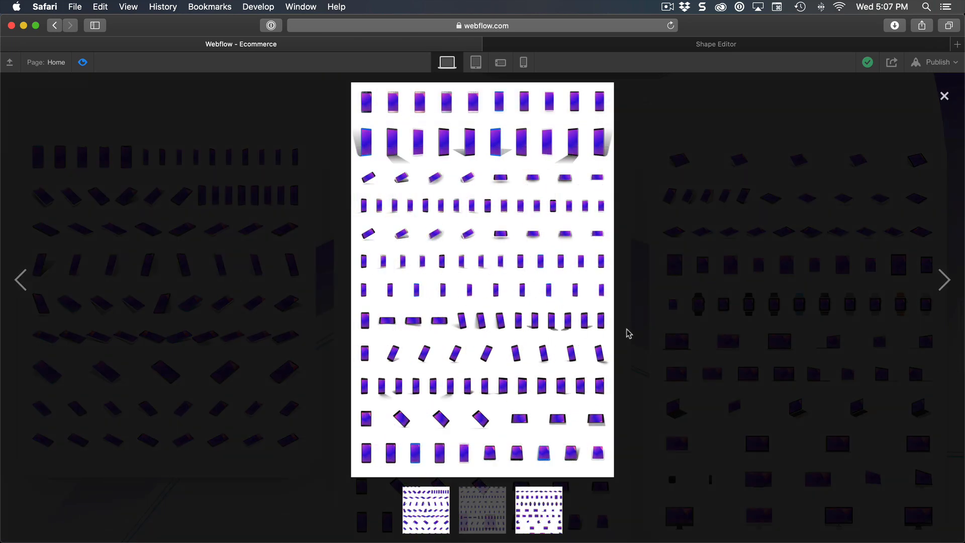
click(943, 96)
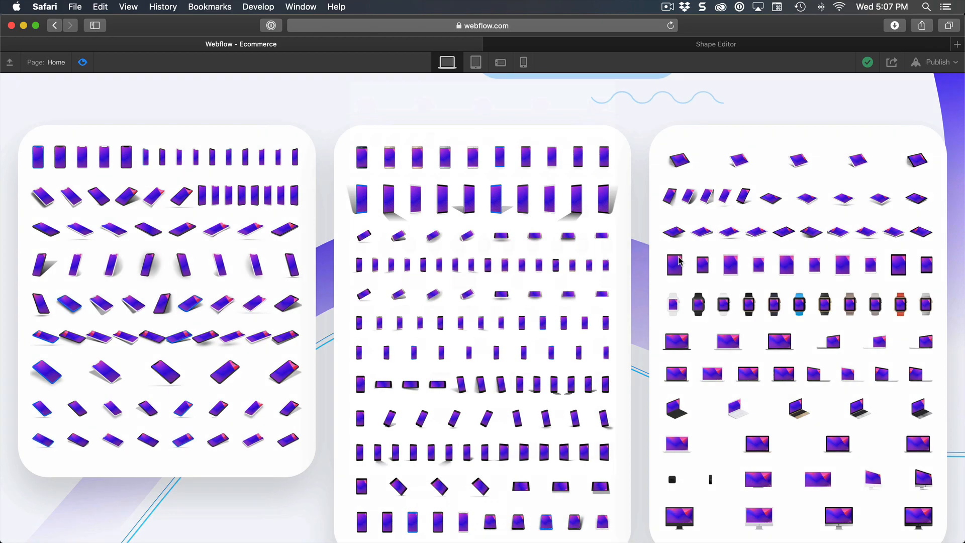
Go to the FAQ page from the navbar and scroll through its questions
scroll(down, 3)
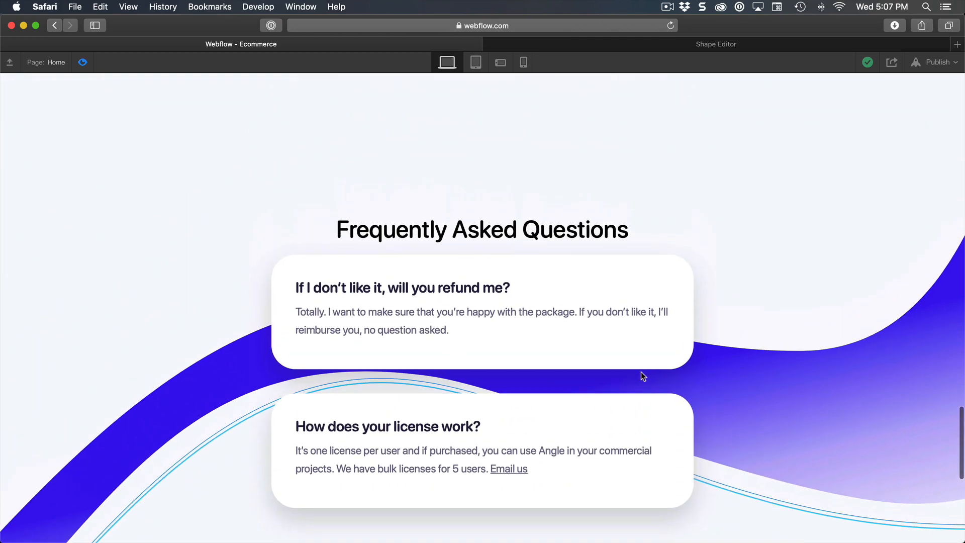
scroll(down, 3)
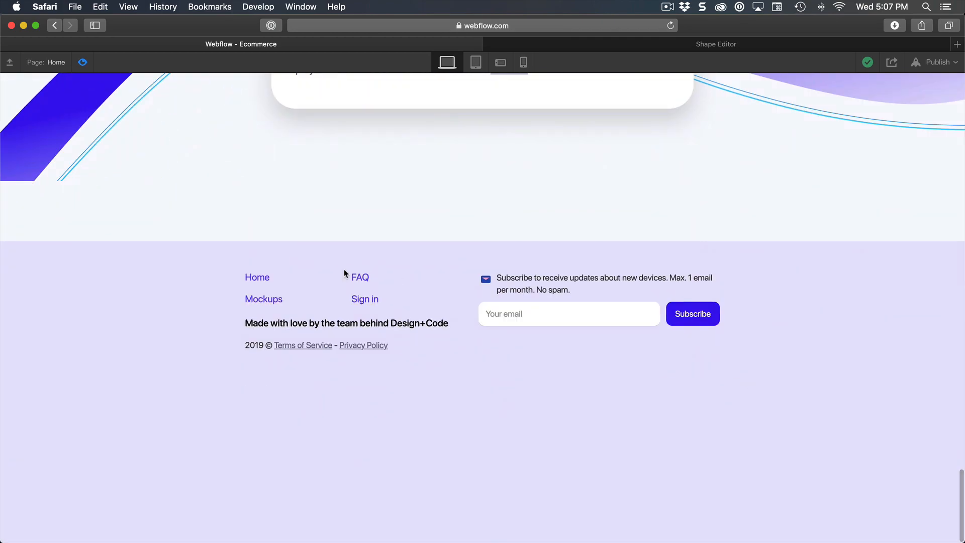
scroll(up, 3)
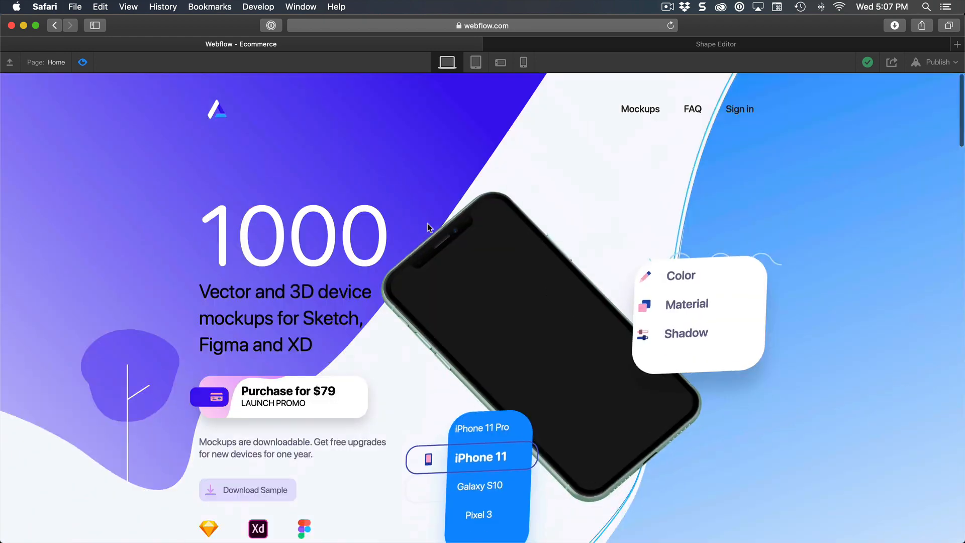
click(692, 109)
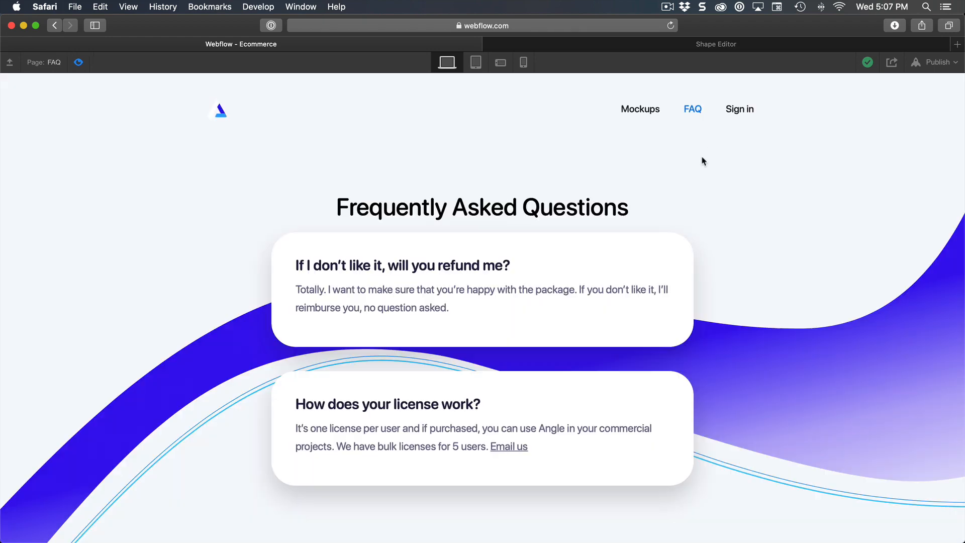
scroll(down, 3)
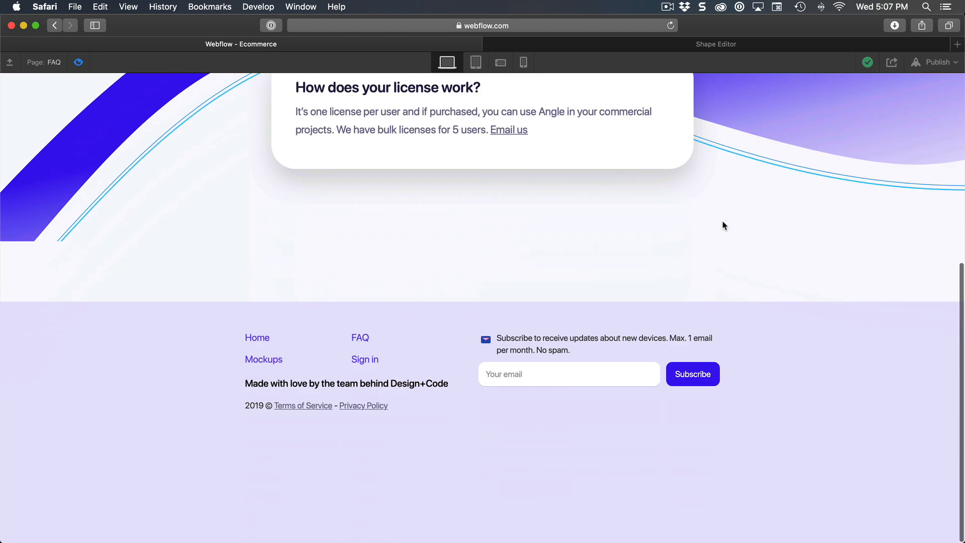
mouse_move(531, 329)
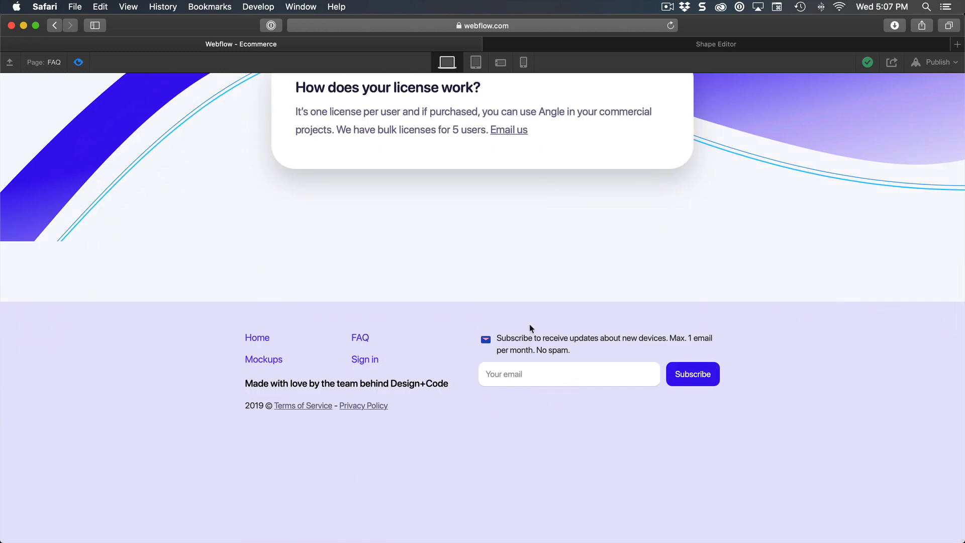
mouse_move(645, 393)
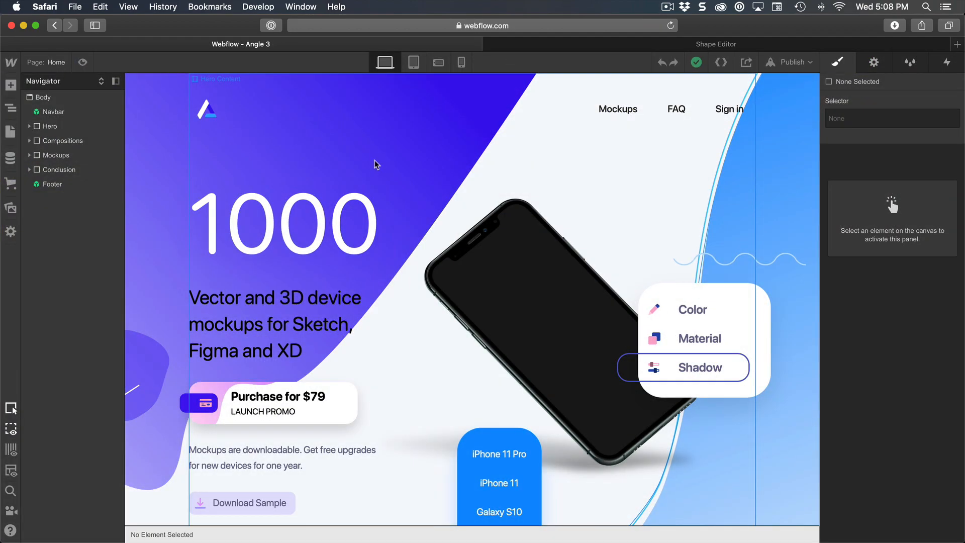
mouse_move(338, 171)
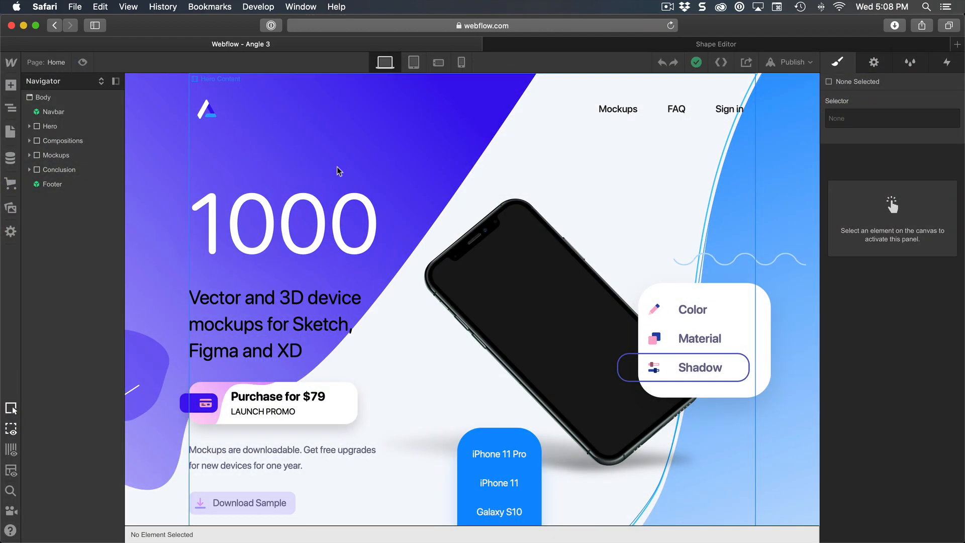
Scroll the Angle 3 Home page past the logos to the testimonials and FAQ heading
scroll(down, 3)
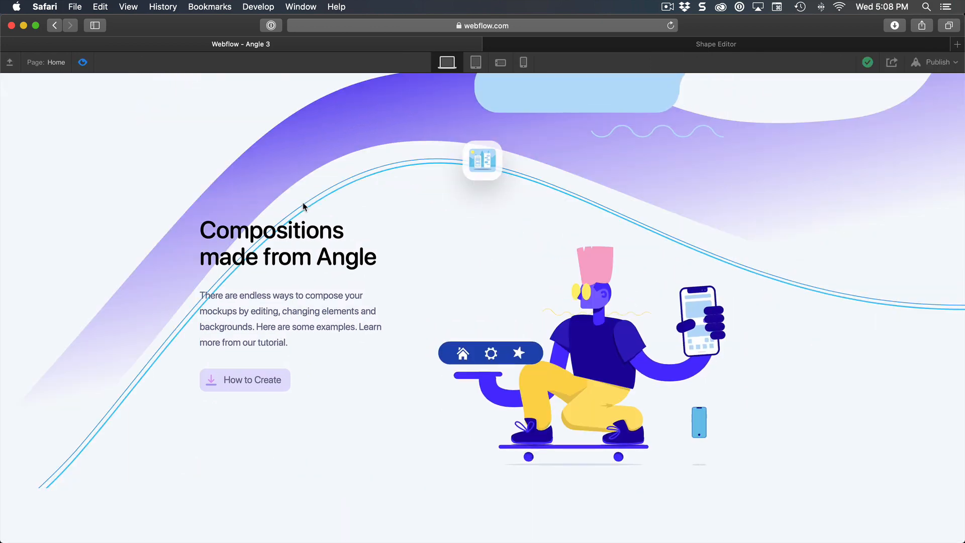
scroll(down, 3)
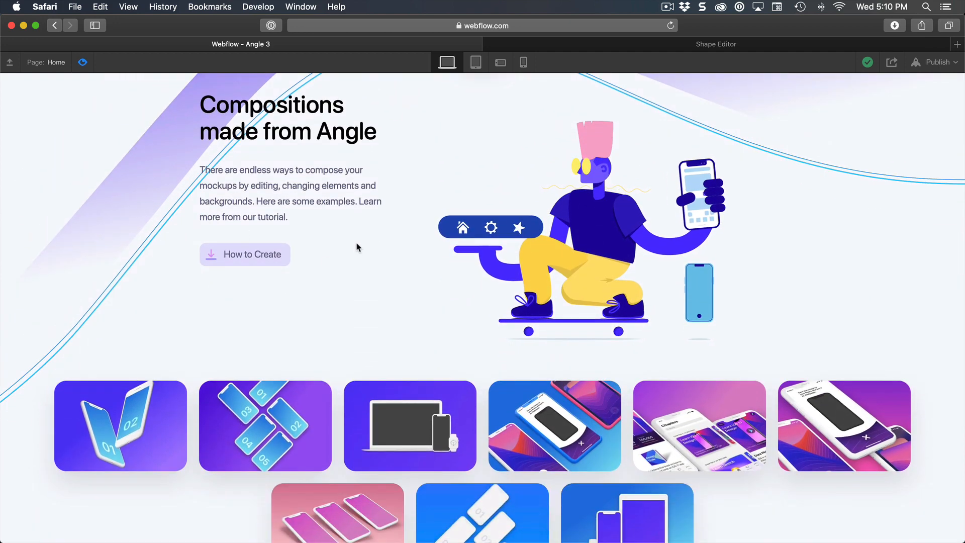
scroll(down, 3)
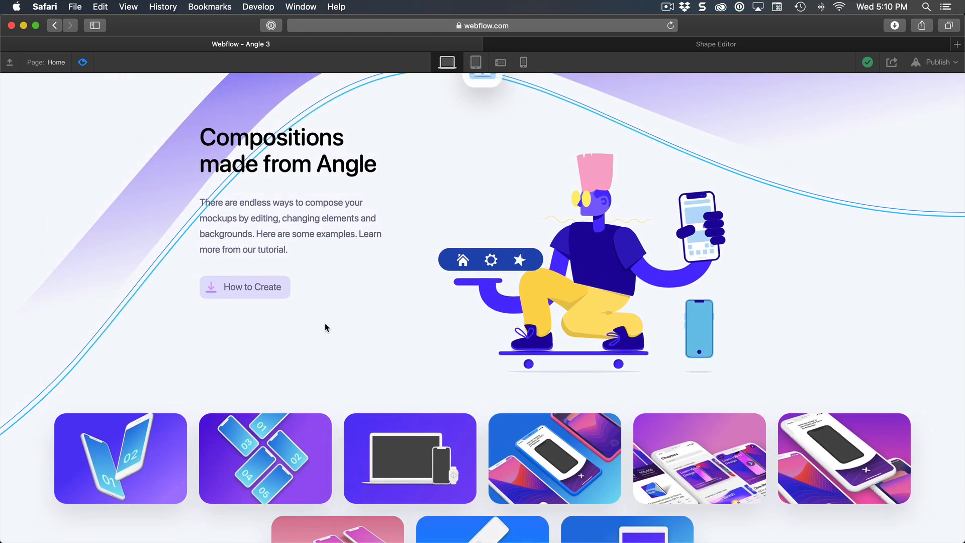
scroll(down, 3)
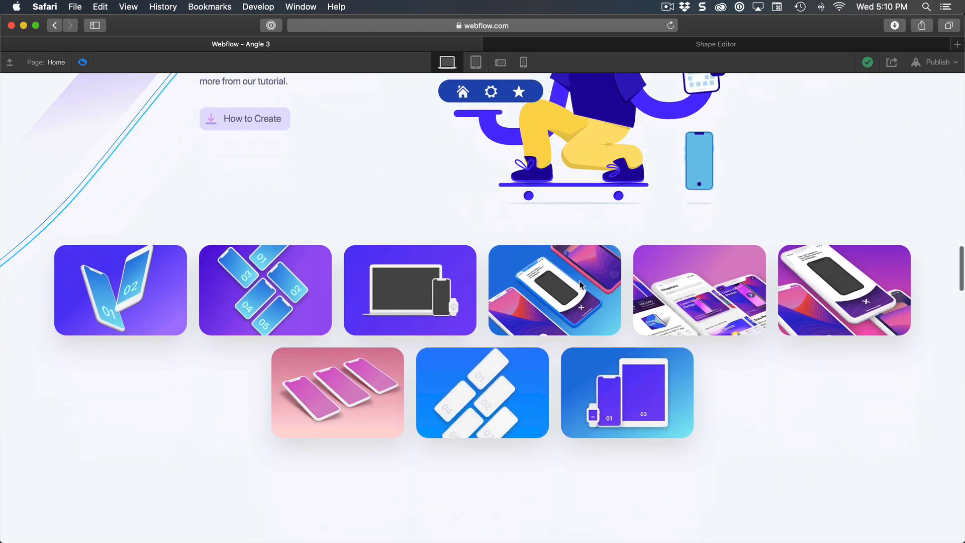
scroll(down, 3)
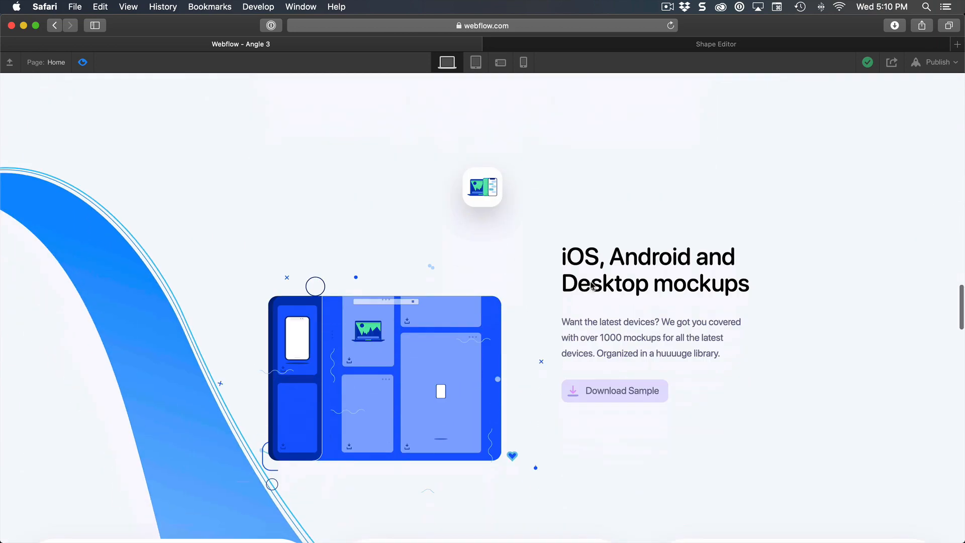
scroll(down, 3)
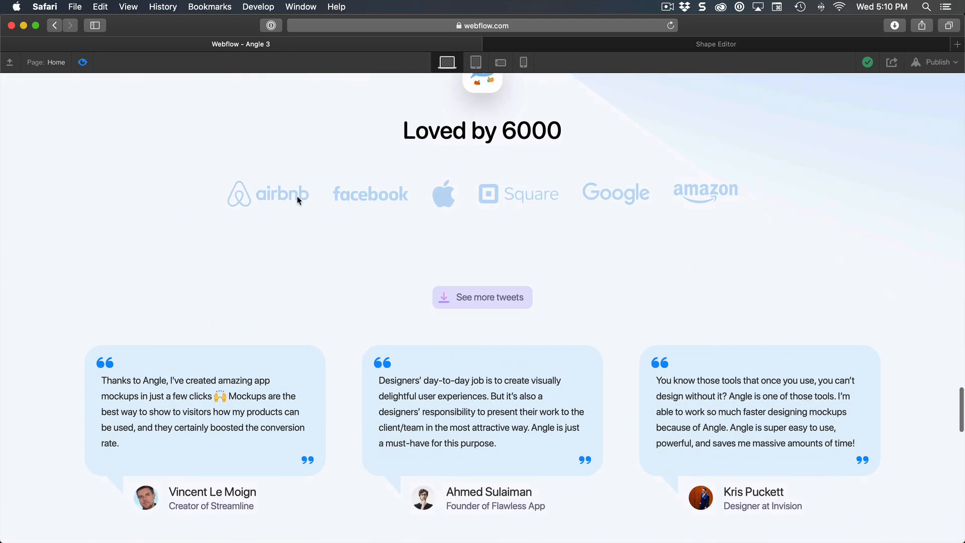
scroll(down, 3)
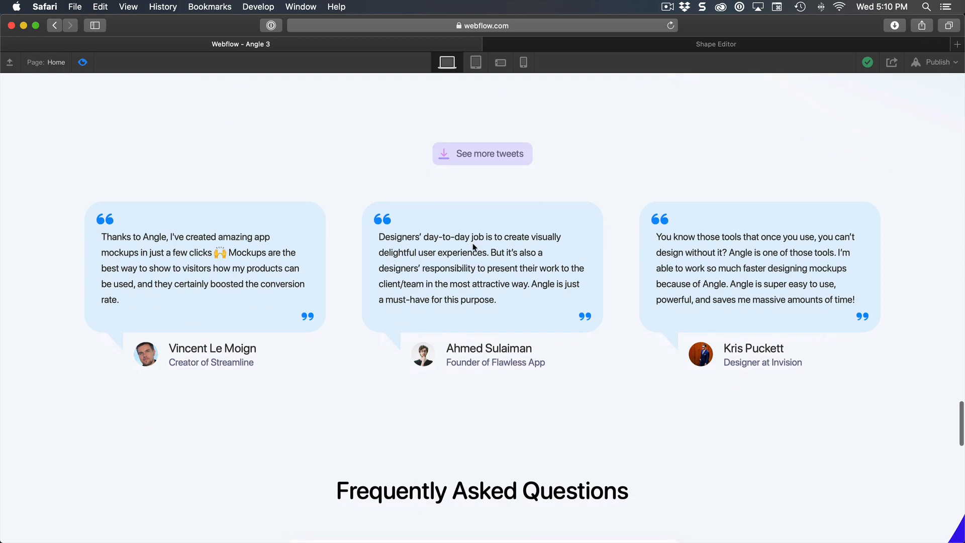
scroll(down, 3)
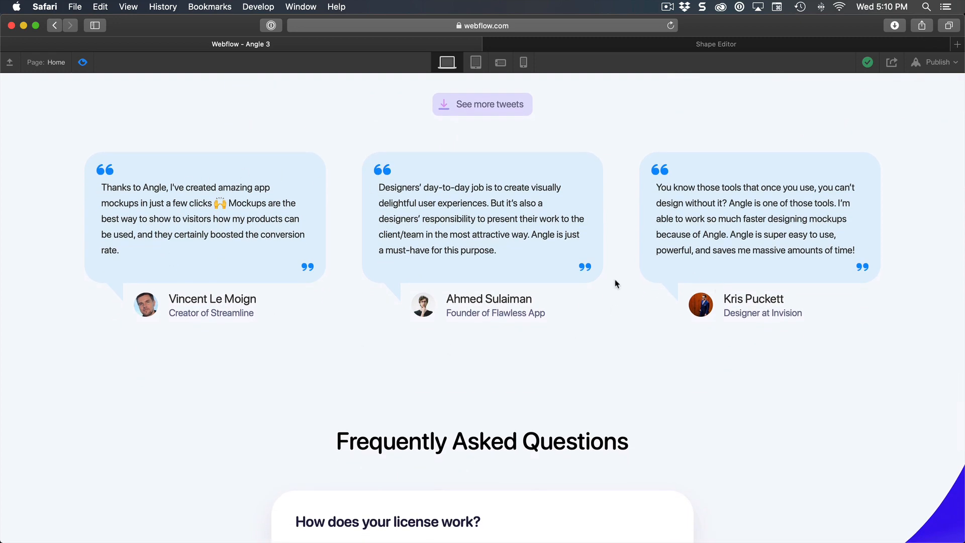
mouse_move(577, 318)
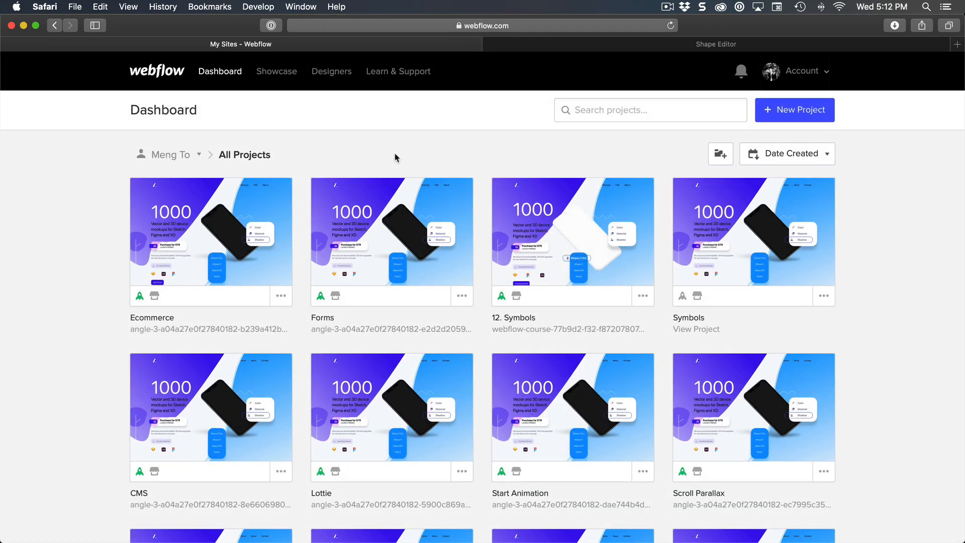
mouse_move(440, 137)
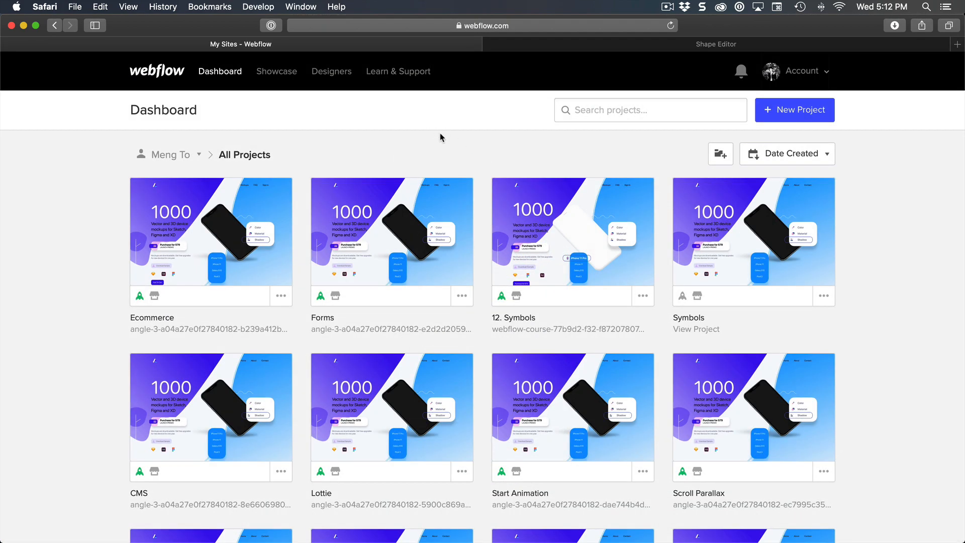
mouse_move(393, 143)
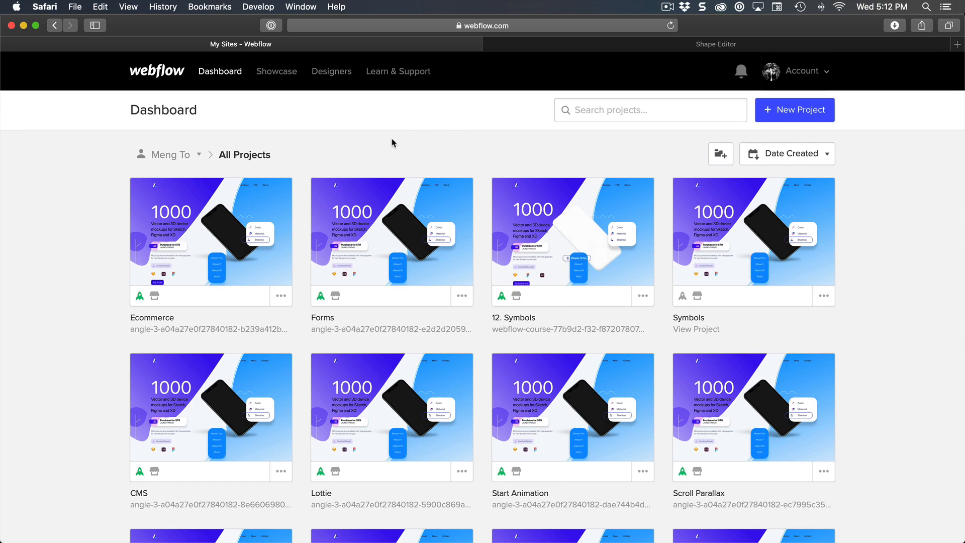
Scroll to the bottom of All Projects and open Angle 3 in the Designer
scroll(down, 3)
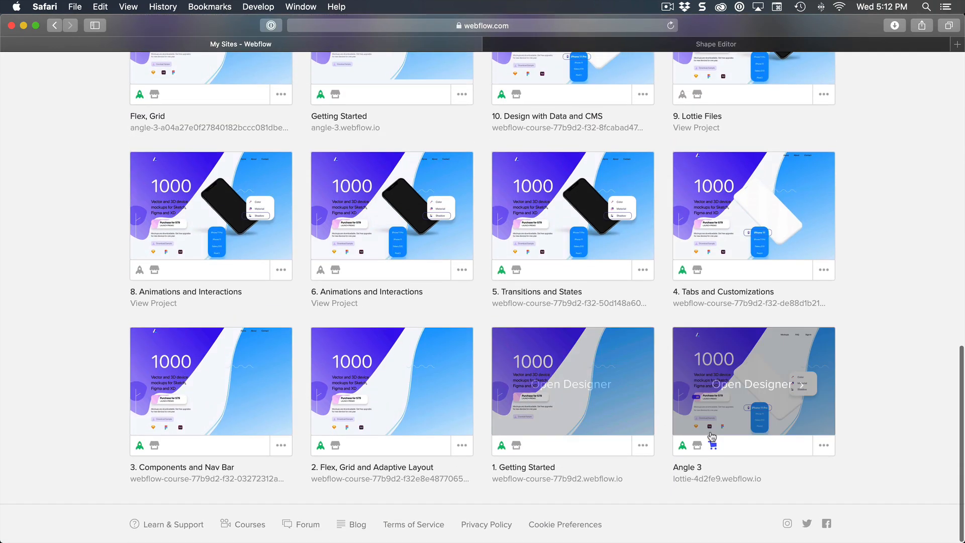
click(748, 384)
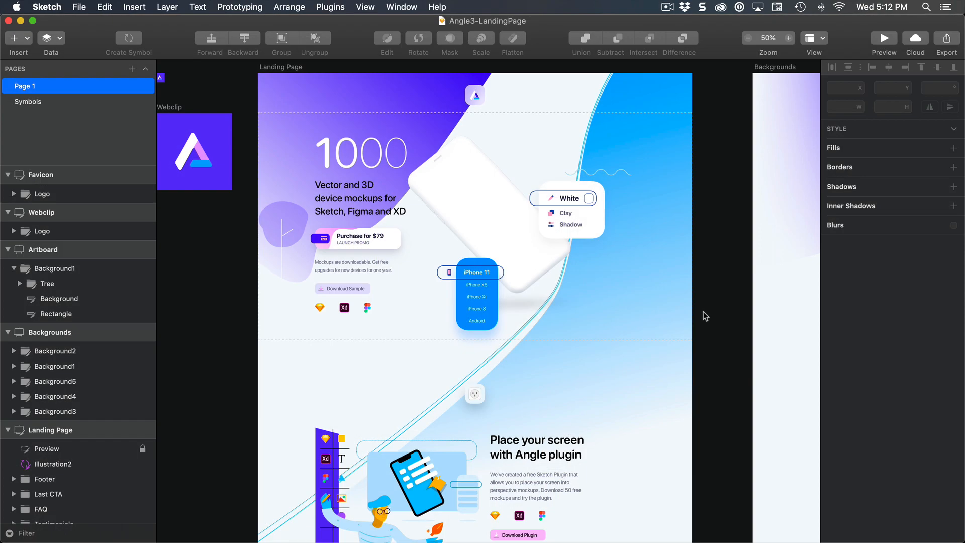
Scroll through the Angle3-LandingPage artboard, browse the icon library, then return to Webflow's Angle 3 tab
scroll(down, 3)
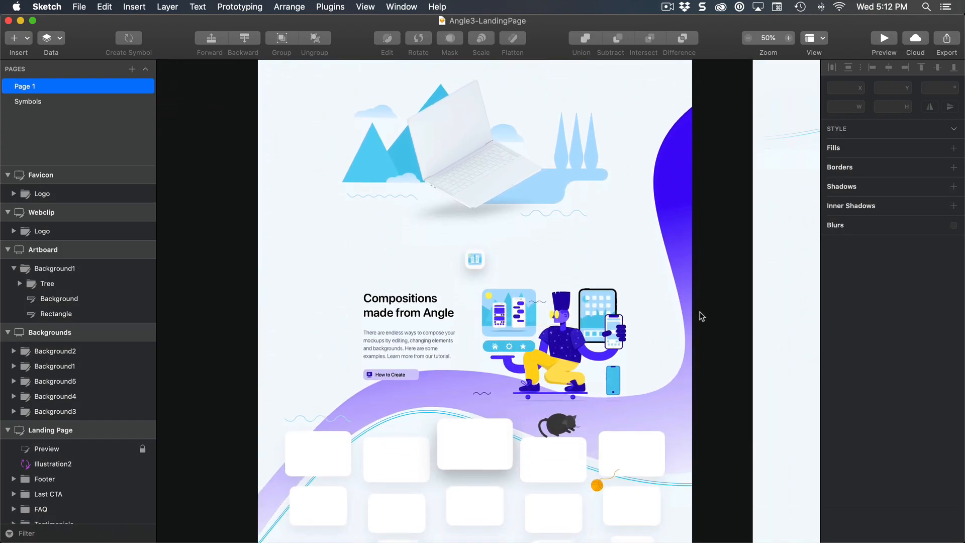
scroll(down, 3)
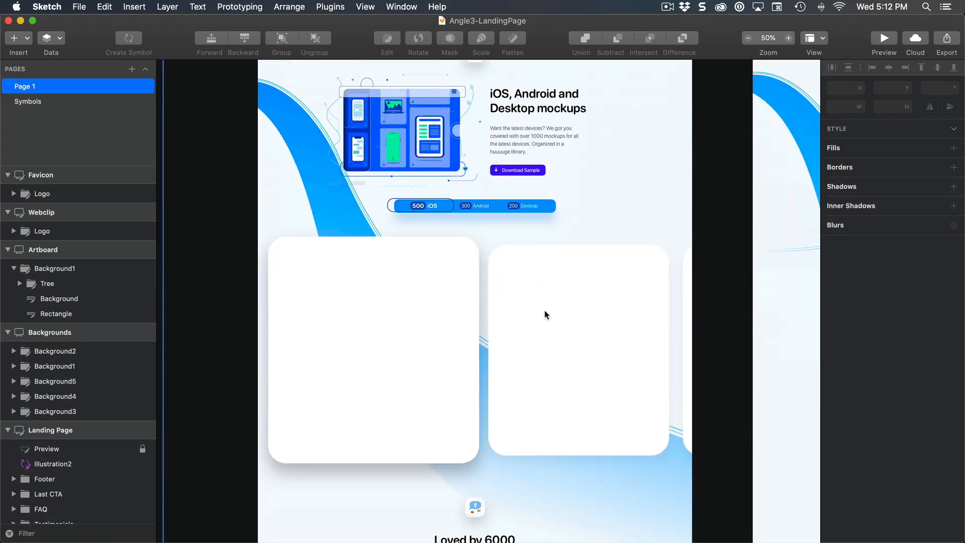
scroll(down, 3)
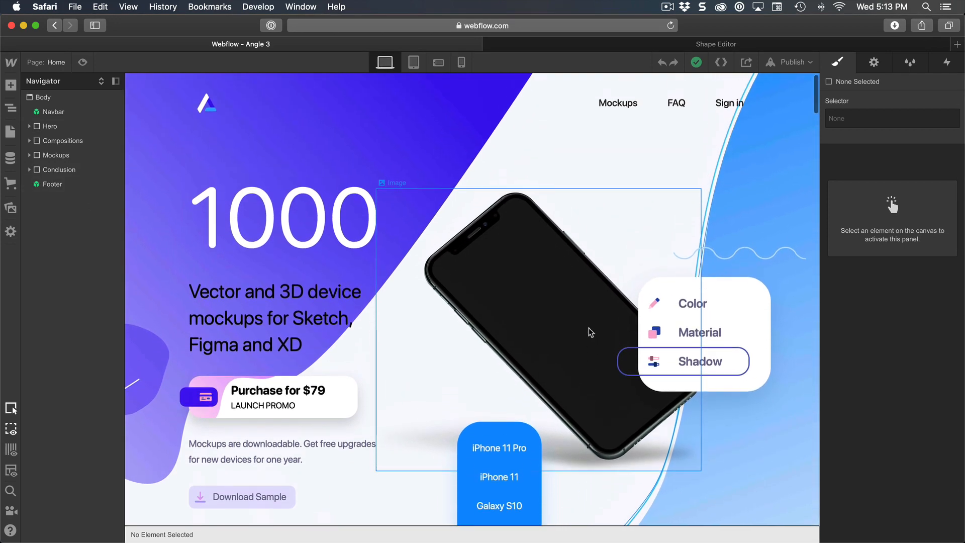
scroll(down, 3)
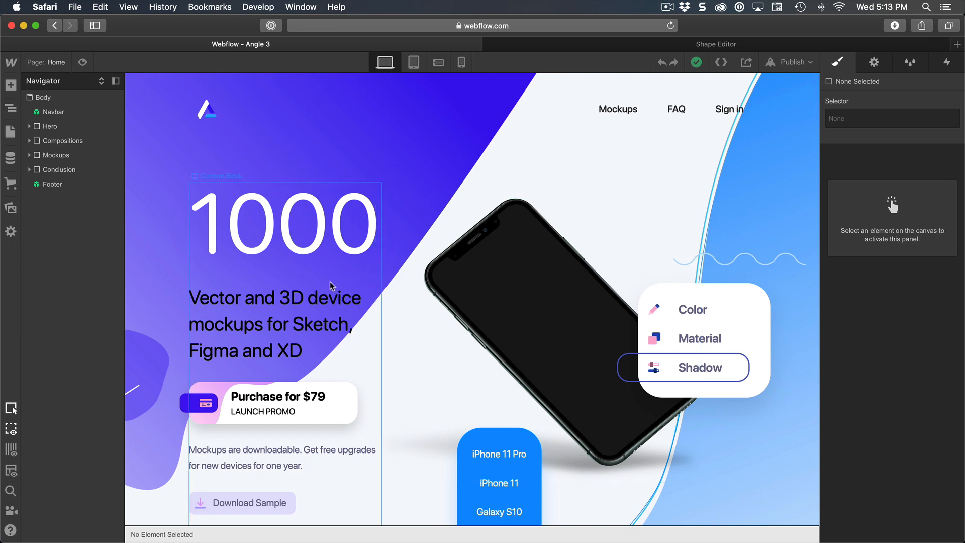
scroll(down, 3)
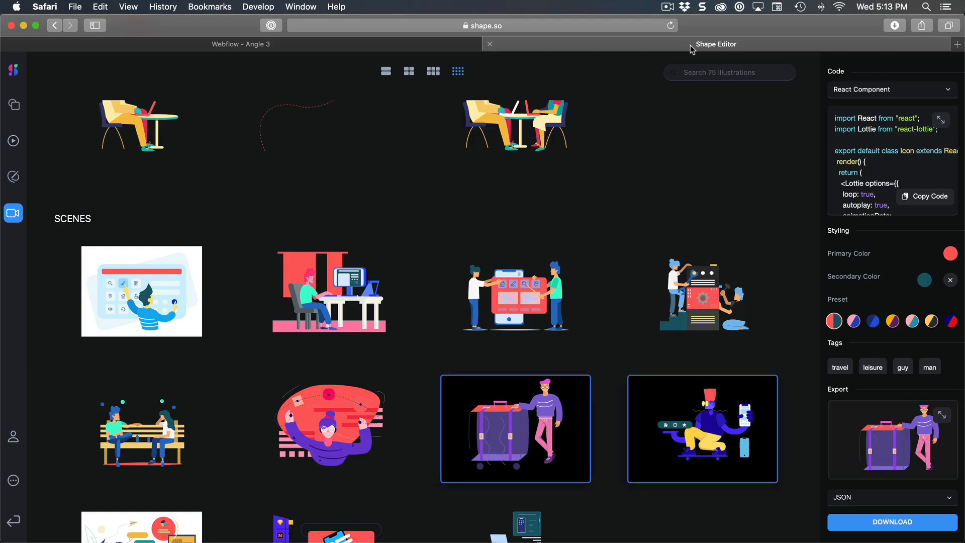
scroll(down, 3)
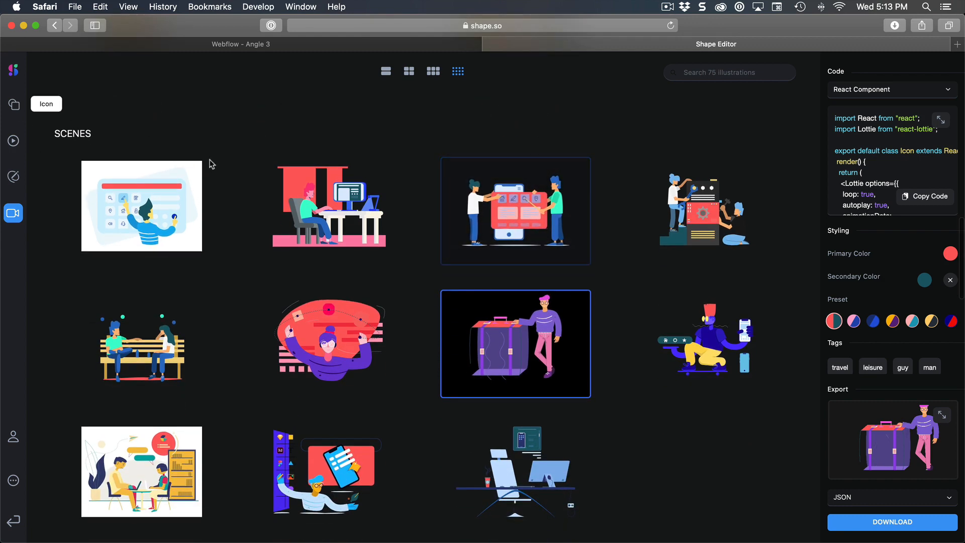
click(13, 104)
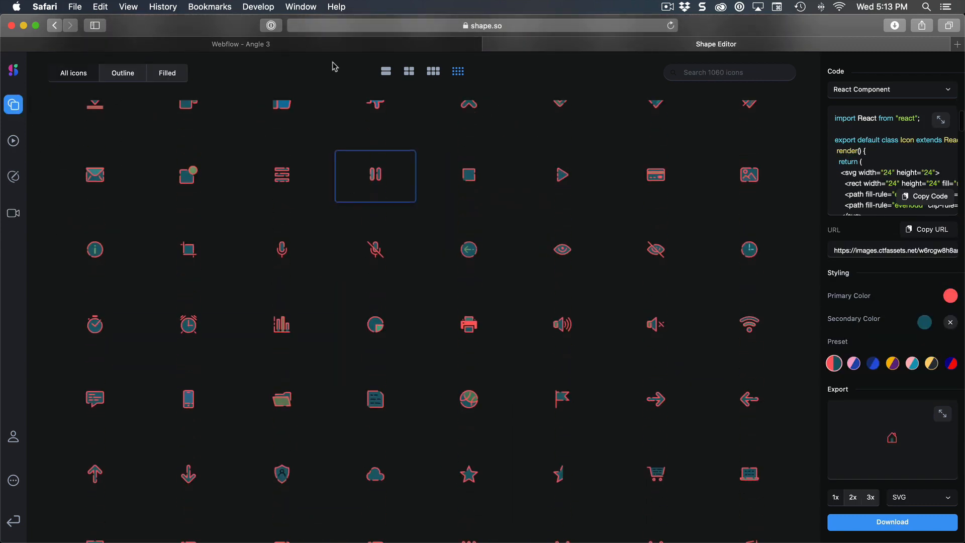
click(240, 44)
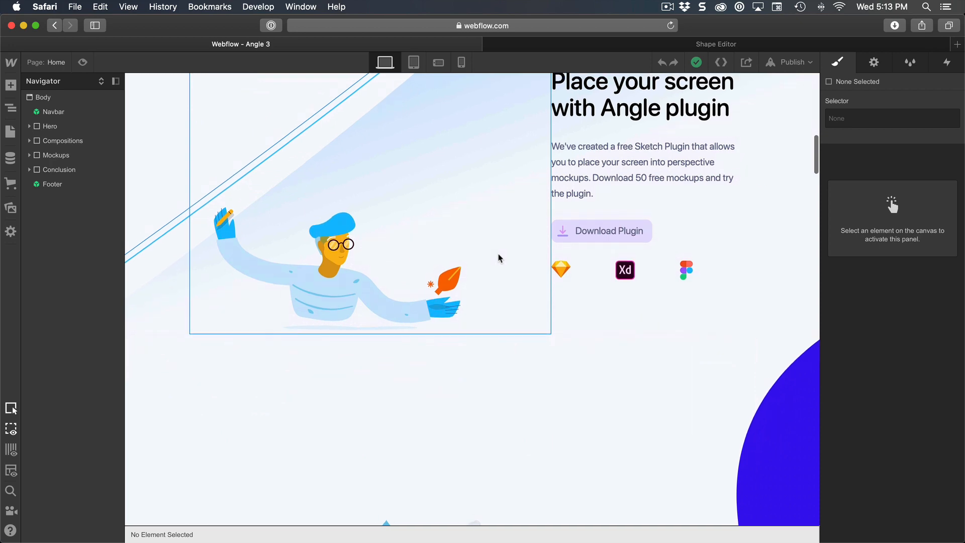
Scroll the Designer canvas down to the footer and open the published lottie-4d2fe9.webflow.io site
scroll(up, 3)
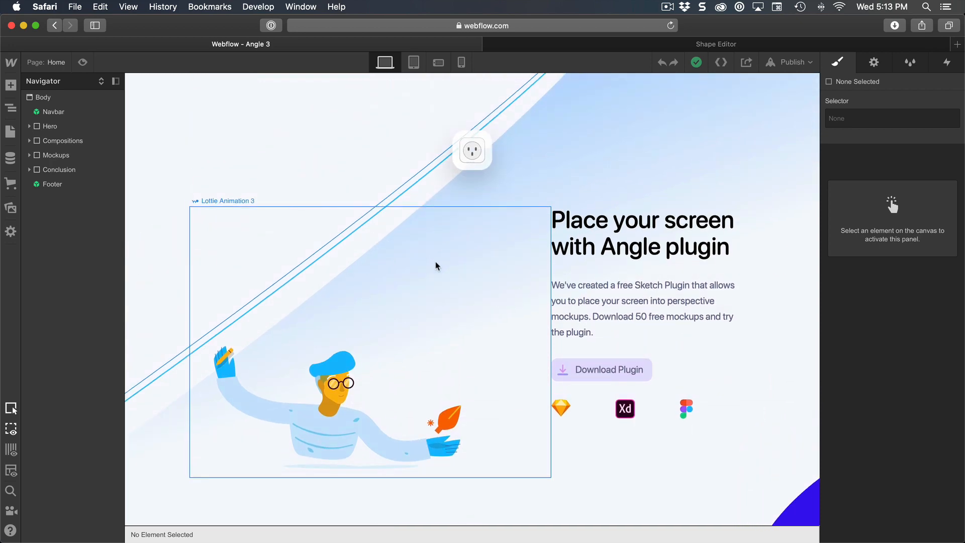
scroll(down, 3)
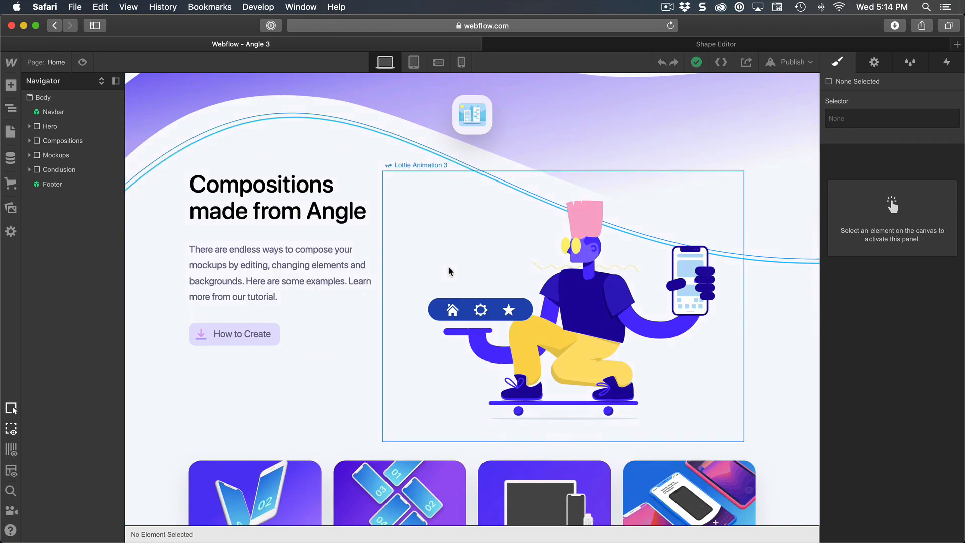
scroll(up, 3)
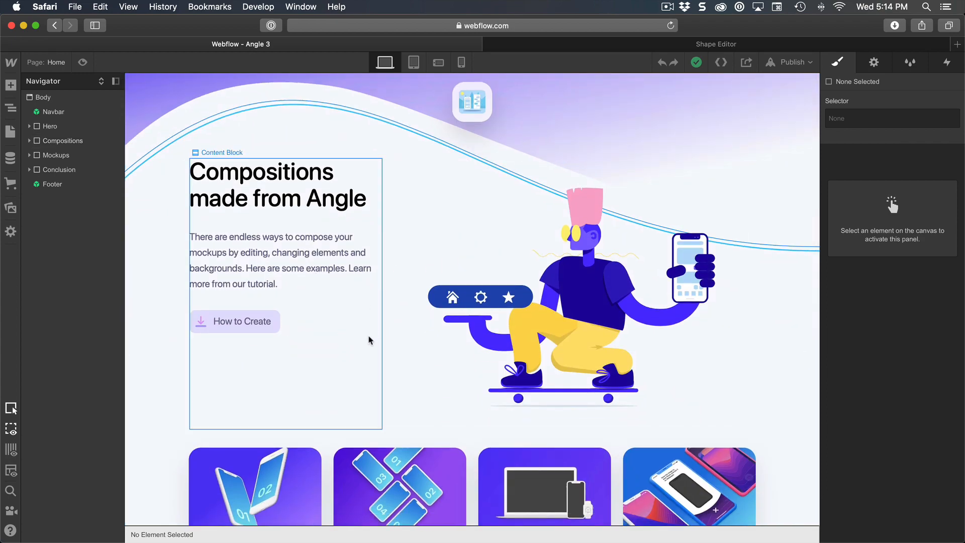
scroll(down, 3)
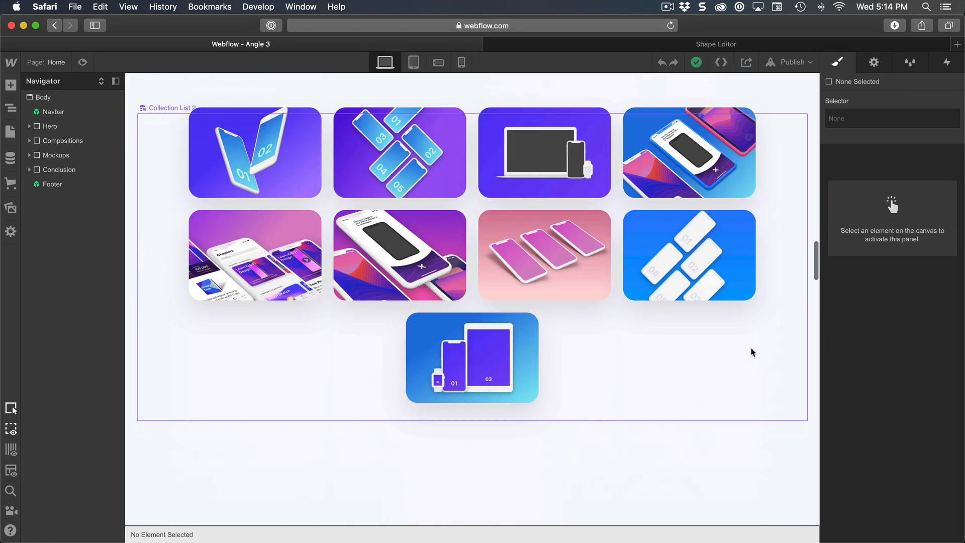
scroll(down, 3)
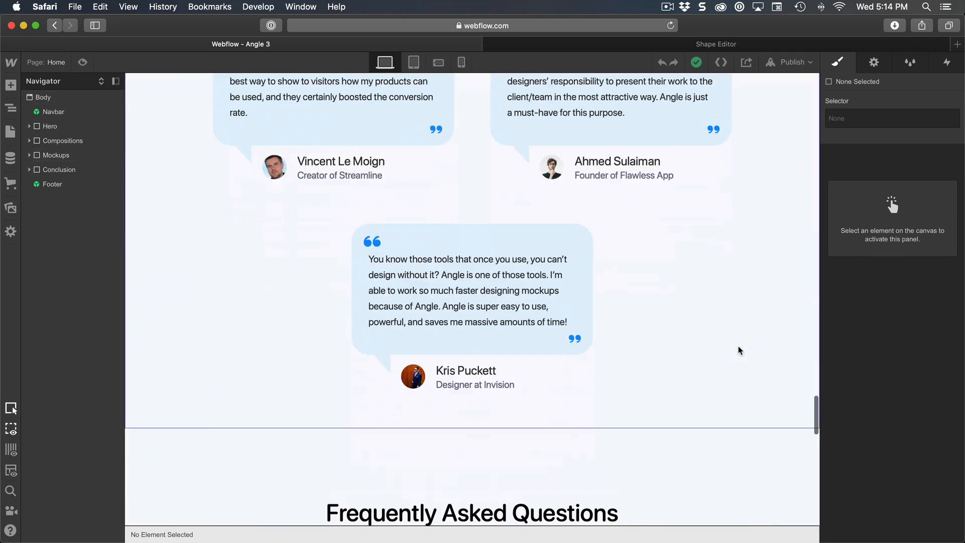
scroll(down, 3)
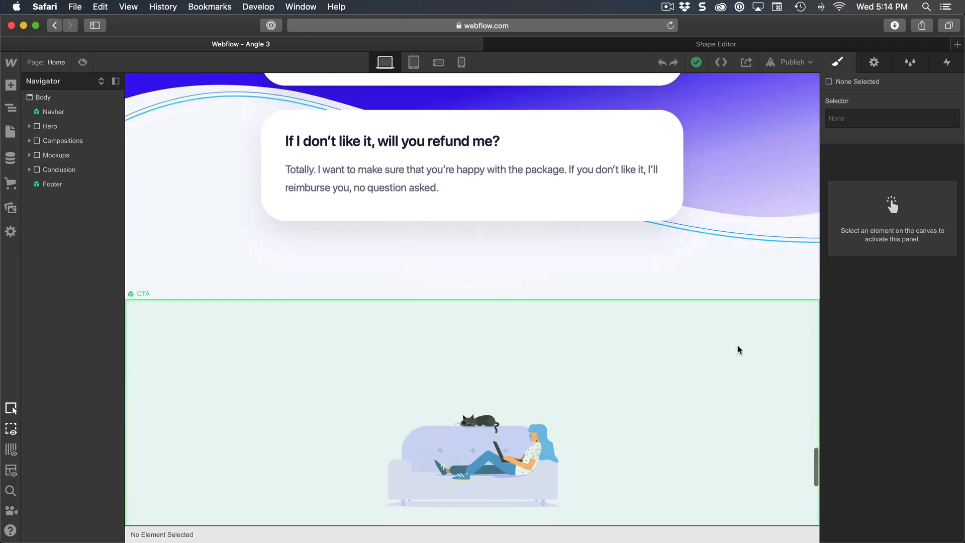
scroll(down, 3)
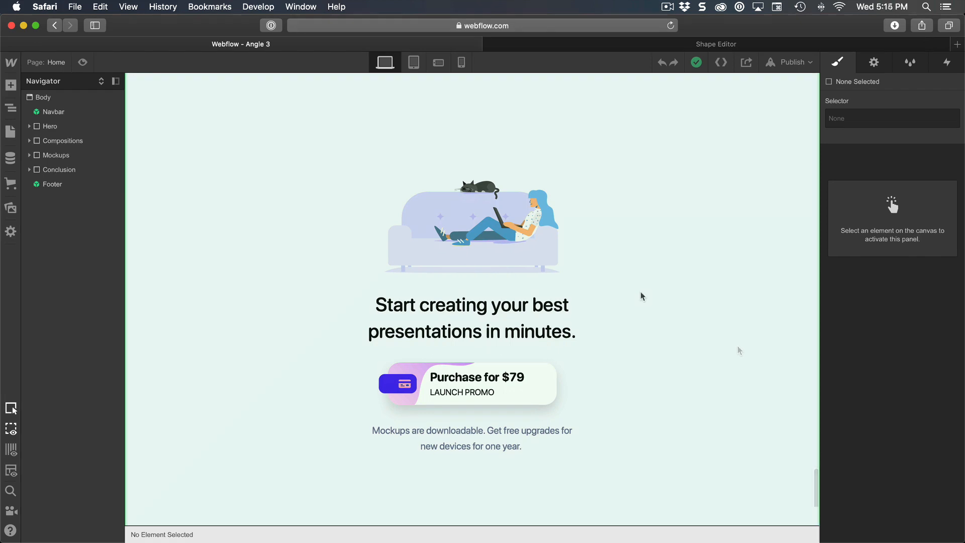
mouse_move(657, 314)
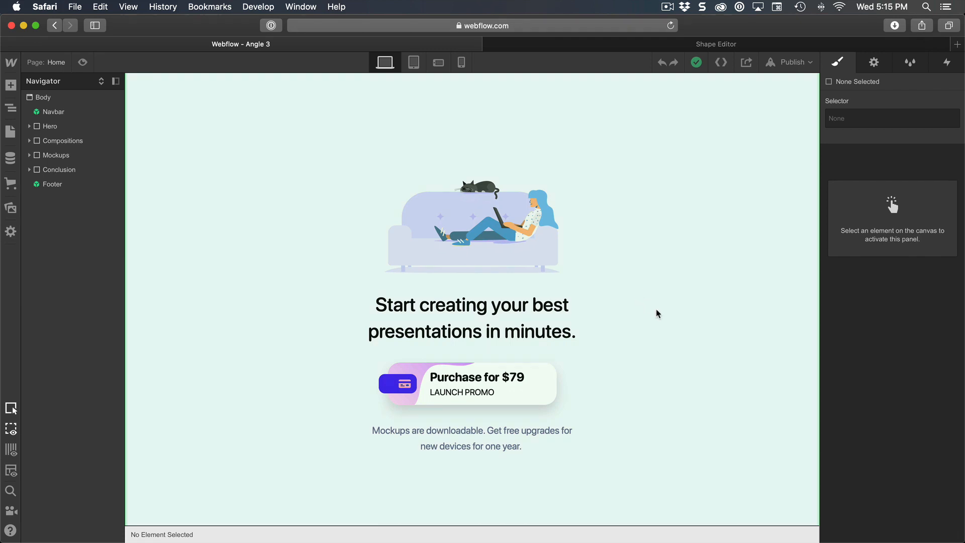
scroll(down, 3)
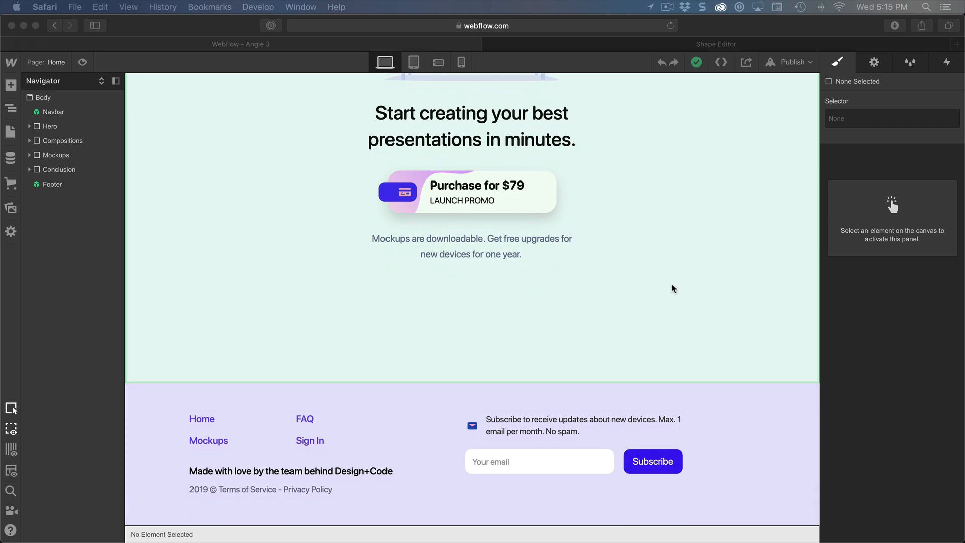
click(483, 44)
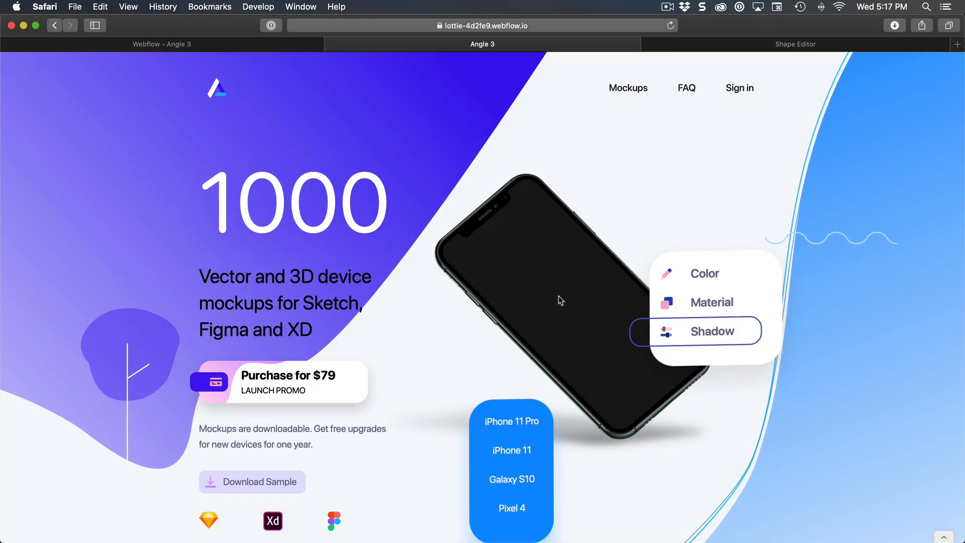